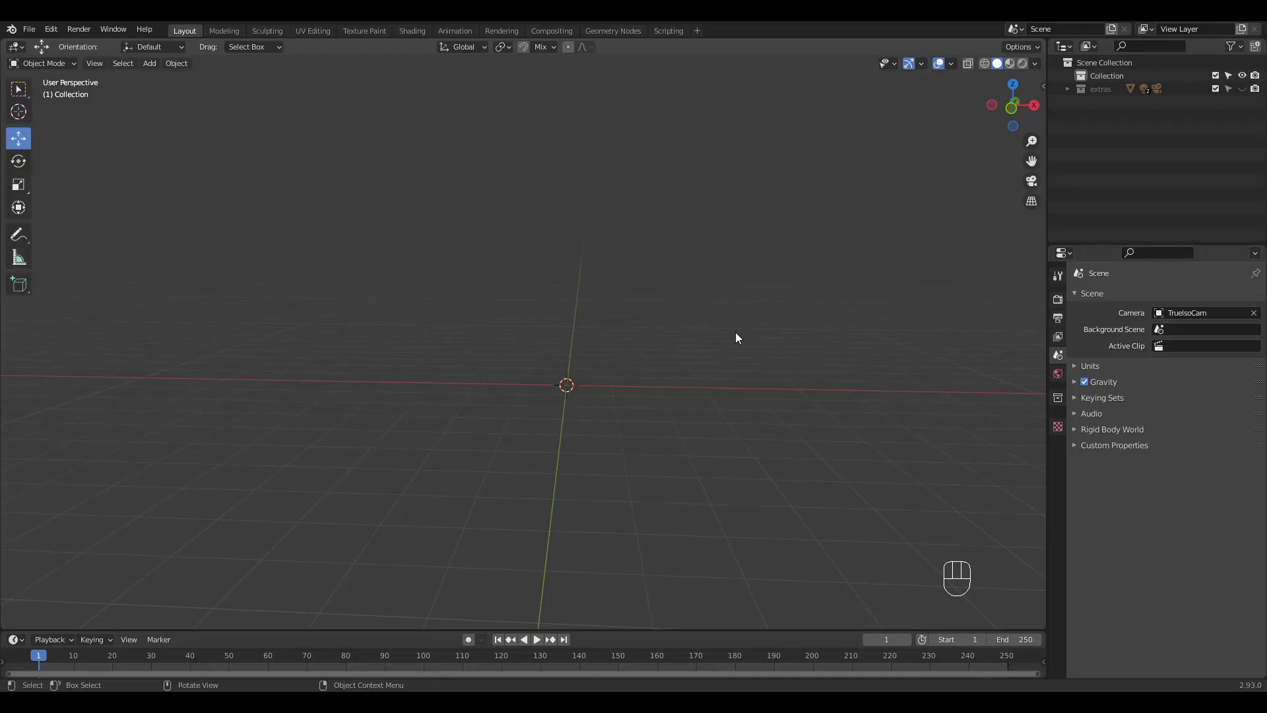
mouse_move(638, 366)
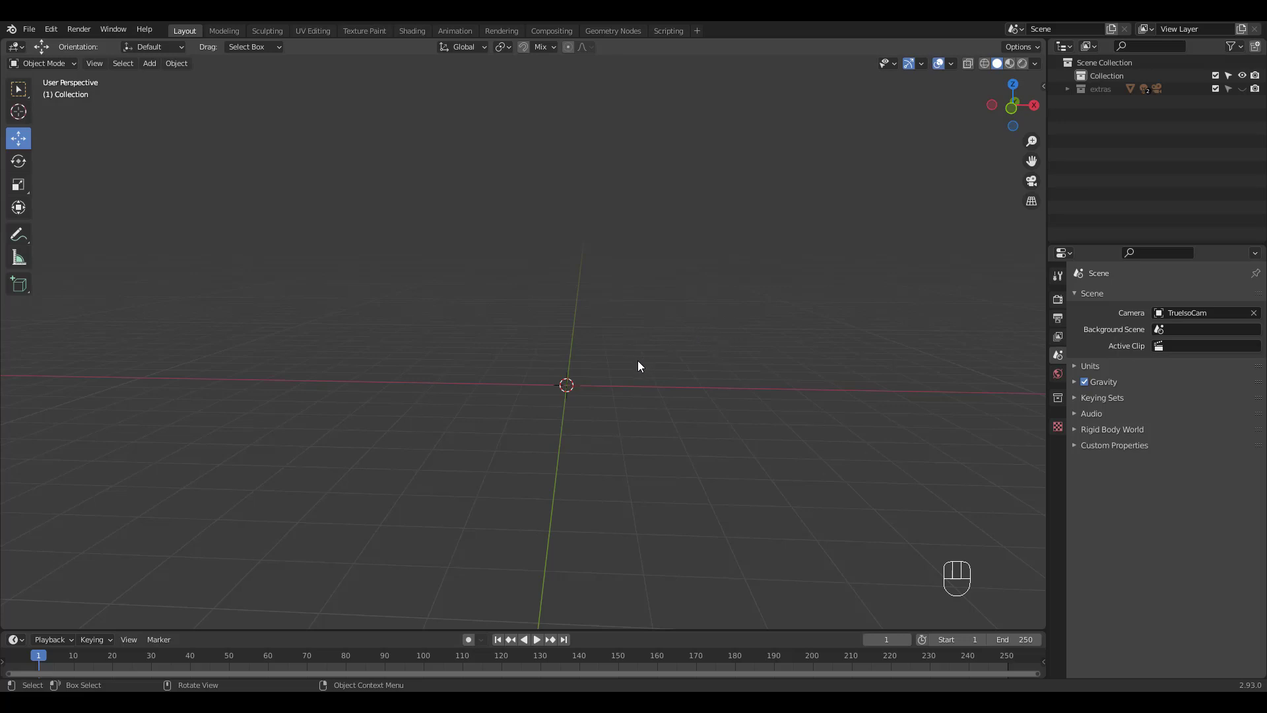
- Add a circle mesh at the 3D cursor from the Shift+A Mesh menu
key(shift+a)
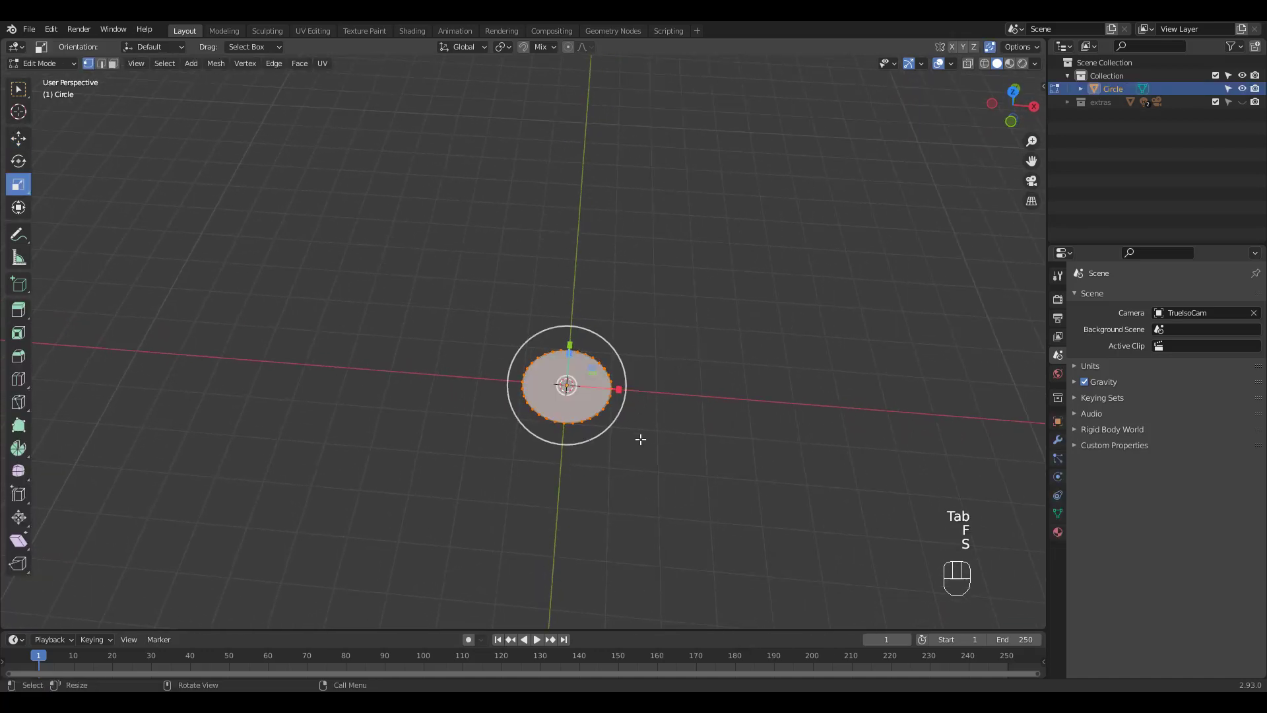
- Fill the circle, scale and trim it to a wedge, and extrude it upward
key(s)
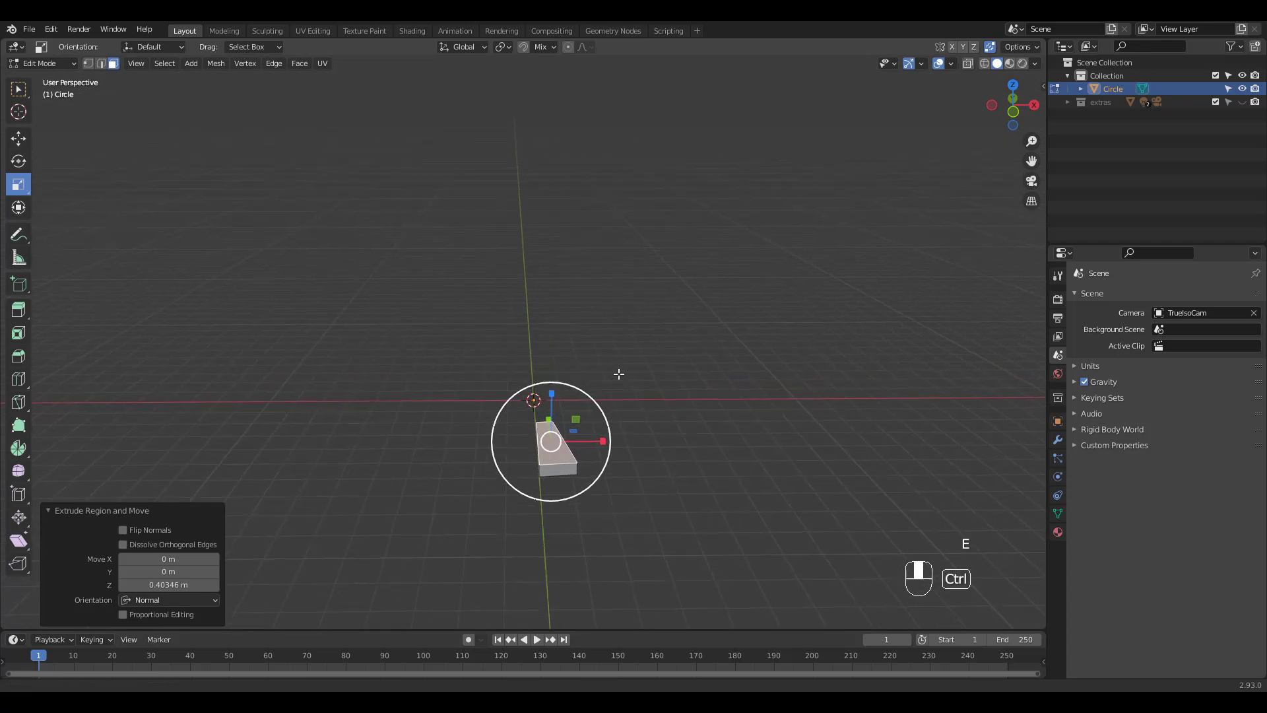
key(Tab)
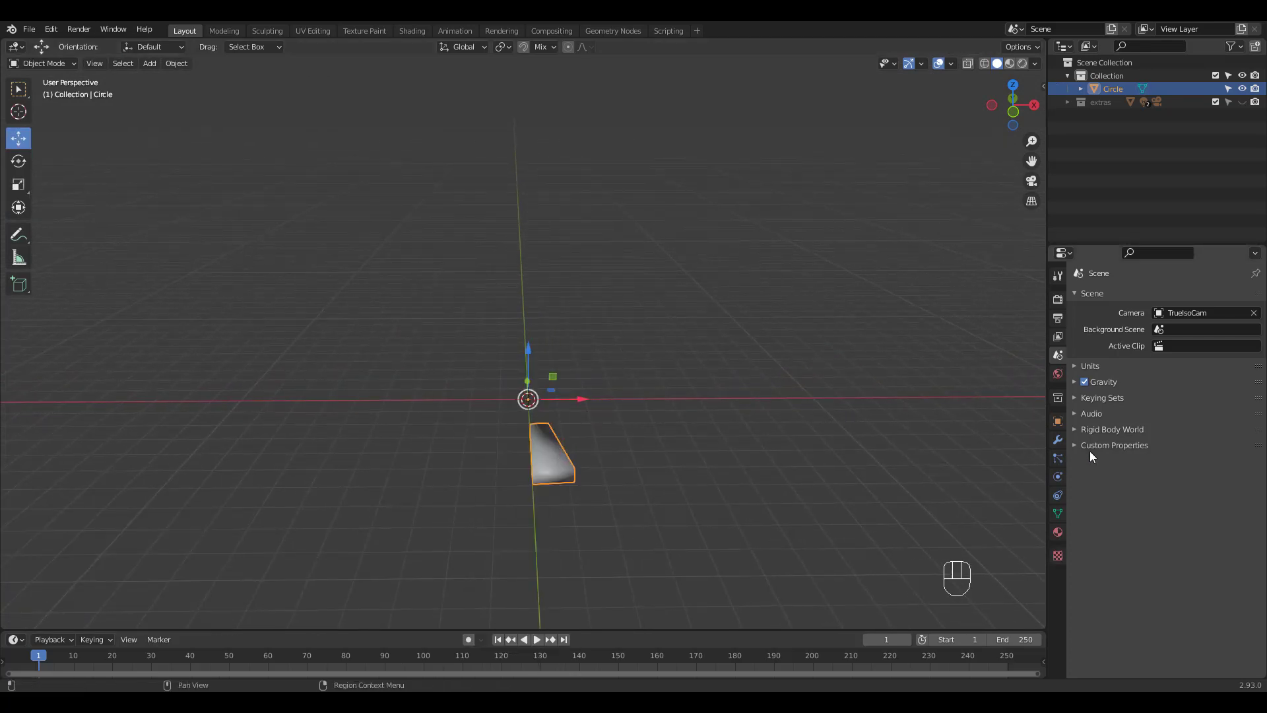
- Add a Bevel modifier with 0.038 m amount, Arc outer miter and Harden Normals
click(1056, 513)
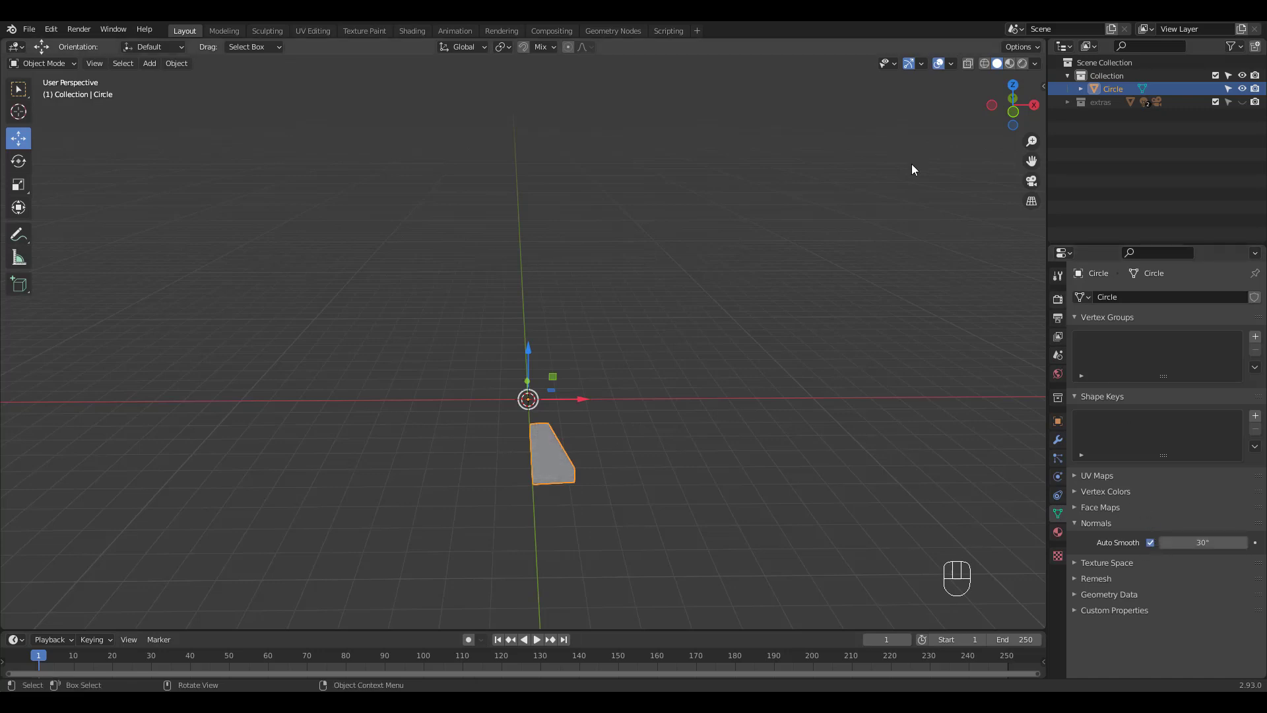
click(1098, 296)
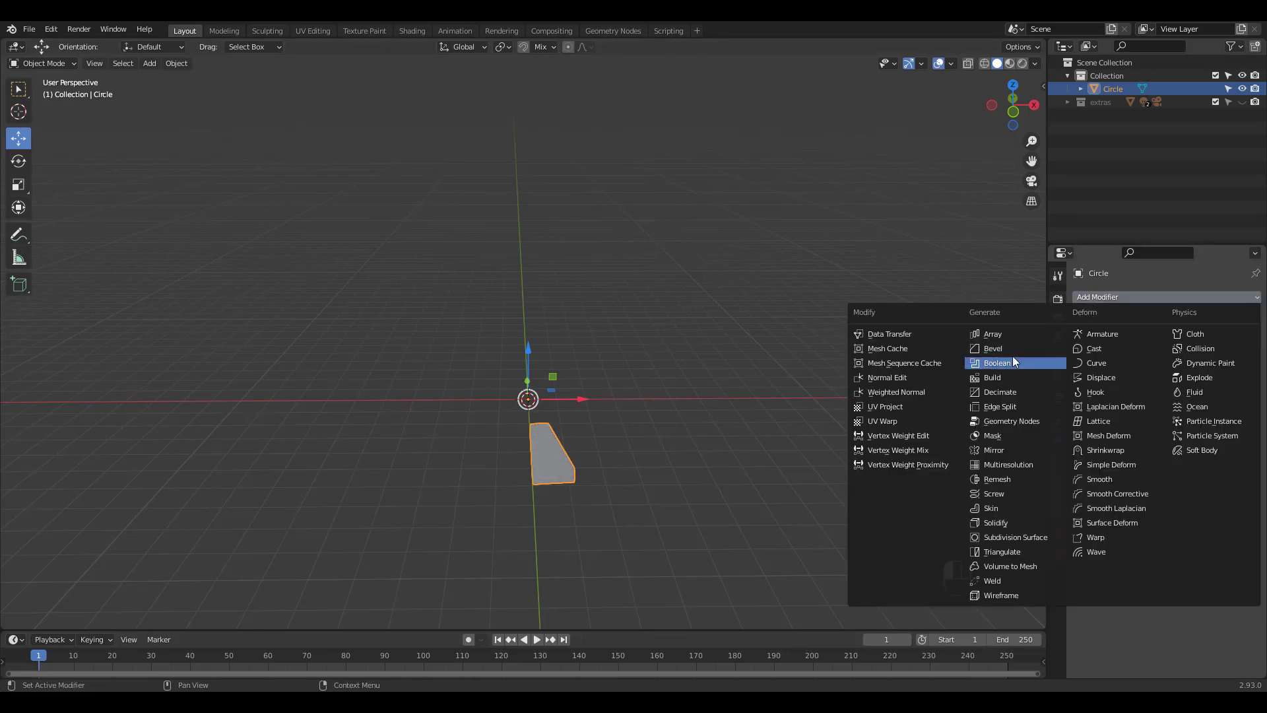
click(992, 348)
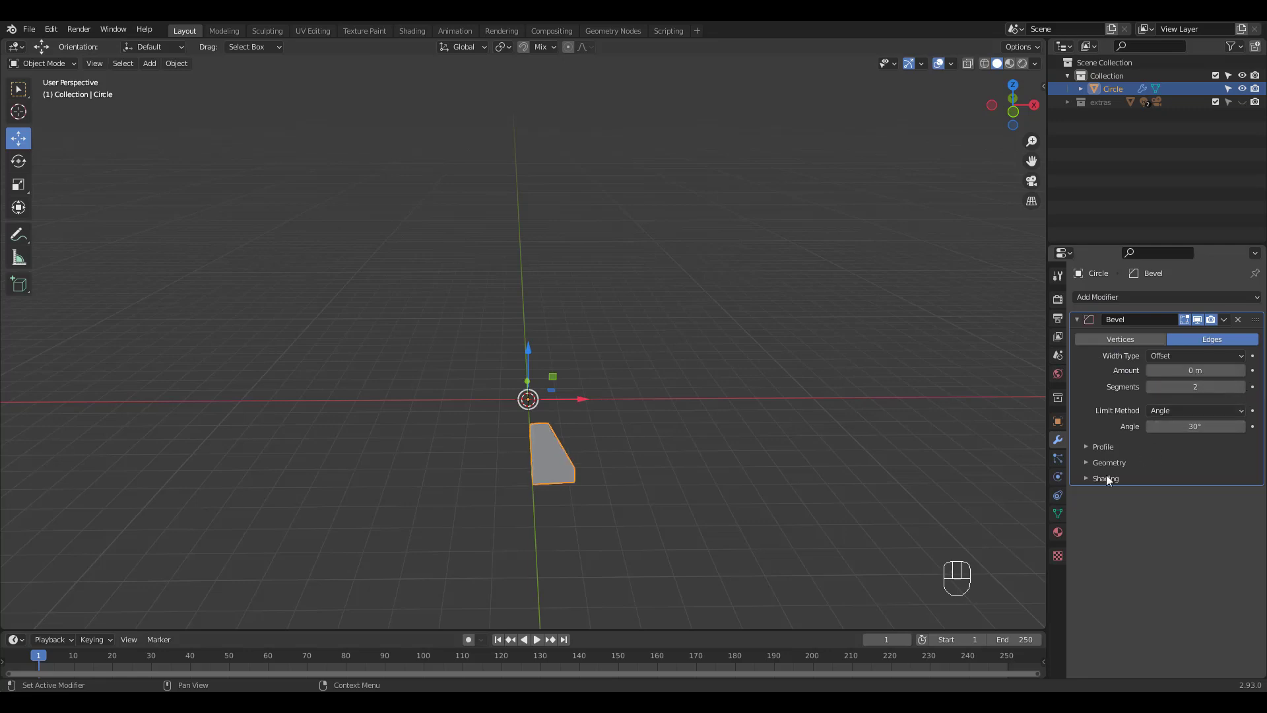
click(1109, 462)
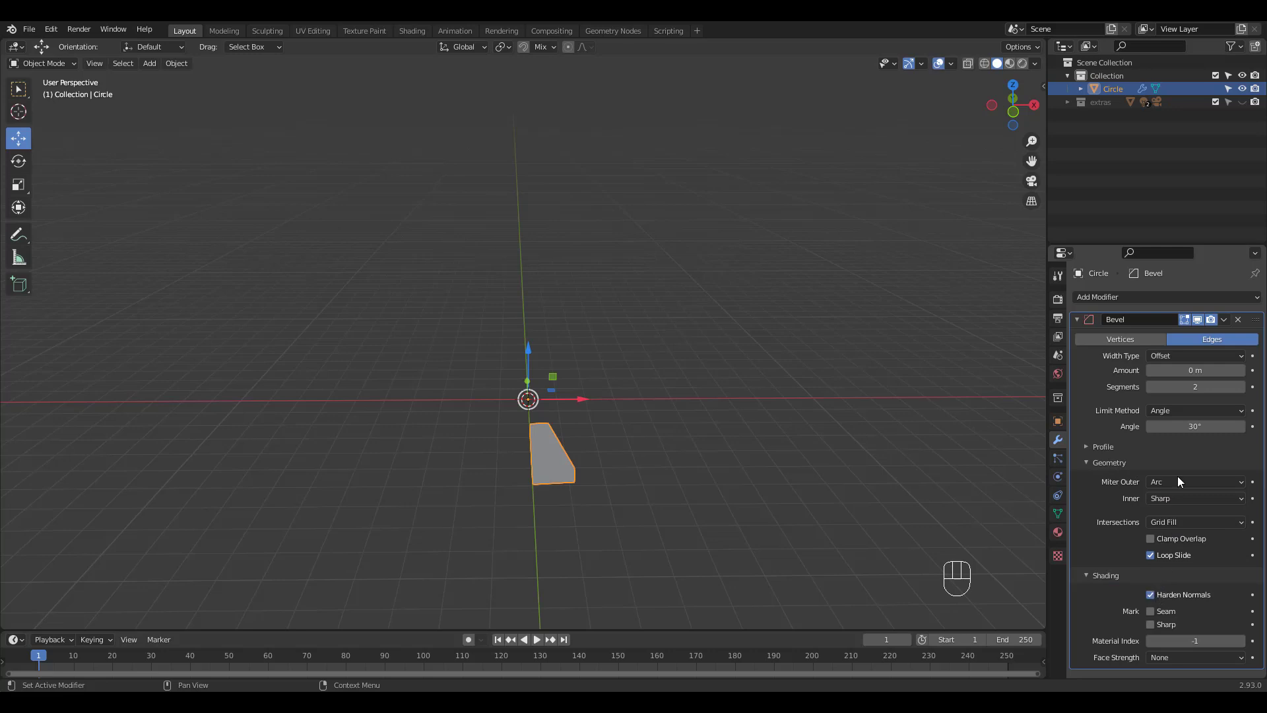
drag(1196, 370, 1195, 371)
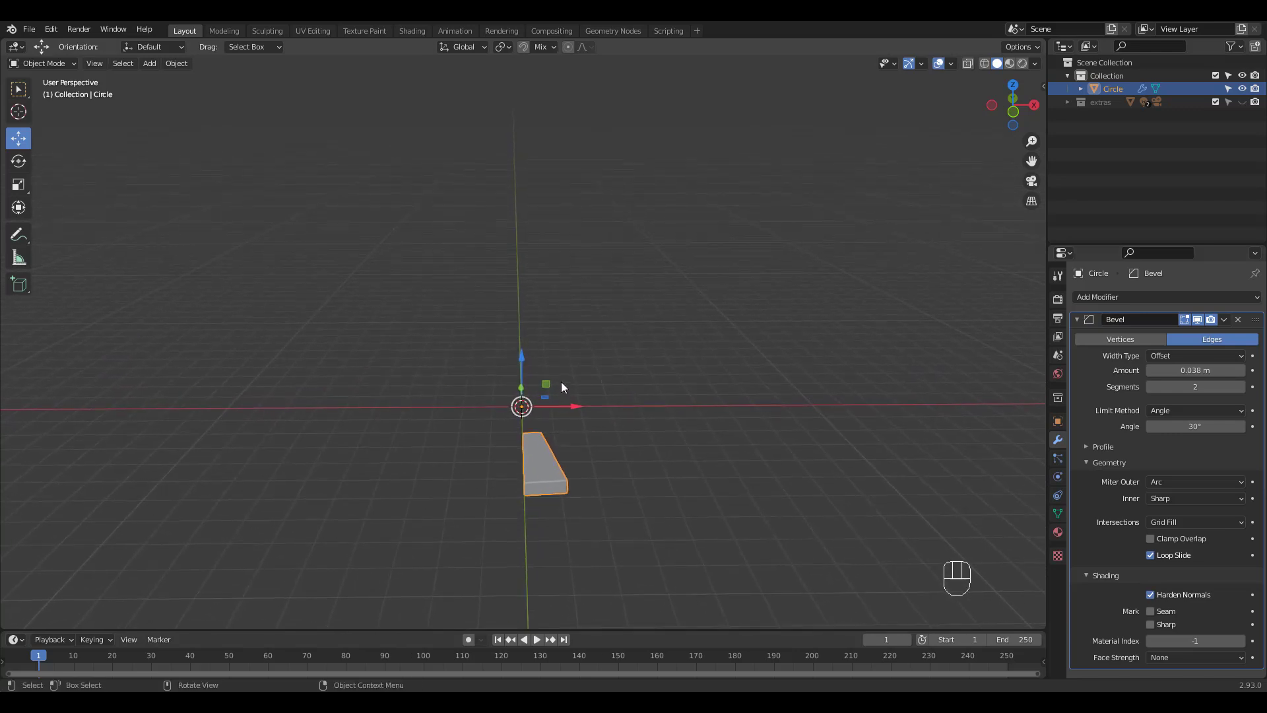
click(1076, 319)
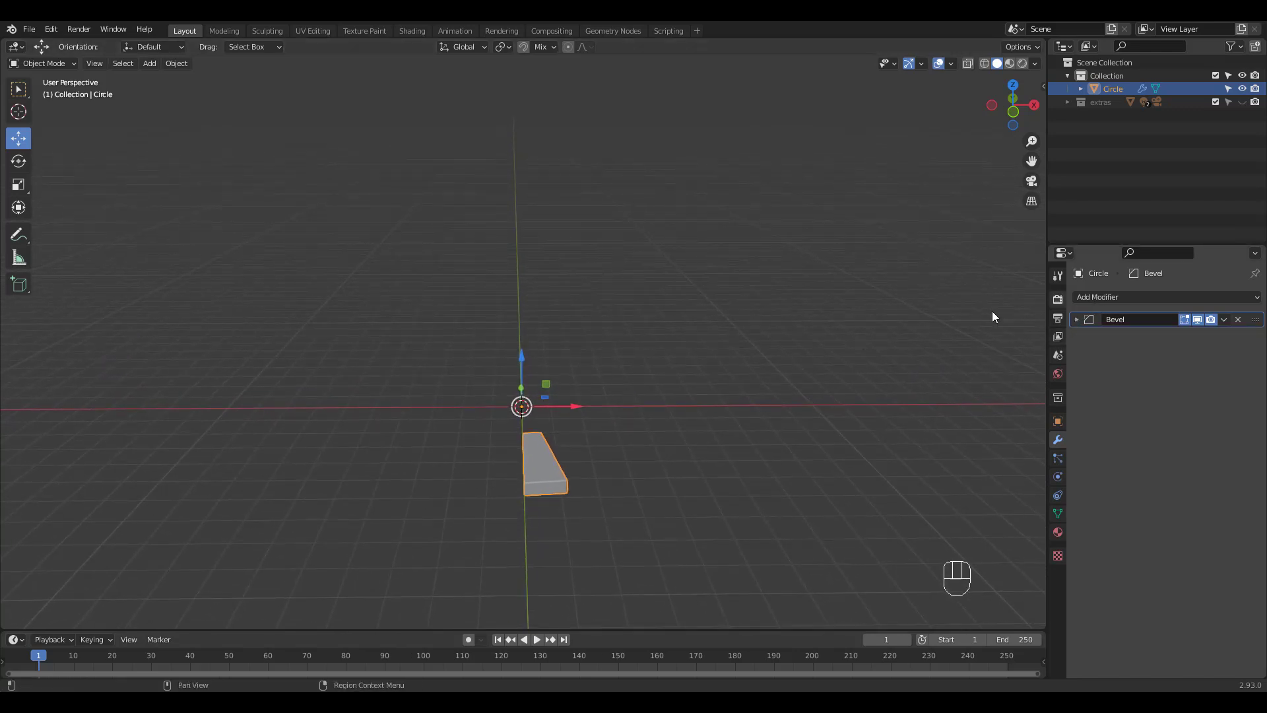
- Add a Plain Axes empty and an Array of 170 steps using object offset by the Empty
key(shift+a)
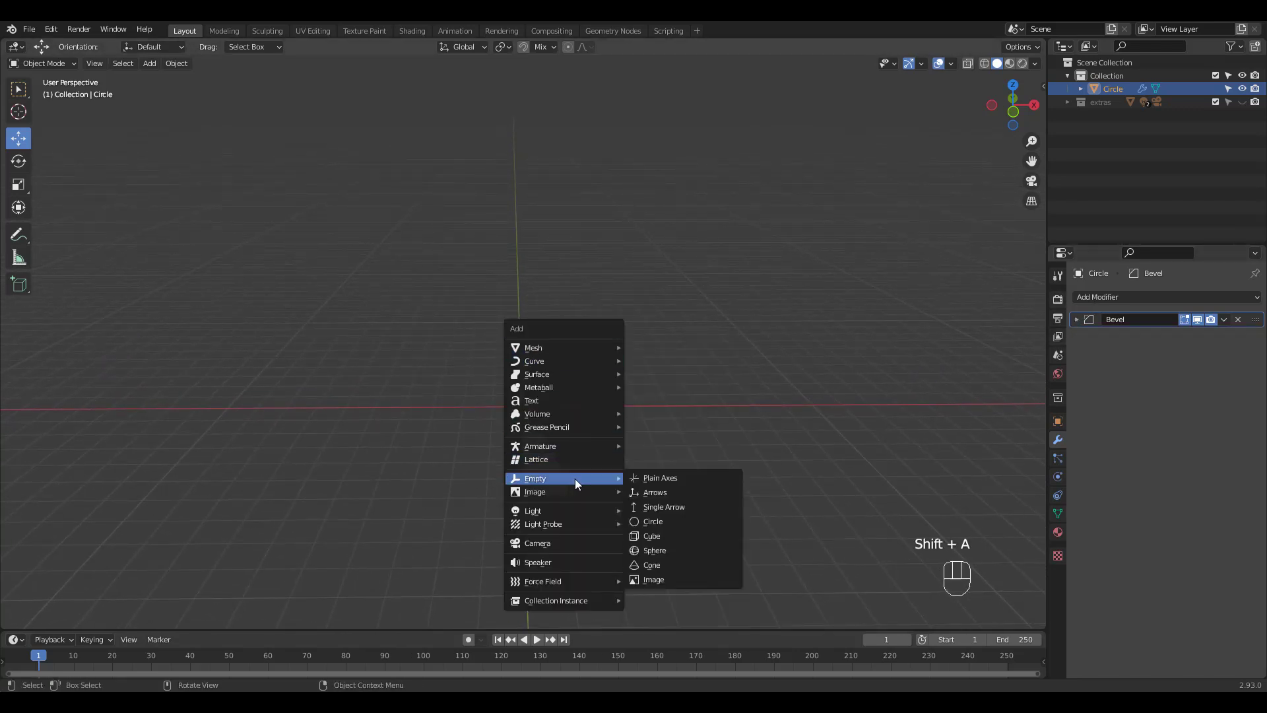
click(659, 478)
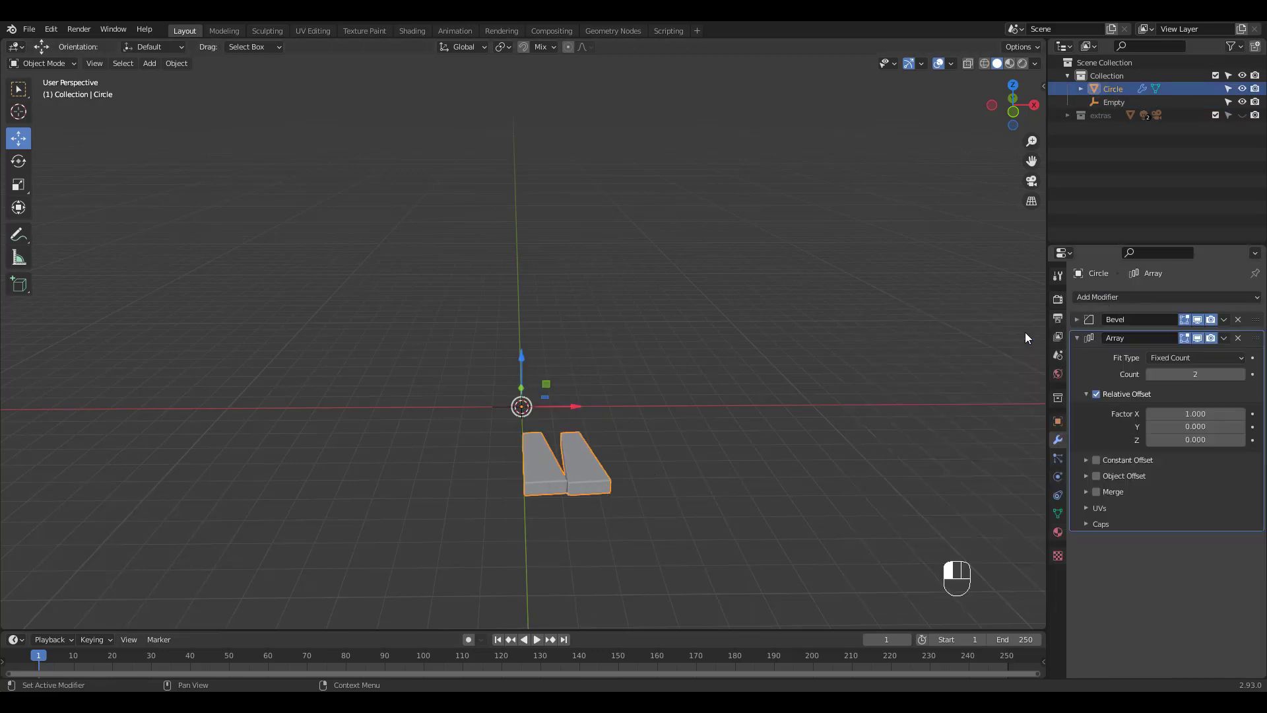
click(1095, 393)
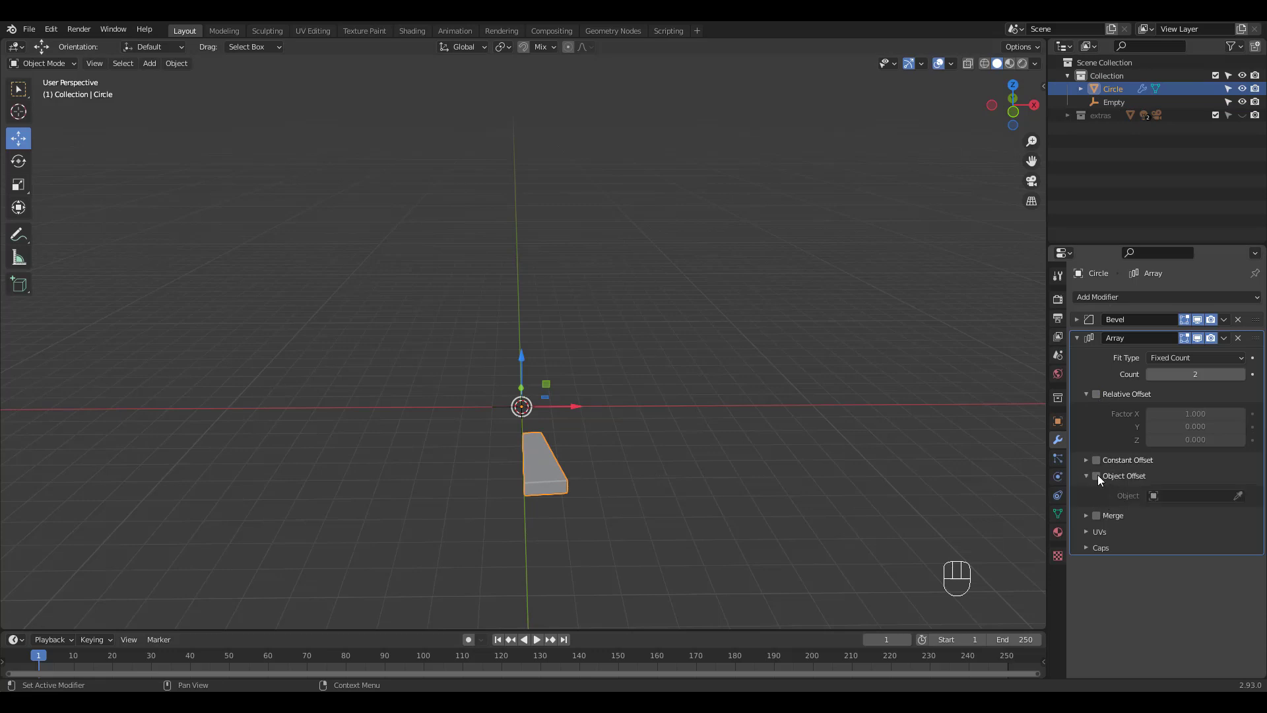
click(1097, 475)
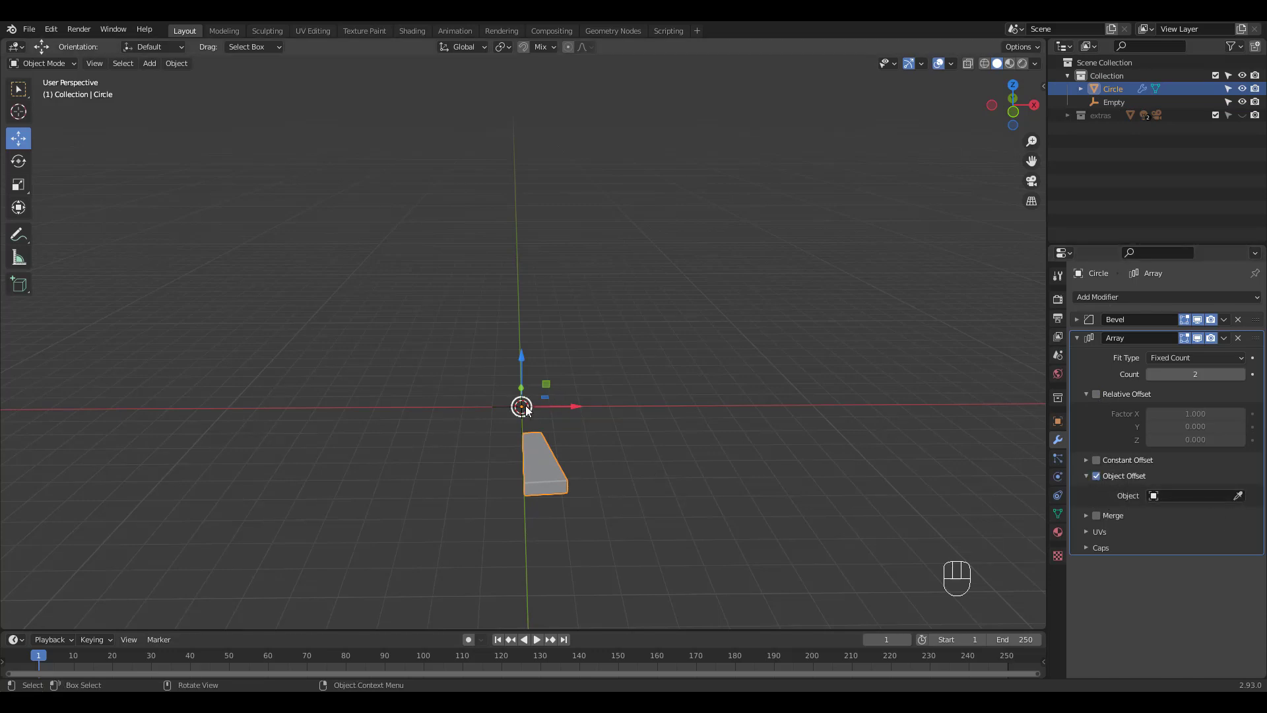
click(1194, 495)
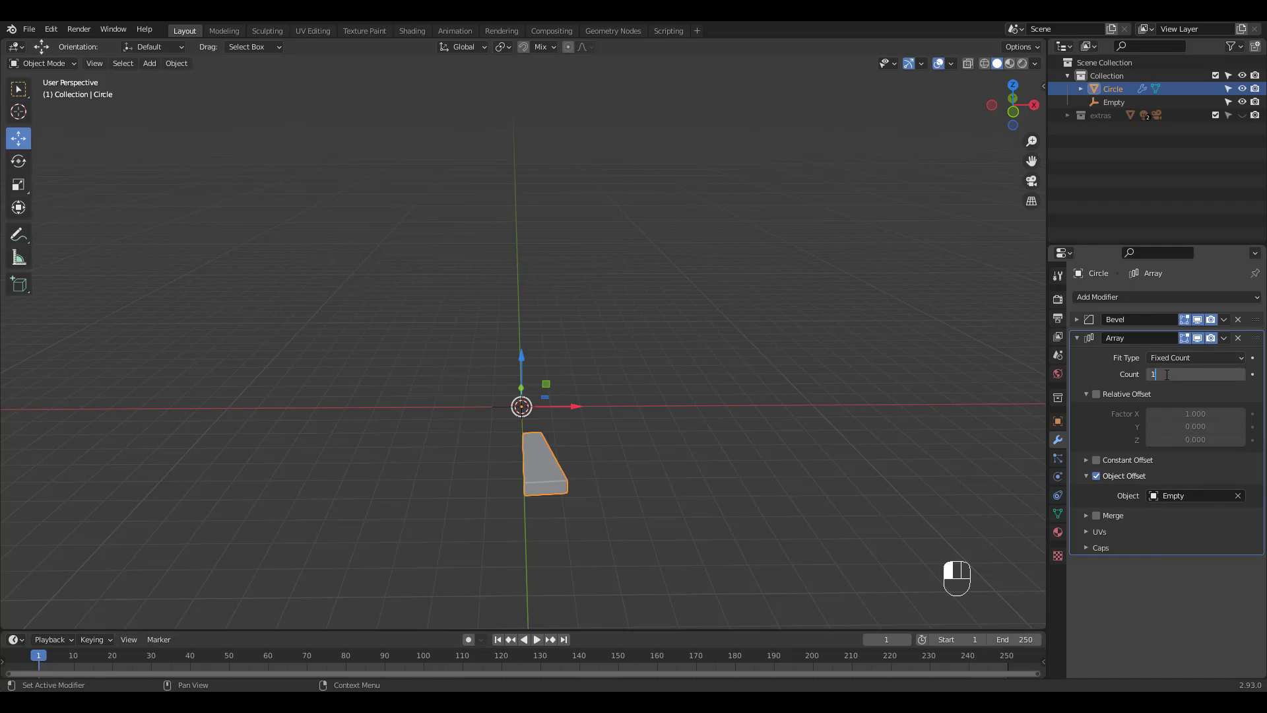
text(170)
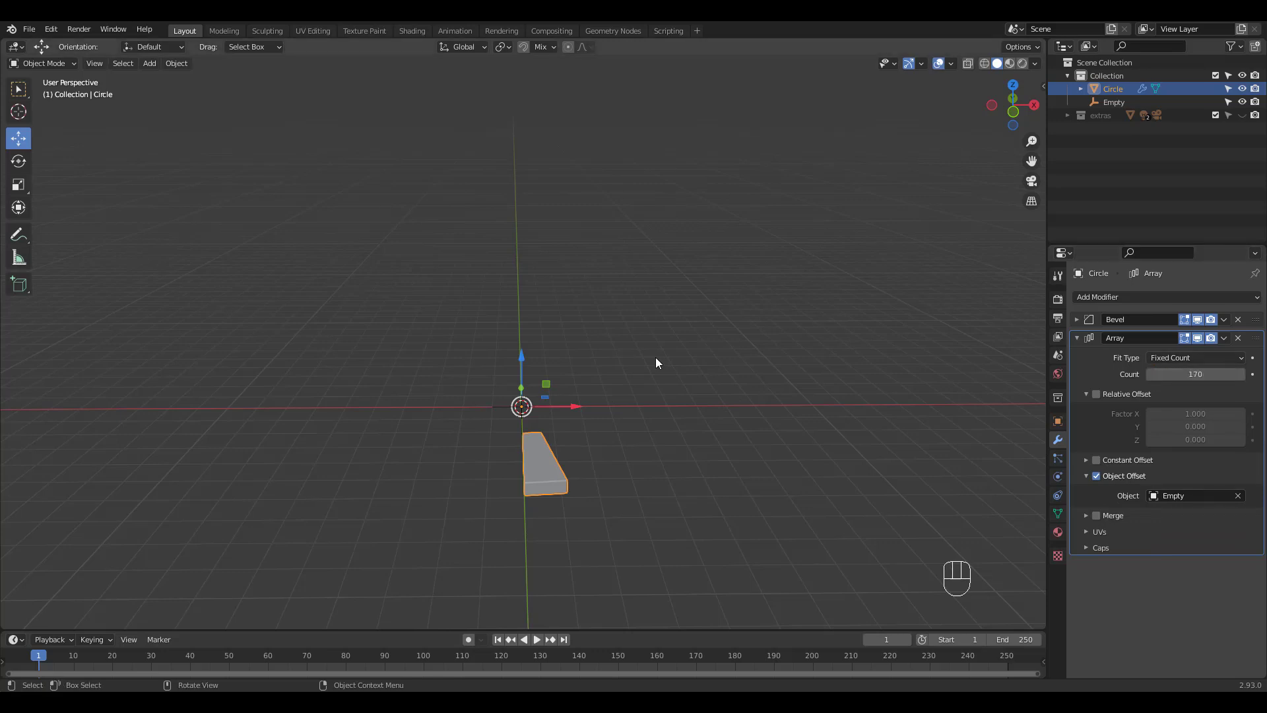
click(1114, 102)
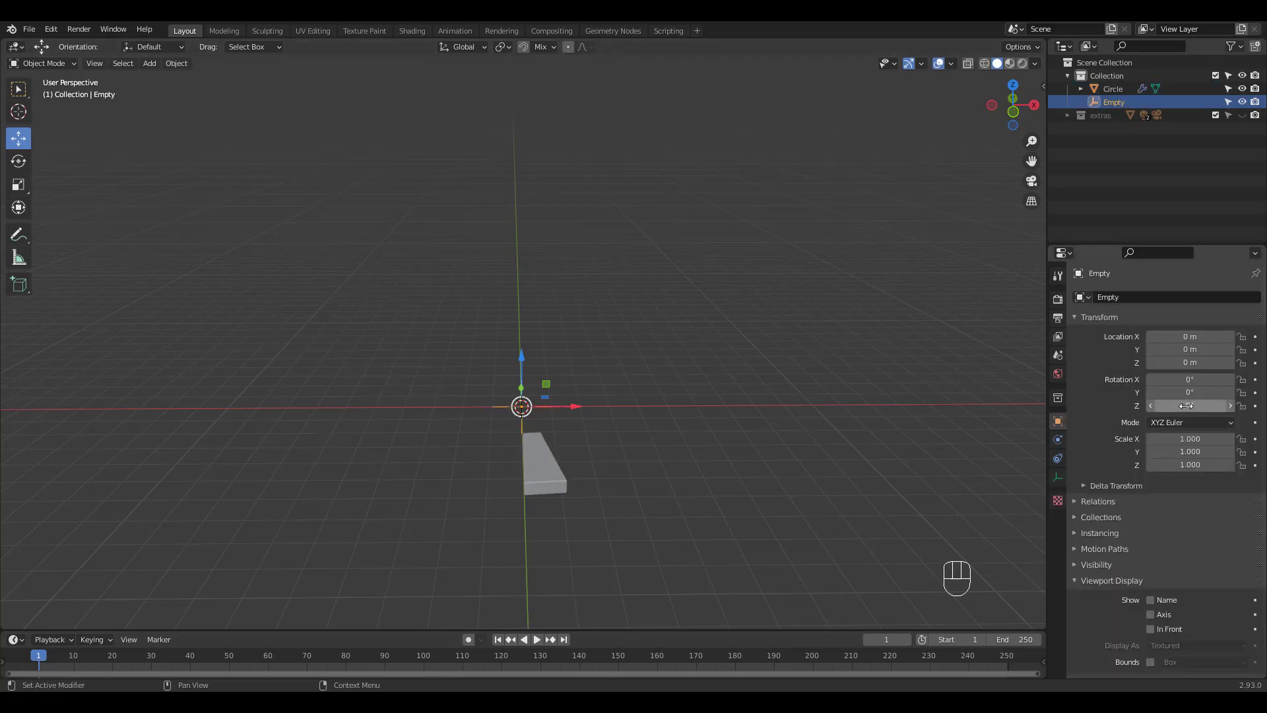
- Rotate the Empty 10.9° on Z and raise it, then orbit and zoom to inspect
drag(1188, 405, 1204, 404)
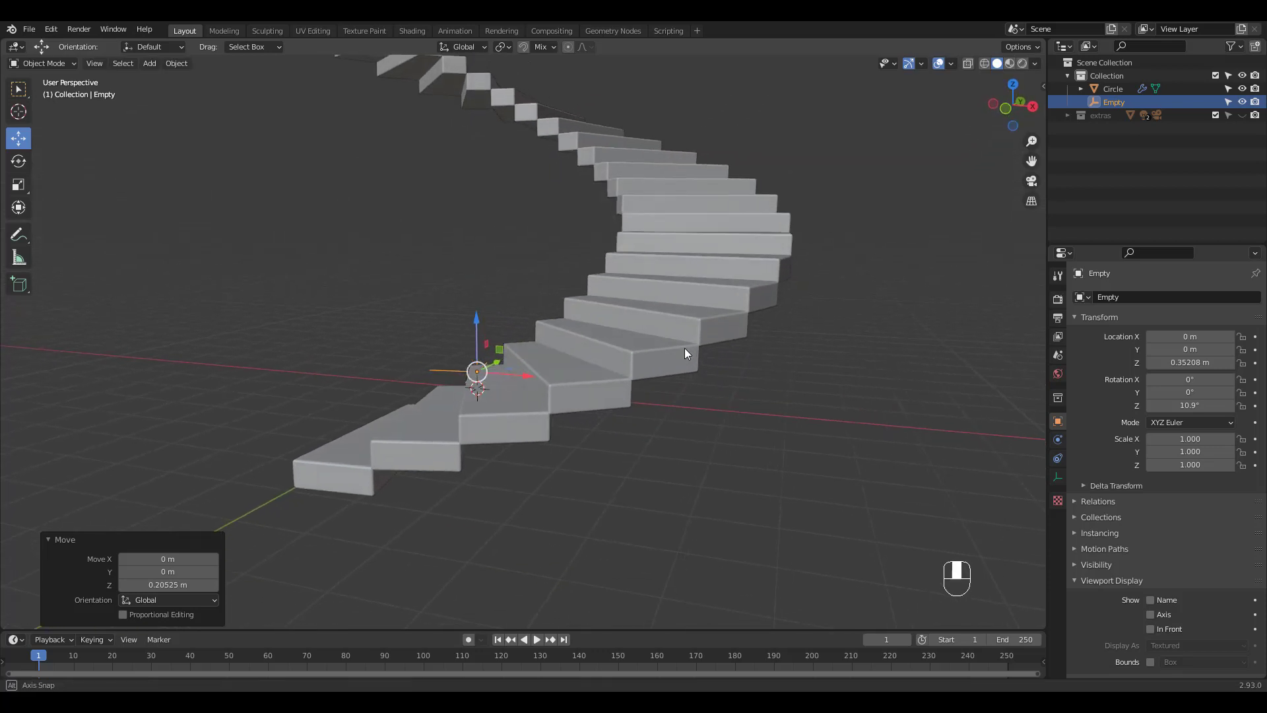
drag(687, 356, 699, 378)
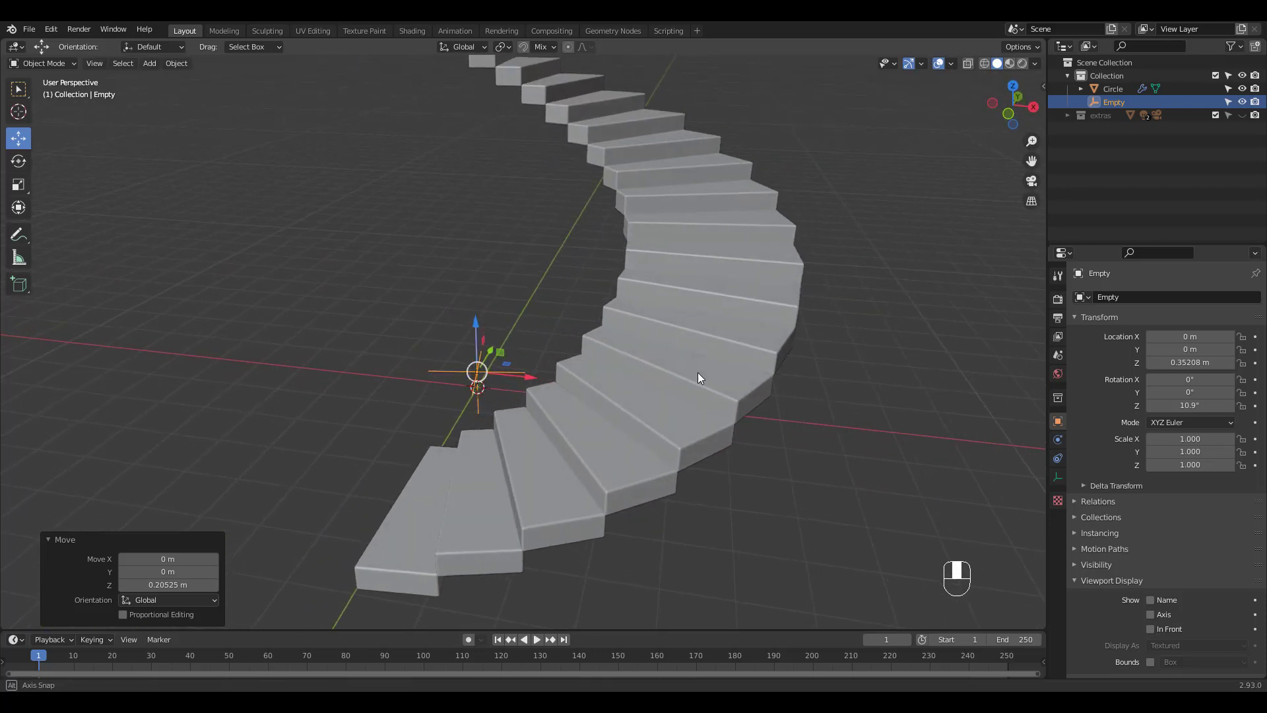
drag(698, 378, 756, 370)
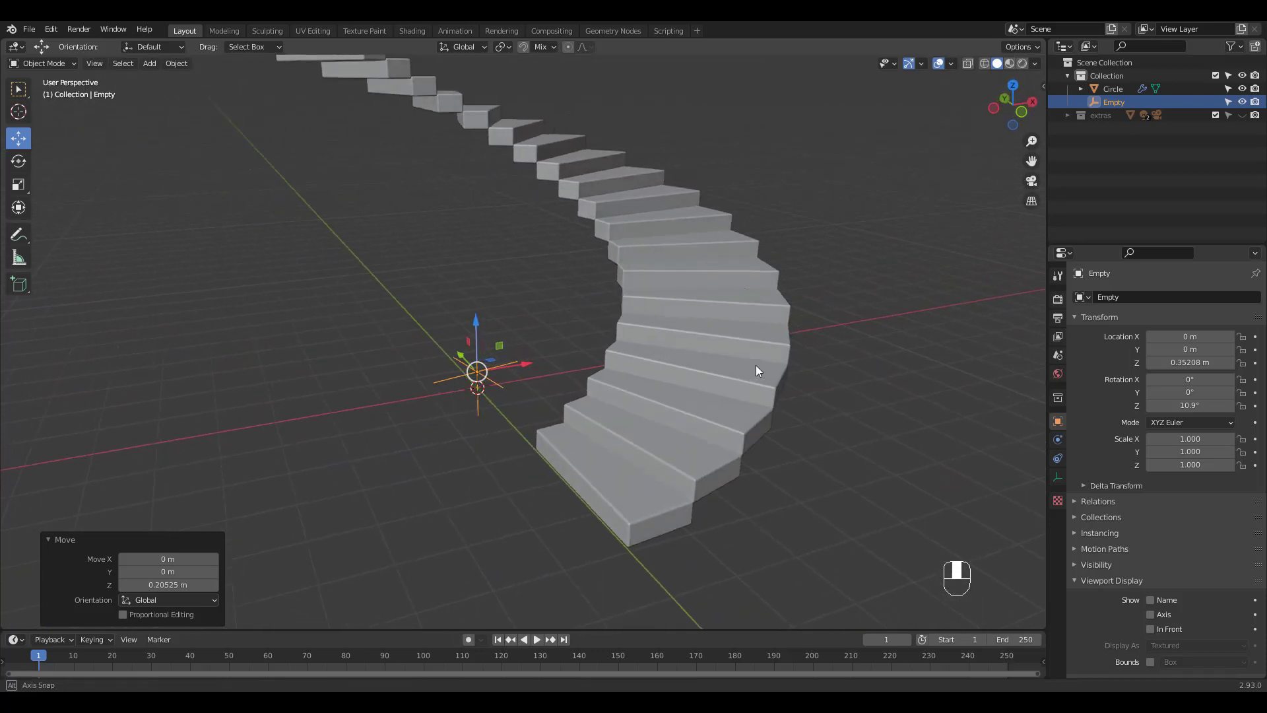
drag(758, 370, 725, 360)
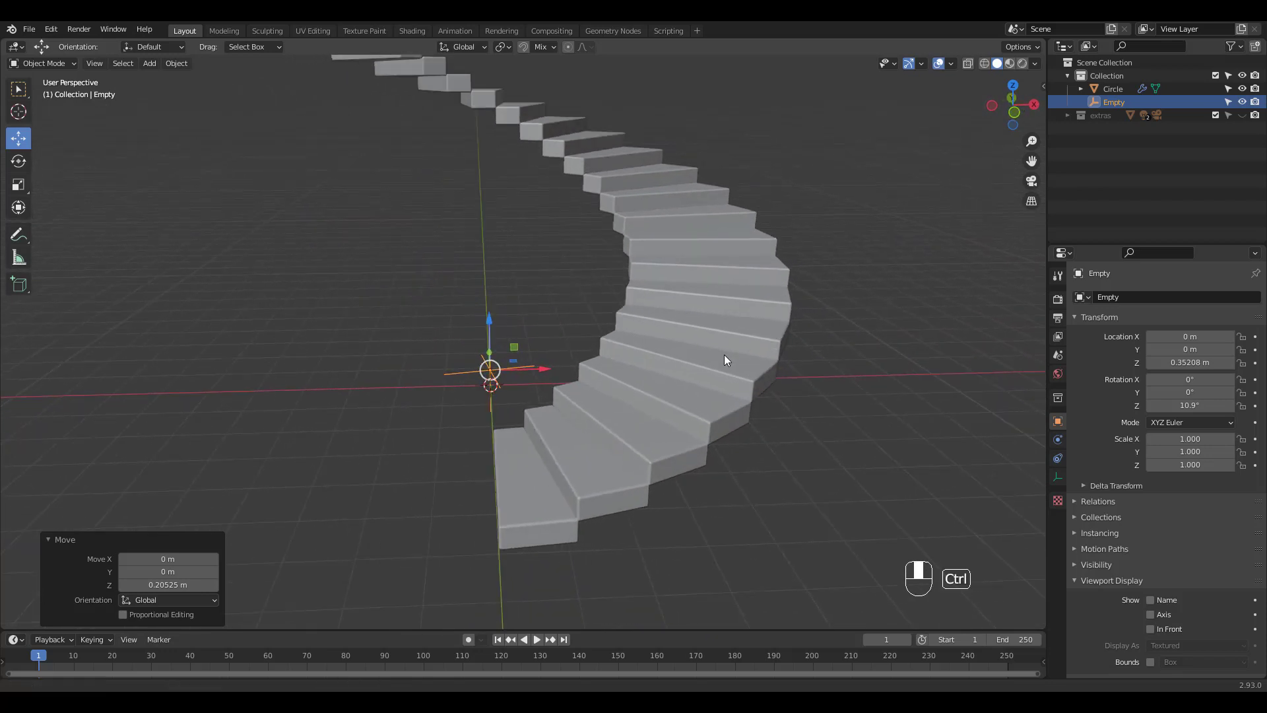
drag(724, 360, 730, 404)
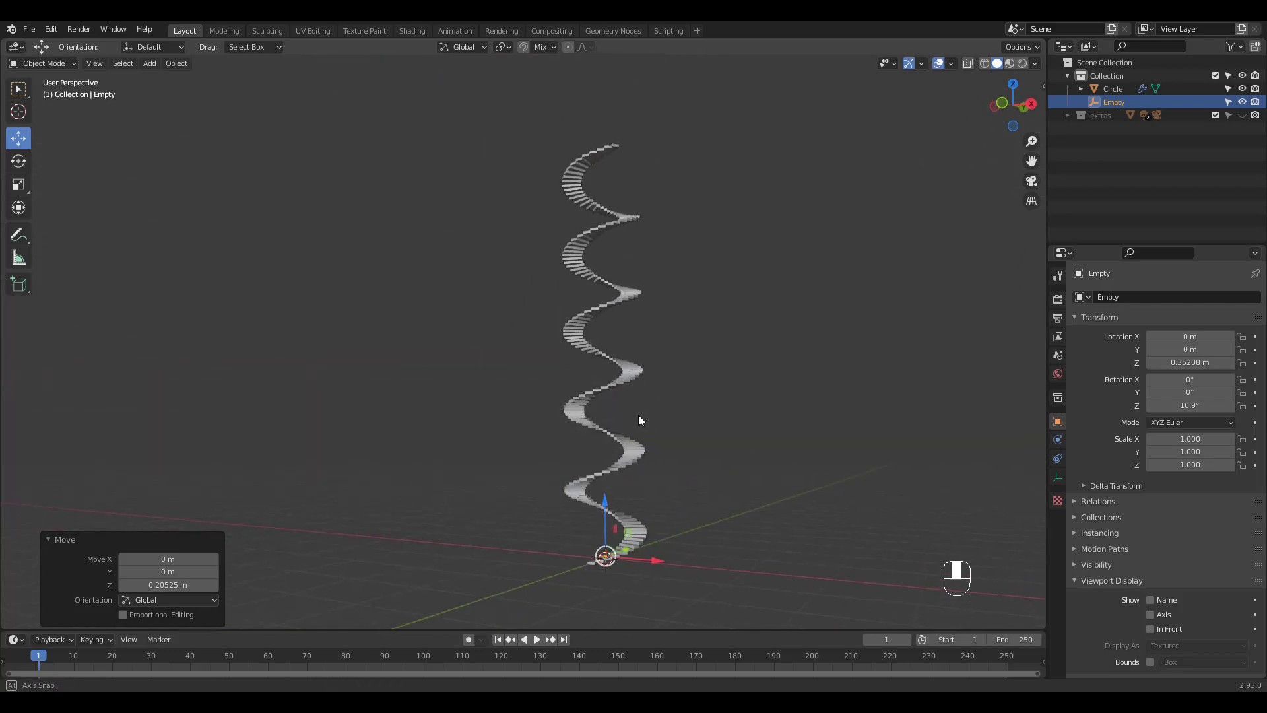
drag(638, 421, 655, 449)
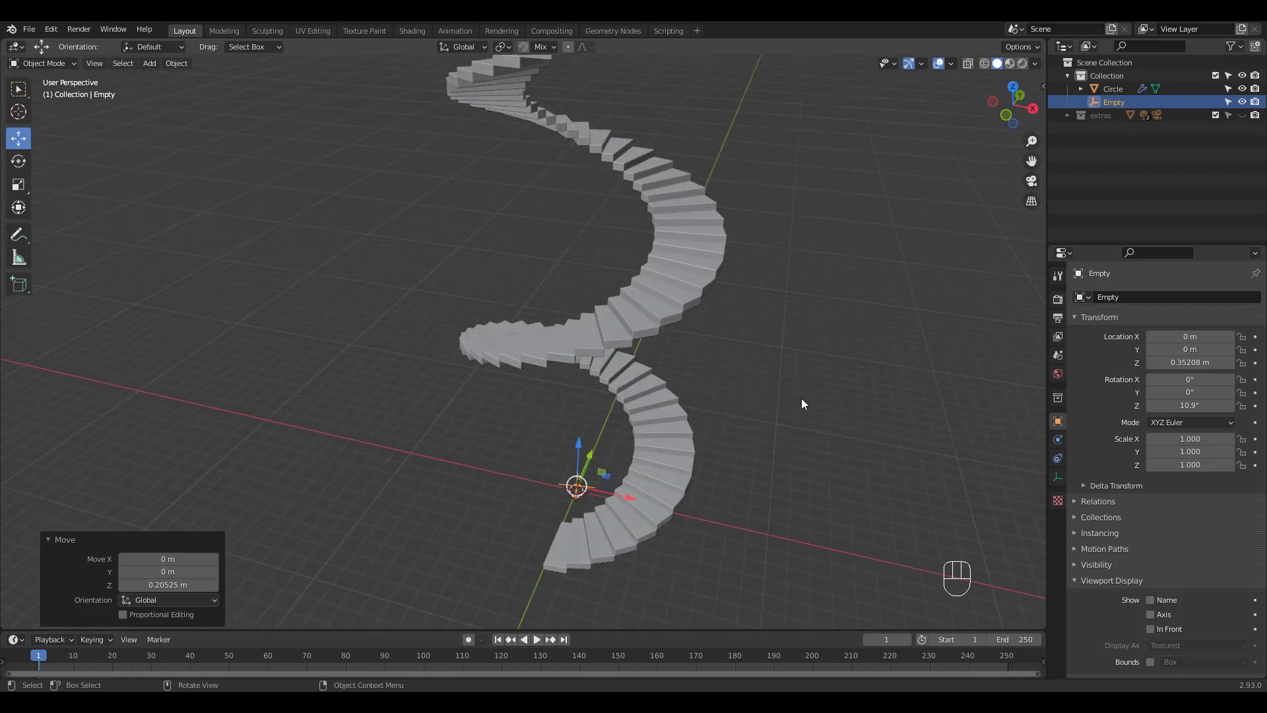
- Add a single-vertex mesh named Vert and extrude it into a thin upright line
key(shift+a)
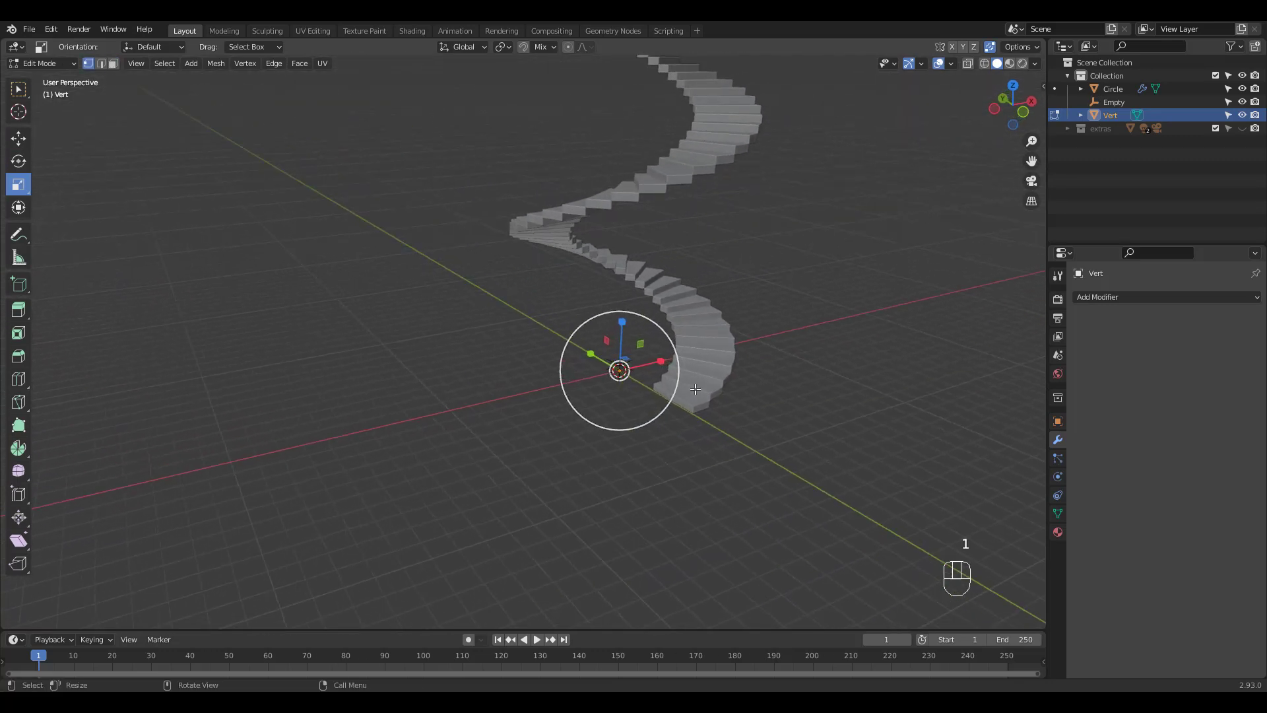
key(g)
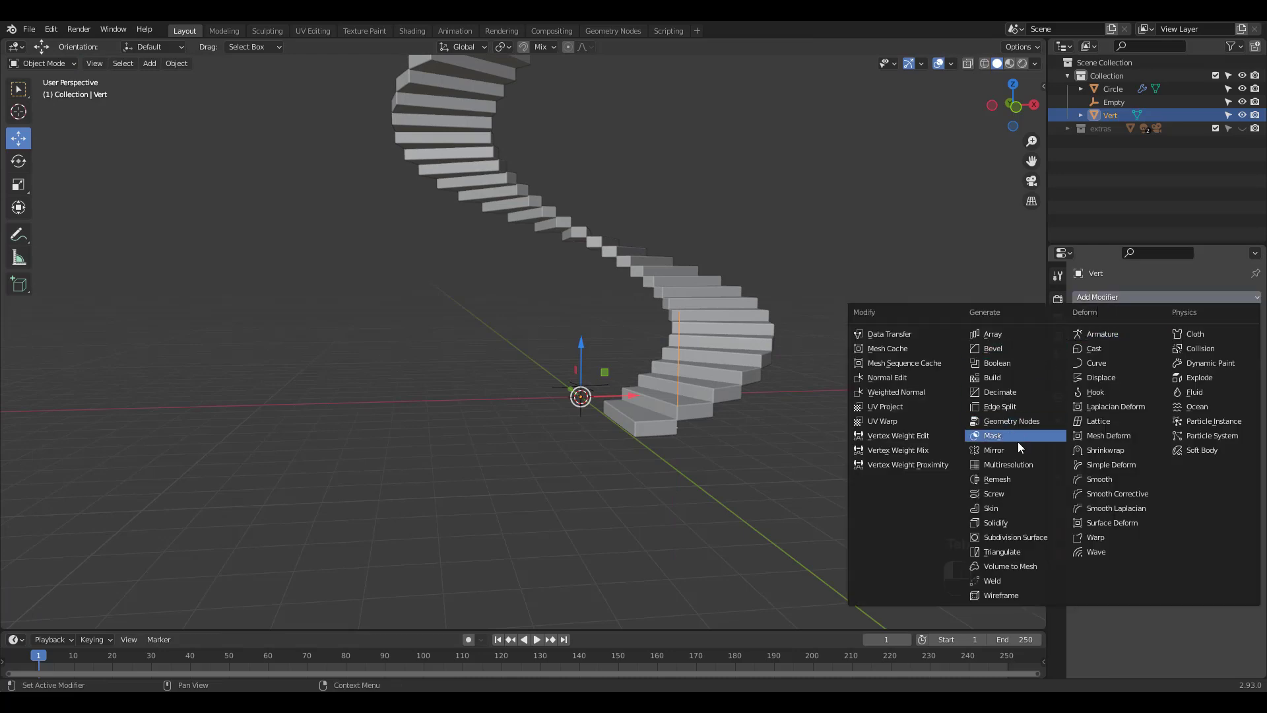
- Add a Screw modifier to Vert and raise its Screw value to 11.6 m
click(993, 493)
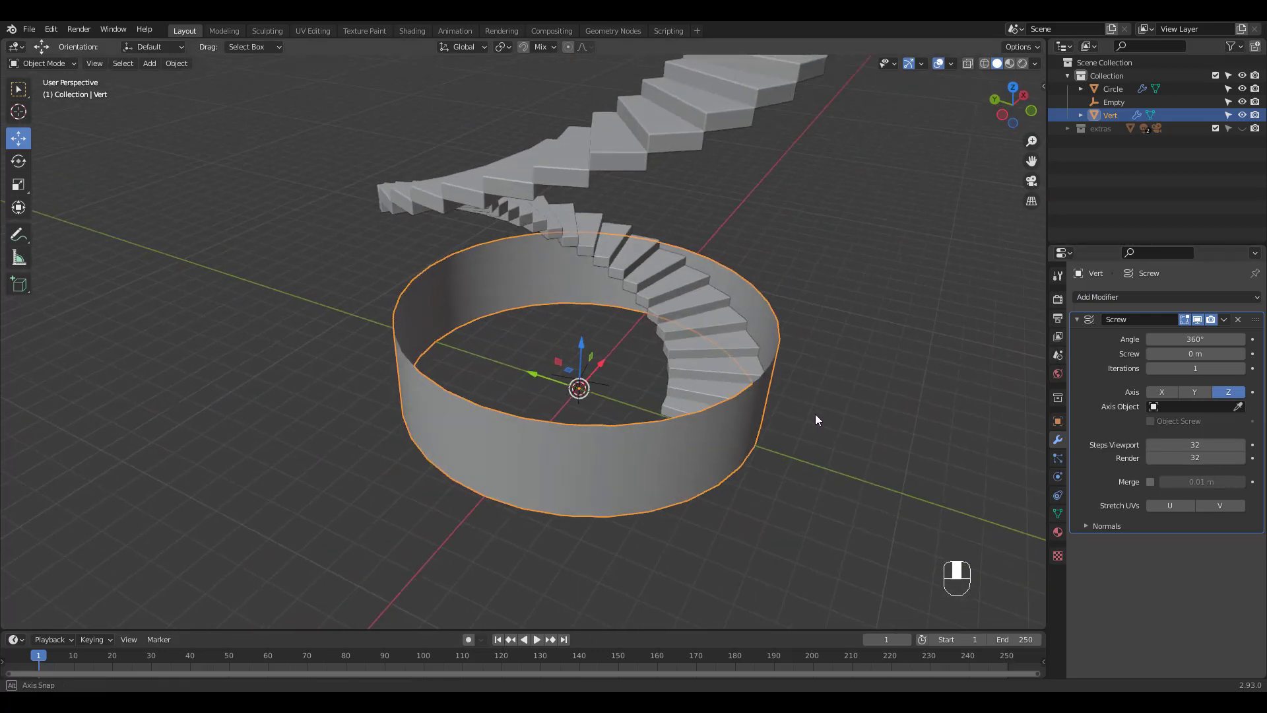
drag(1194, 353, 1220, 353)
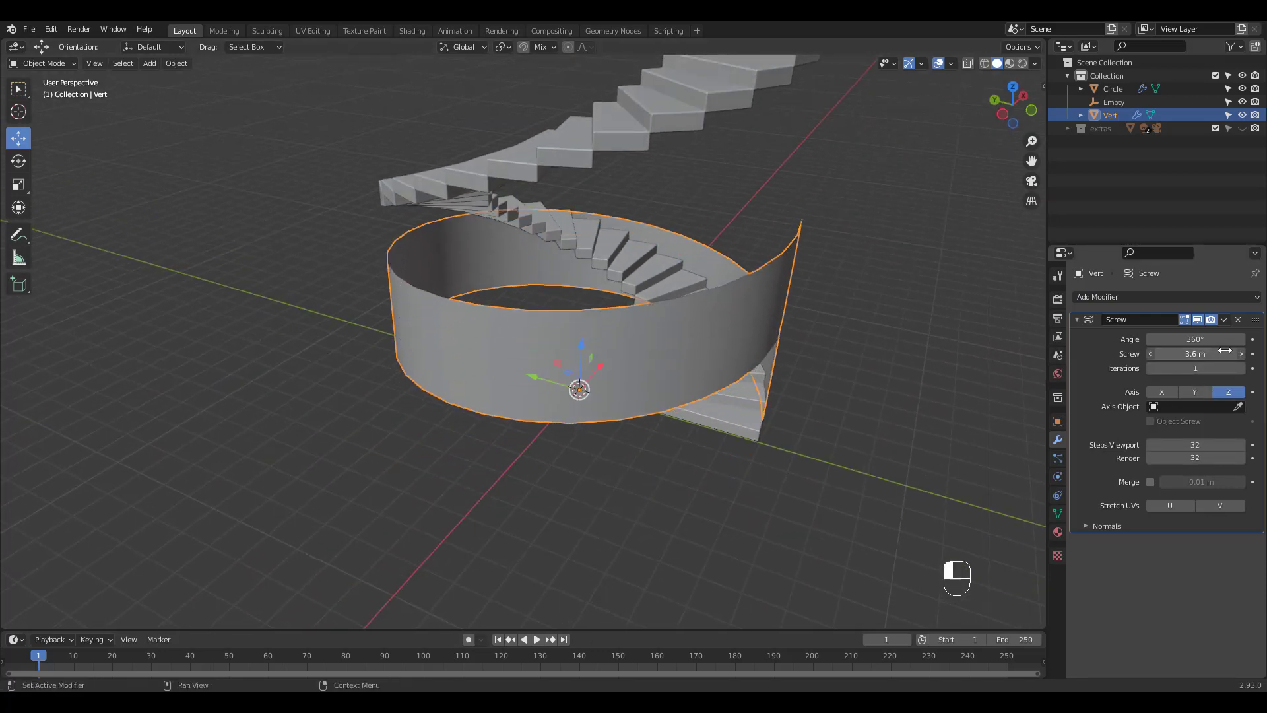
drag(1196, 353, 1236, 353)
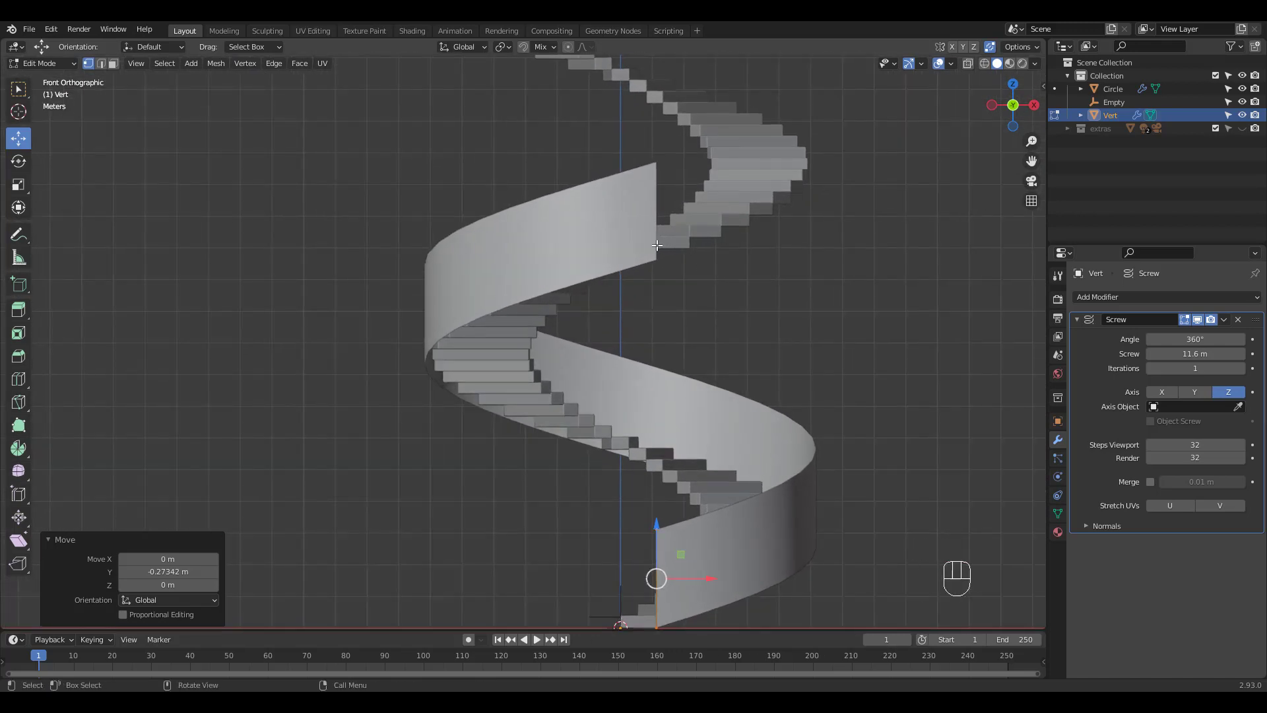
- Set the Screw modifier to 11.5 m rise with 5 iterations, back in Object Mode
key(alt+z)
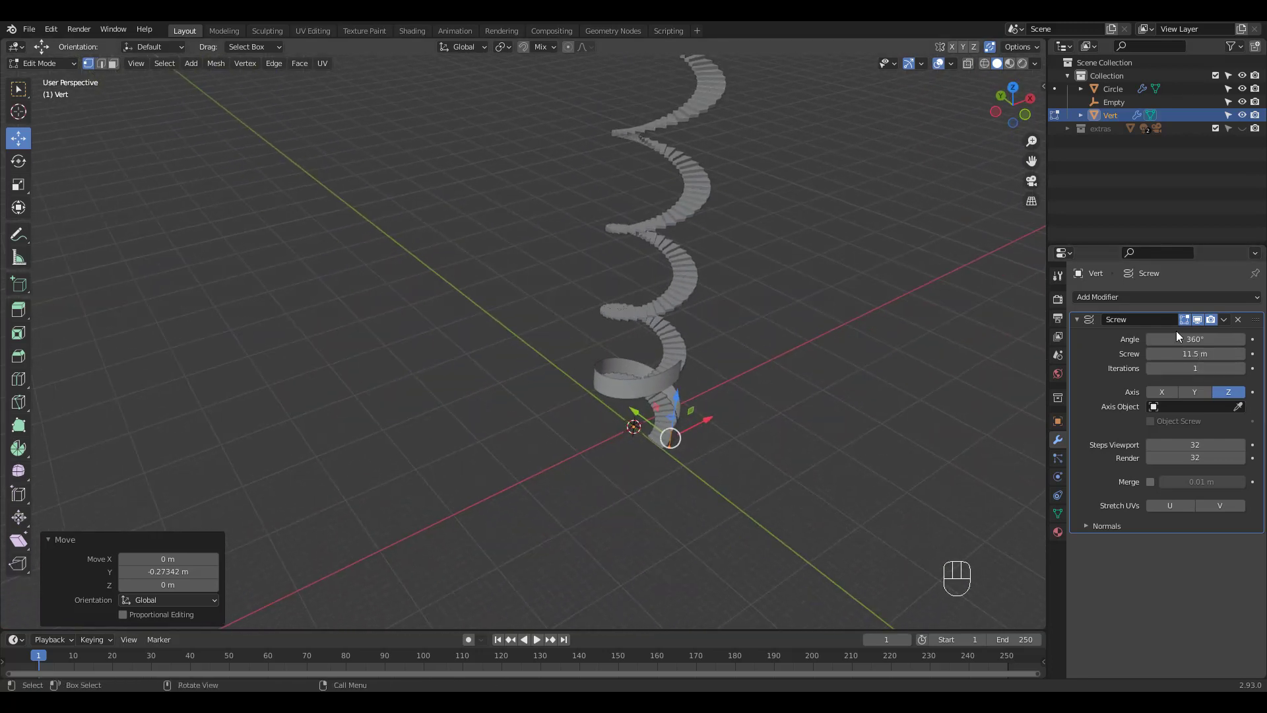
click(1241, 369)
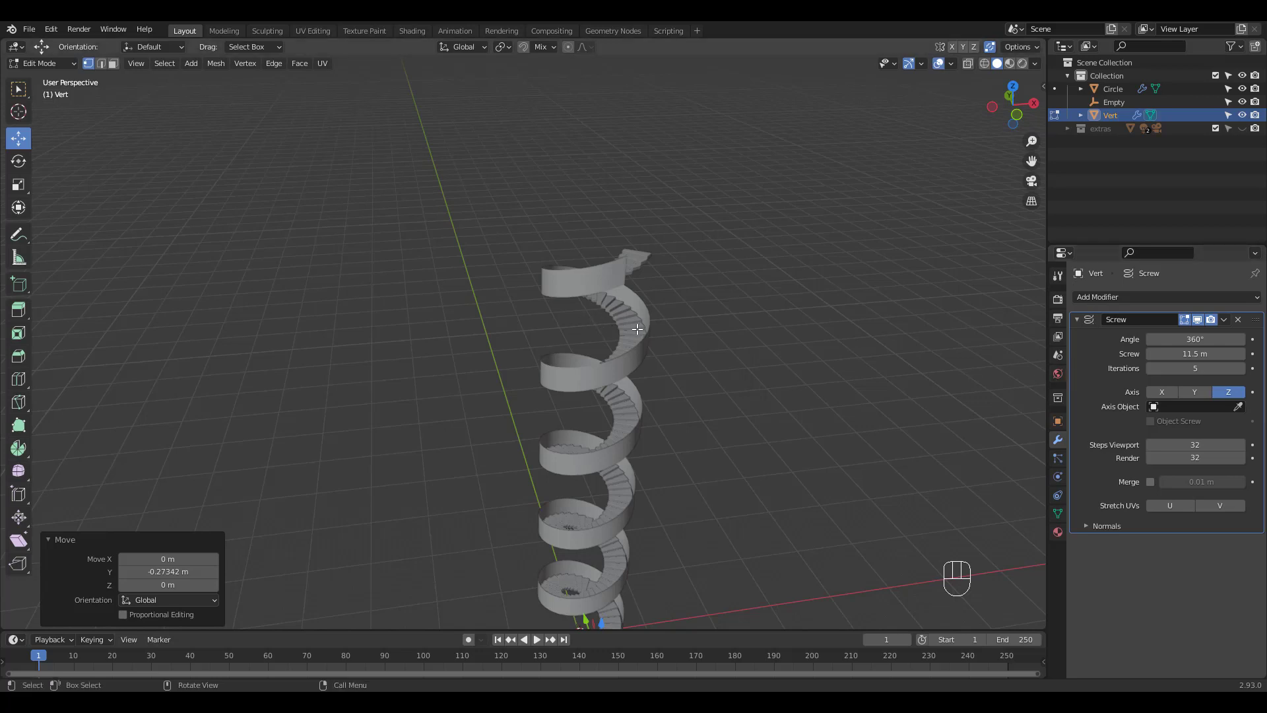
key(Tab)
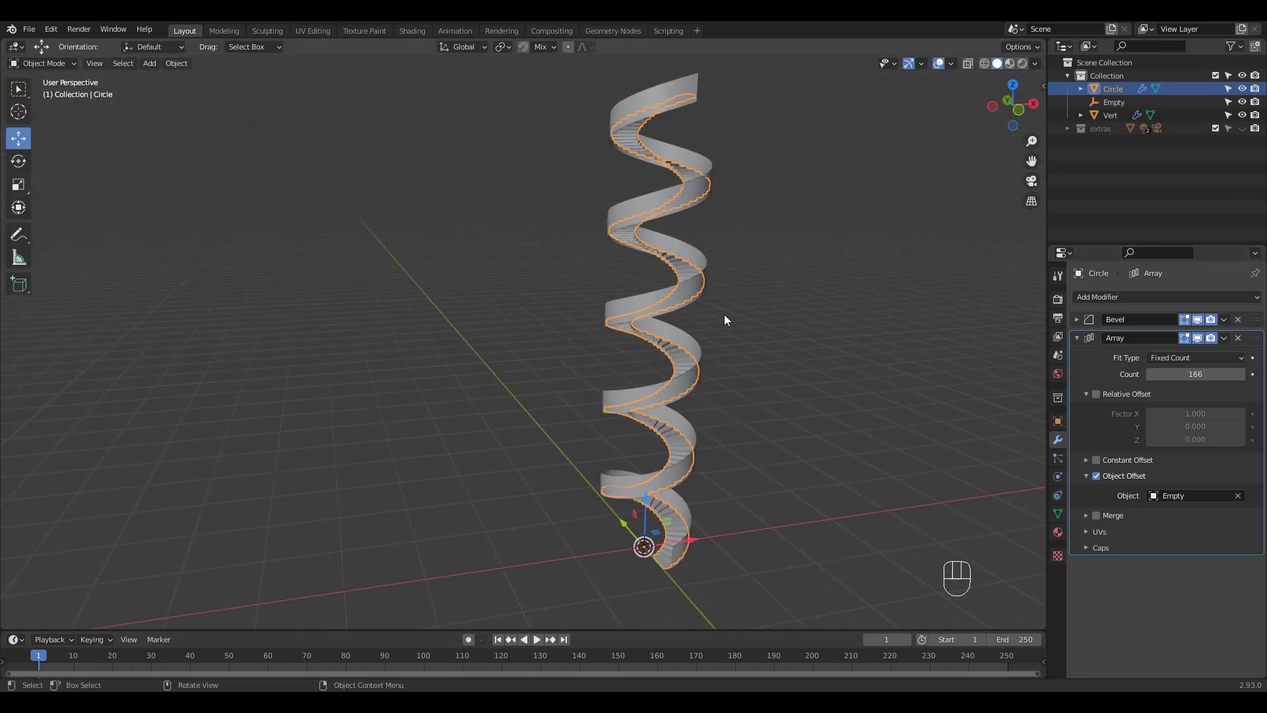
- Select Vert and enable Flip under the Screw modifier's Normals options
click(1109, 115)
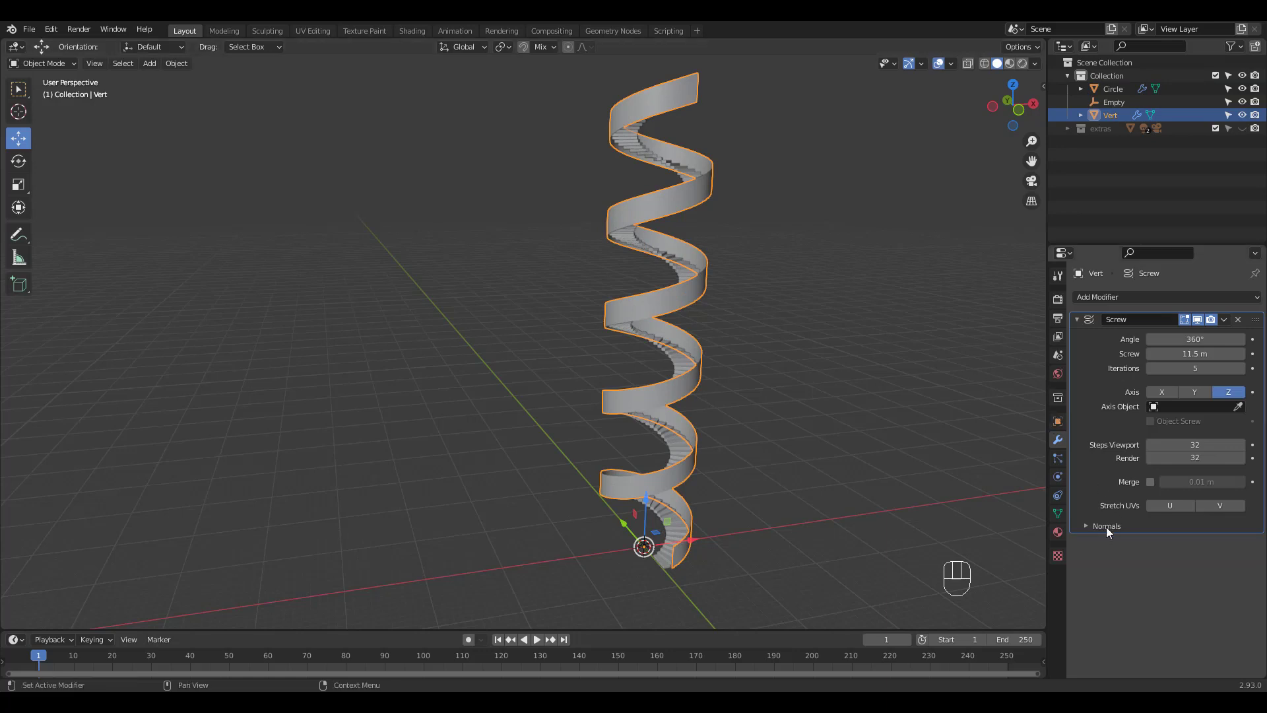
click(1105, 526)
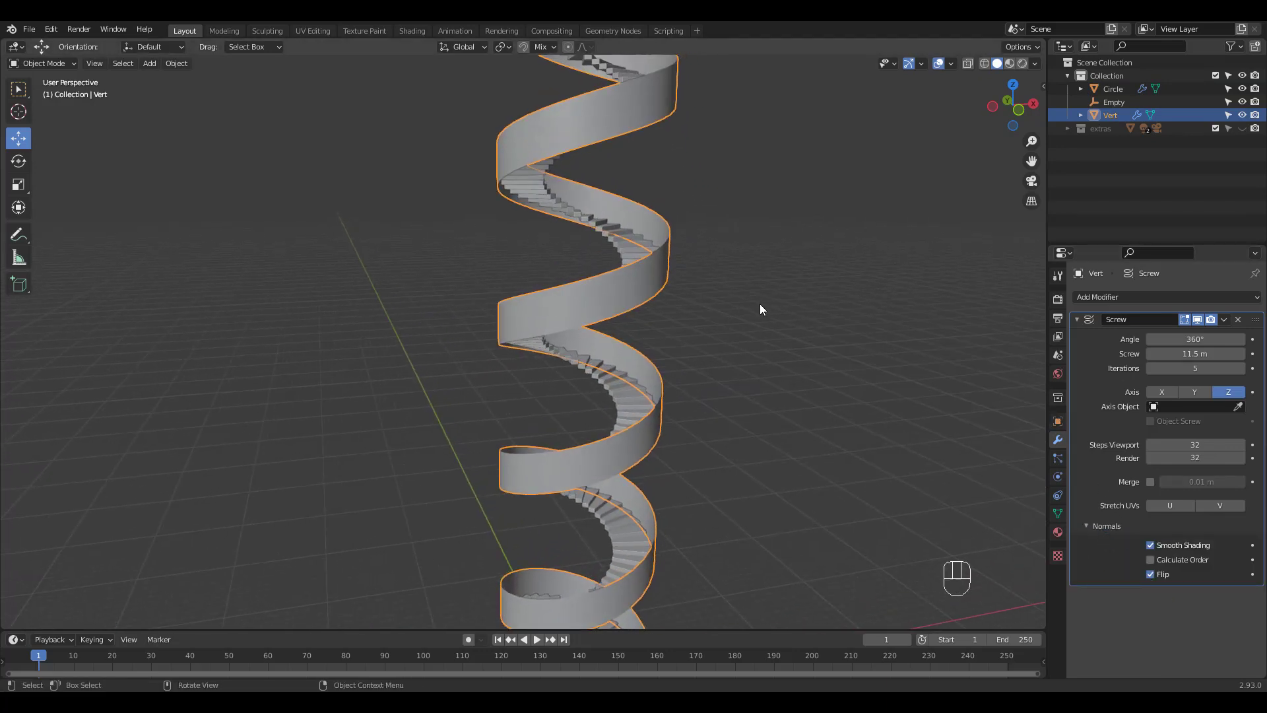
click(755, 319)
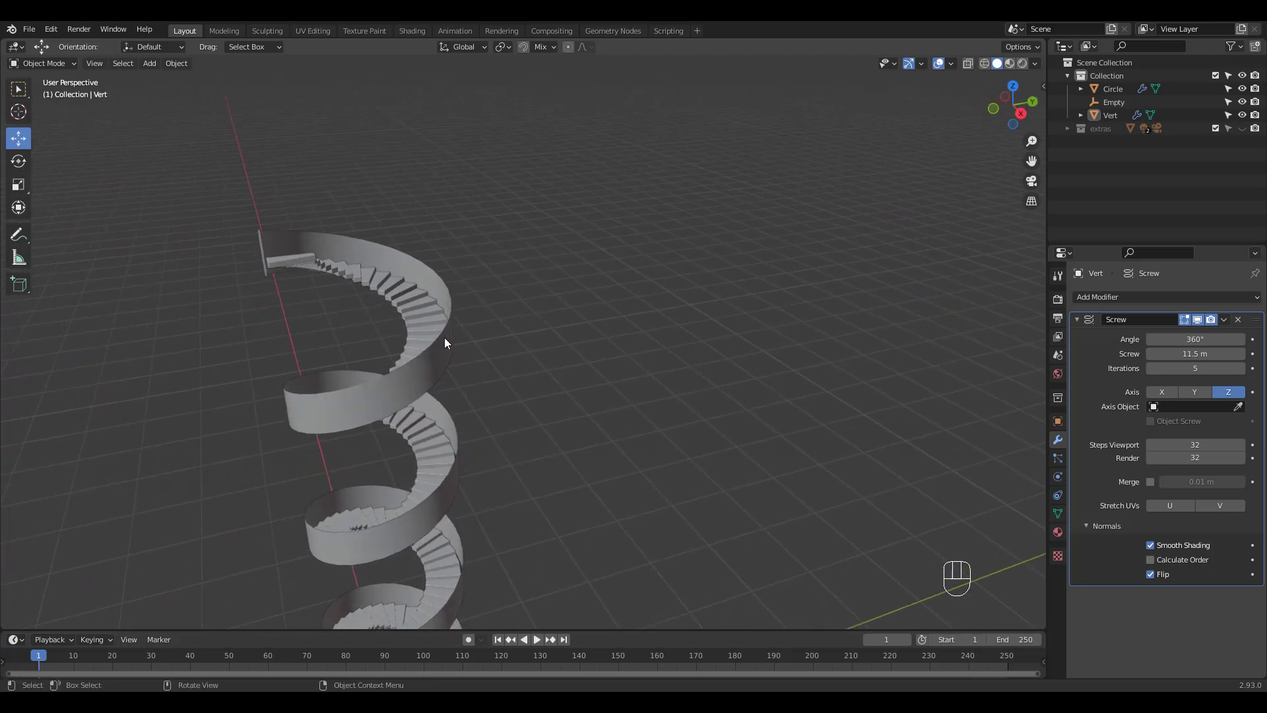
- Set Vert's Screw rise to 11.6 m, orbit to check, and duplicate the wall
click(443, 343)
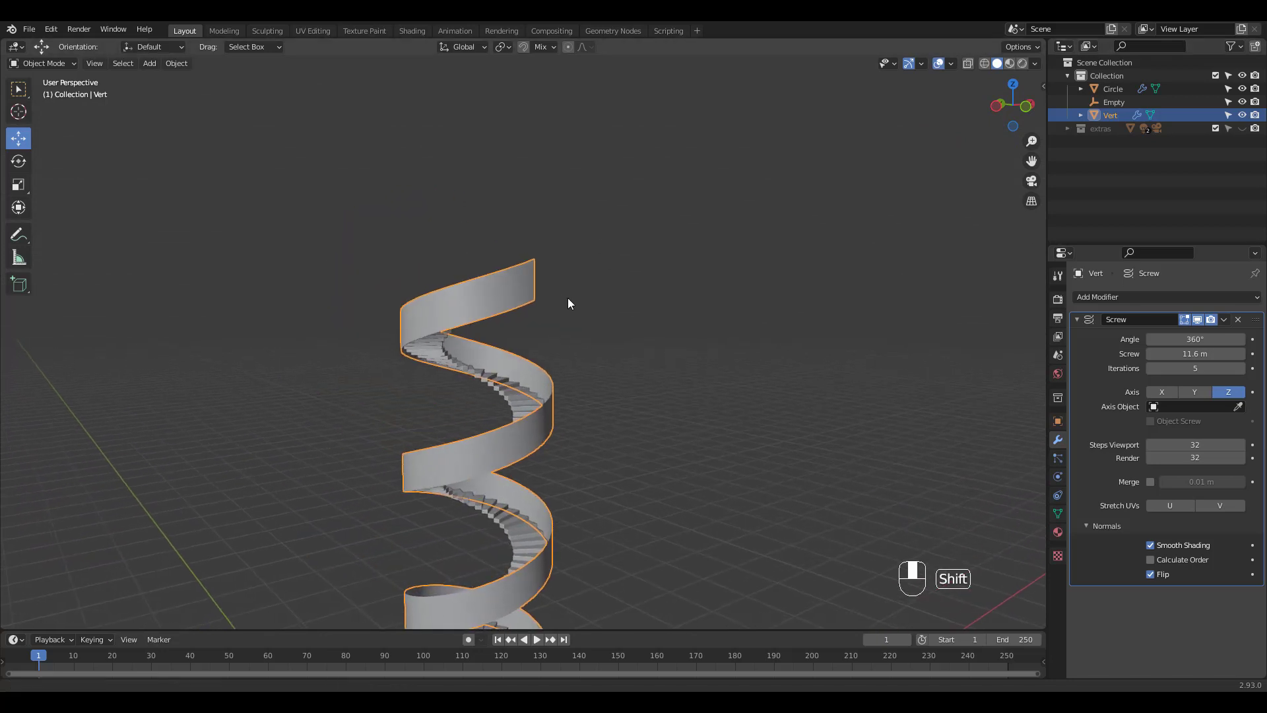
drag(1194, 353, 1204, 353)
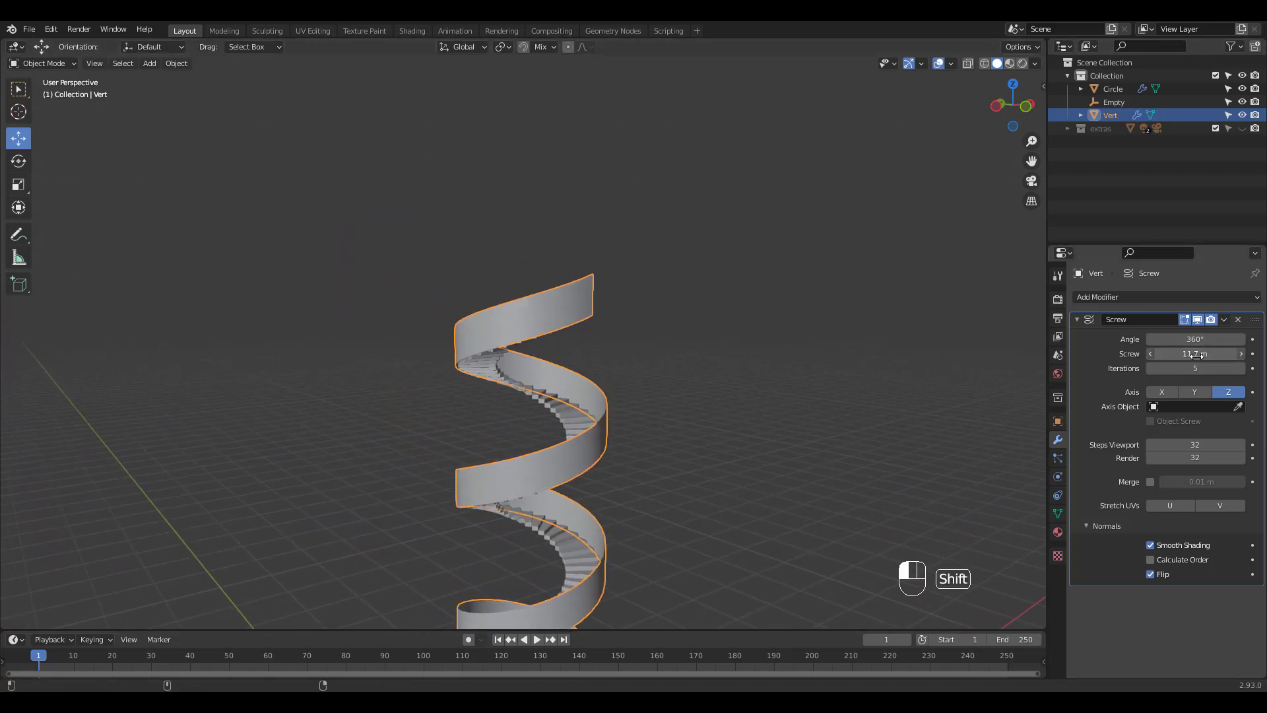
drag(1203, 353, 1188, 354)
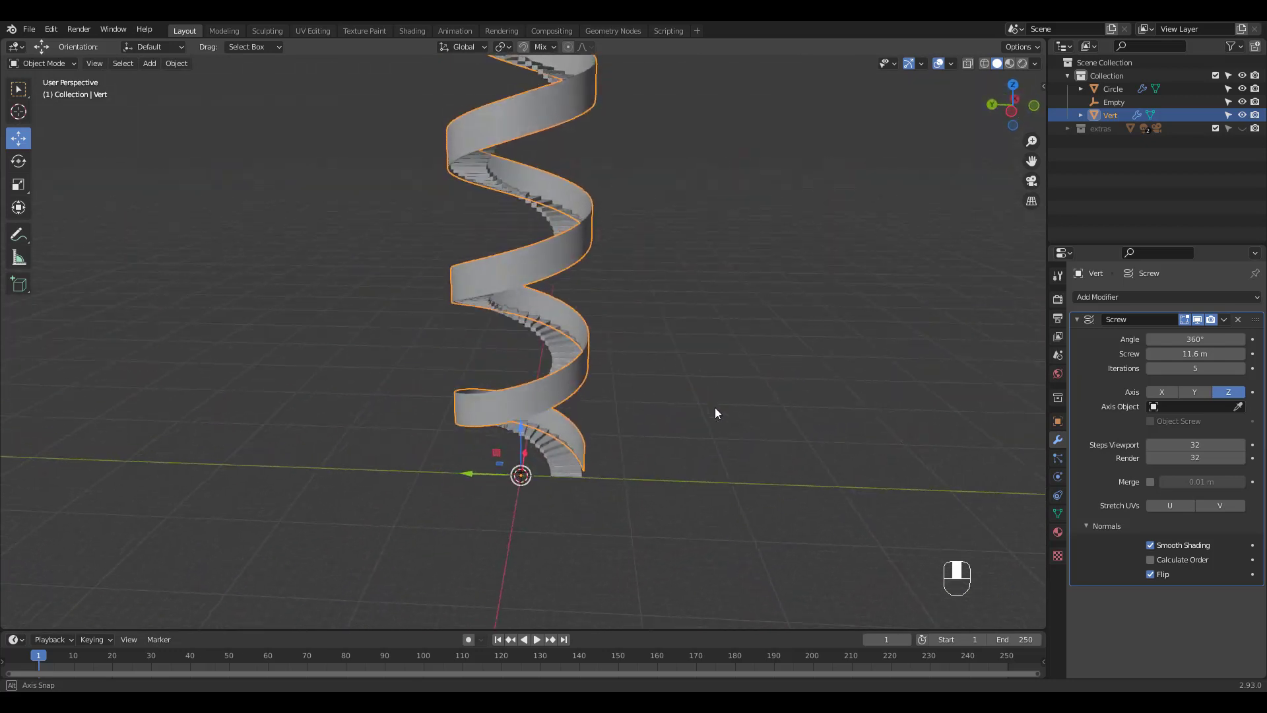
drag(716, 412, 615, 246)
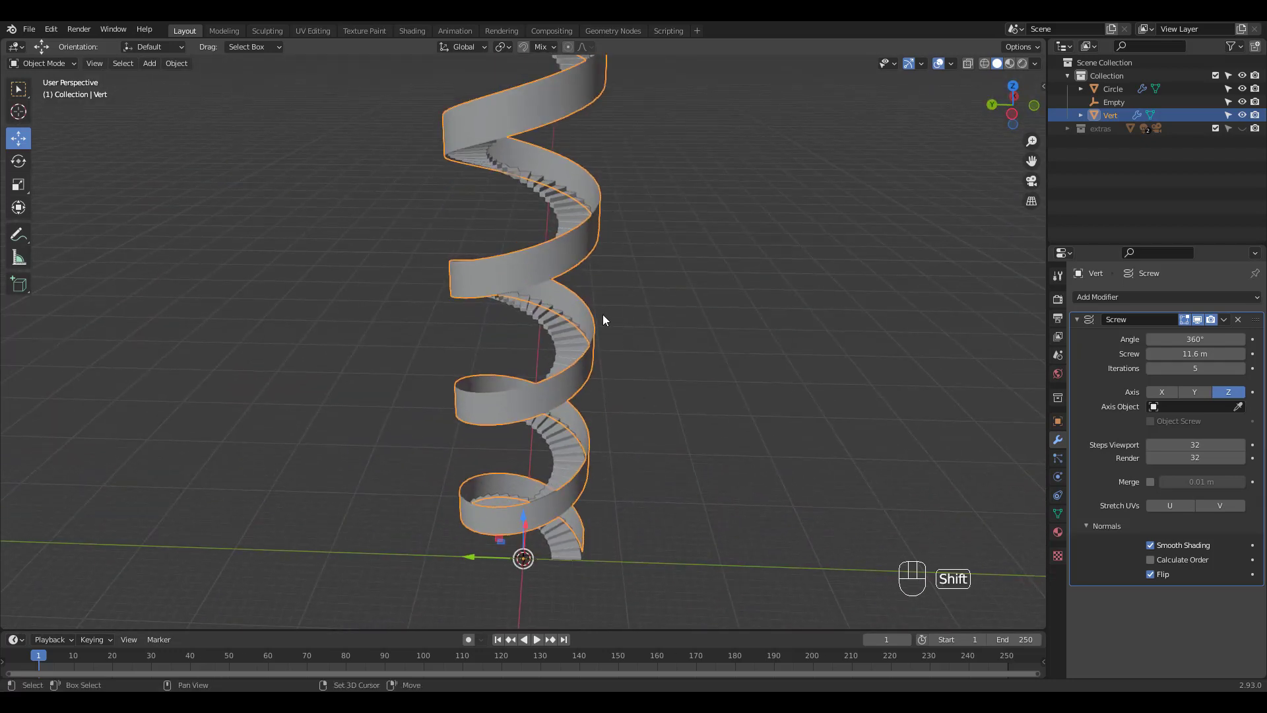
key(shift+d)
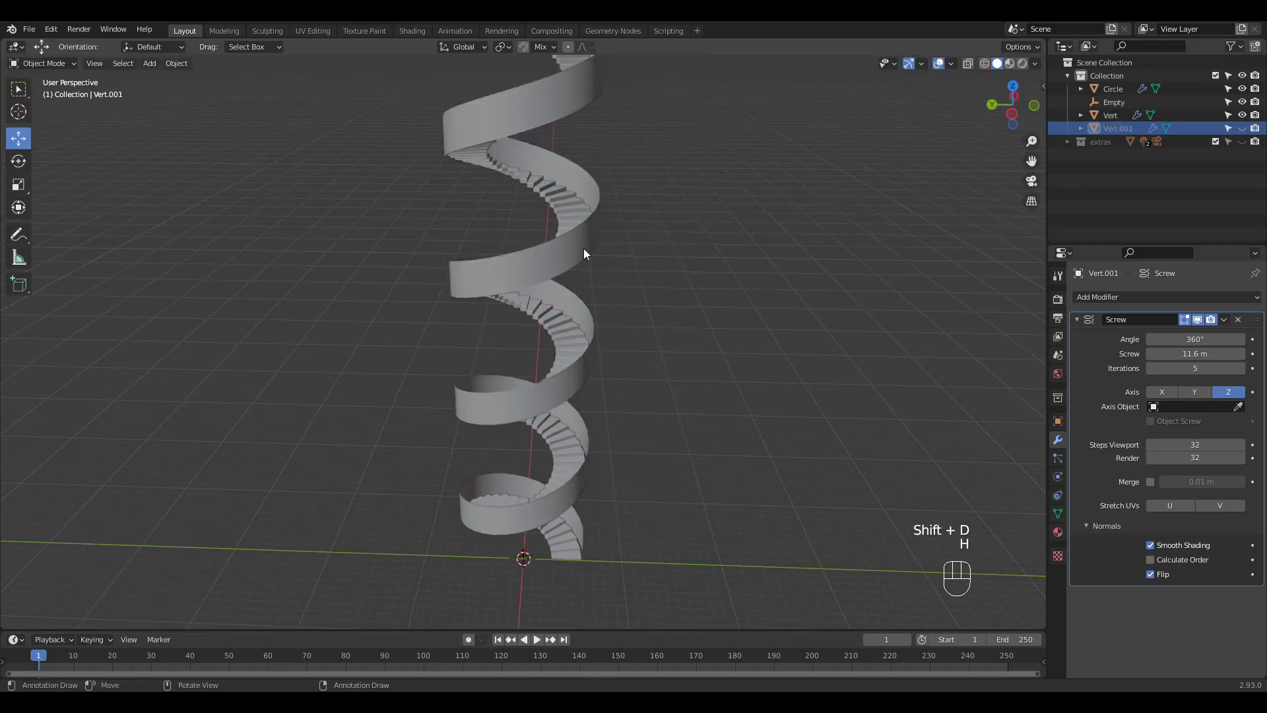
- Apply the Screw modifier to the original Vert wall, leaving hidden Vert.001 as backup
click(1110, 115)
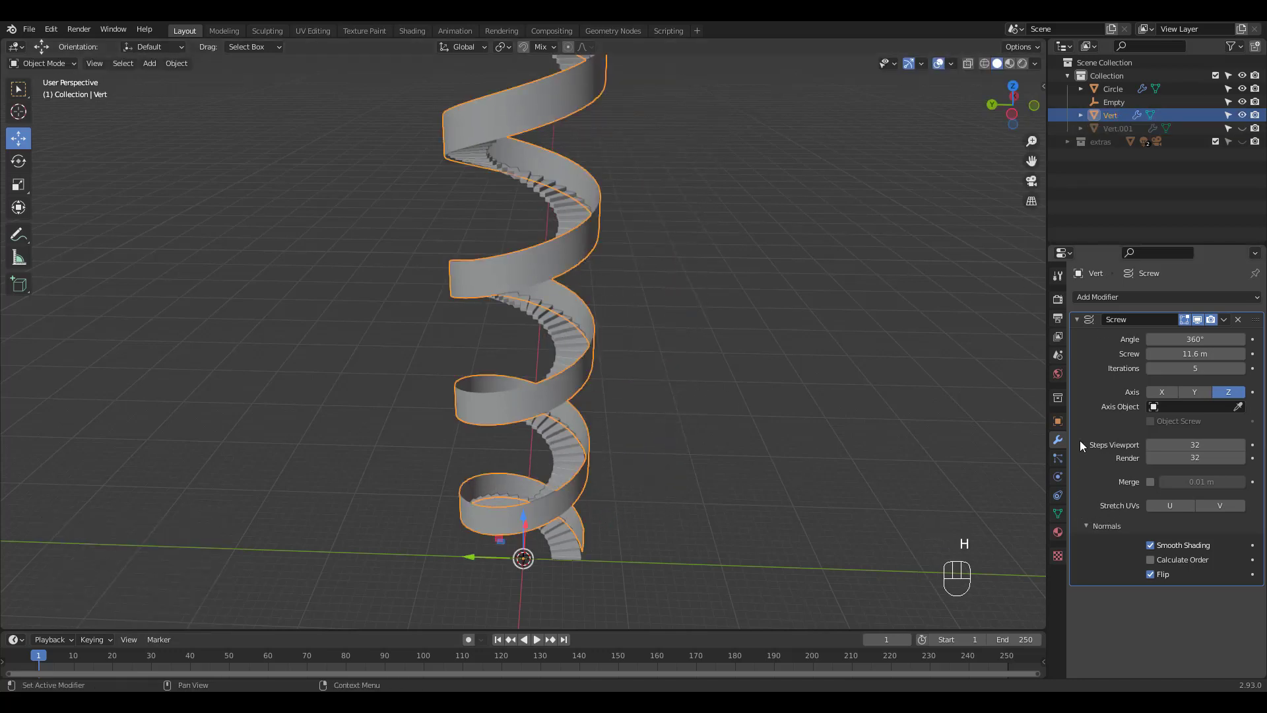
key(ctrl+a)
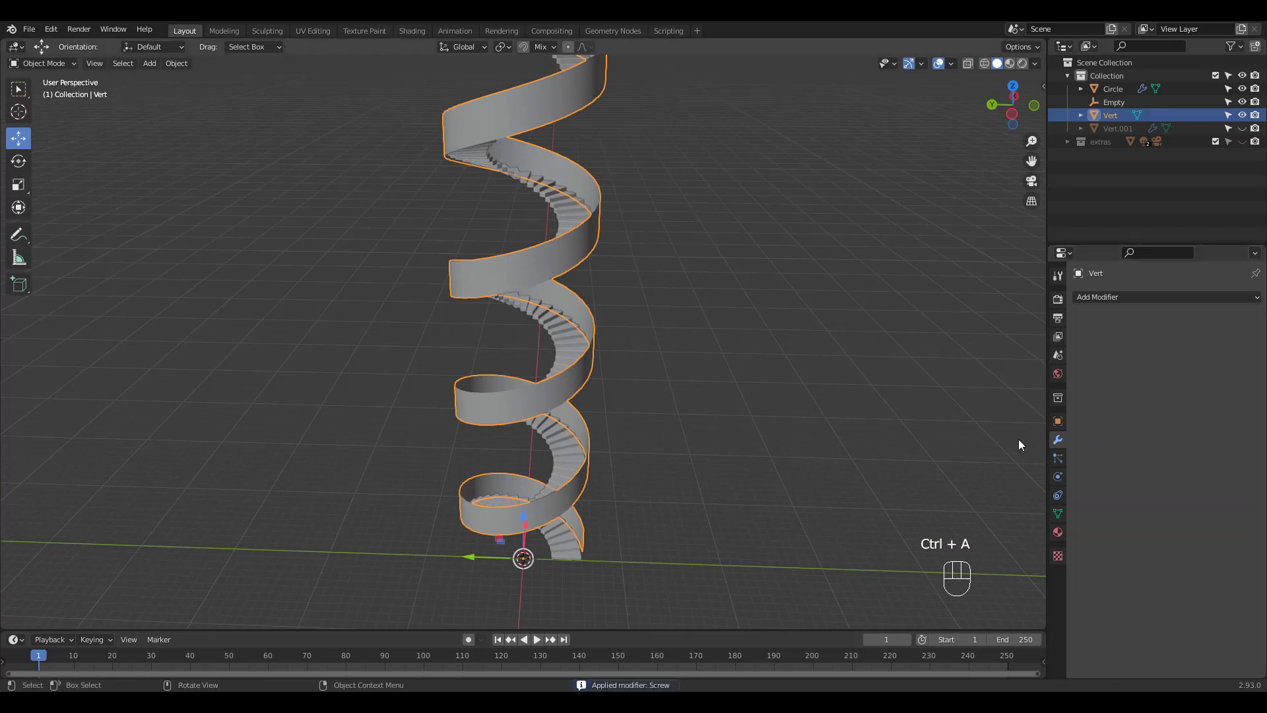
click(1057, 513)
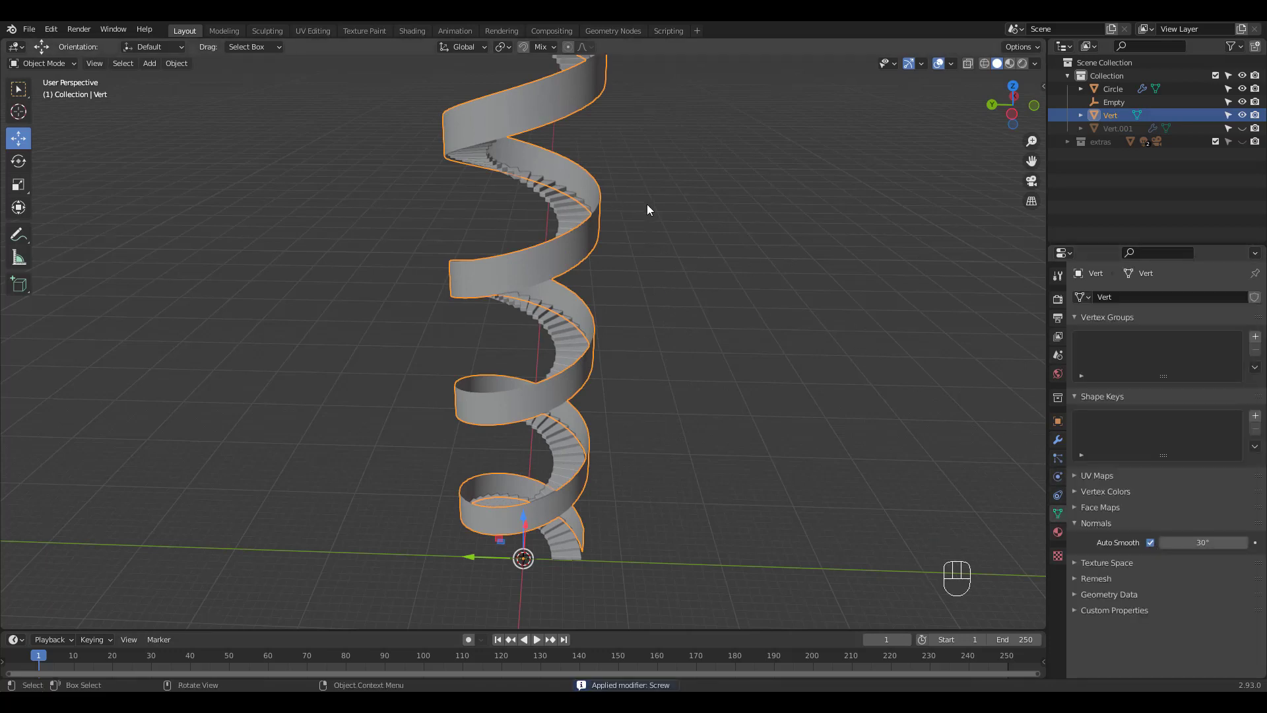
click(1057, 439)
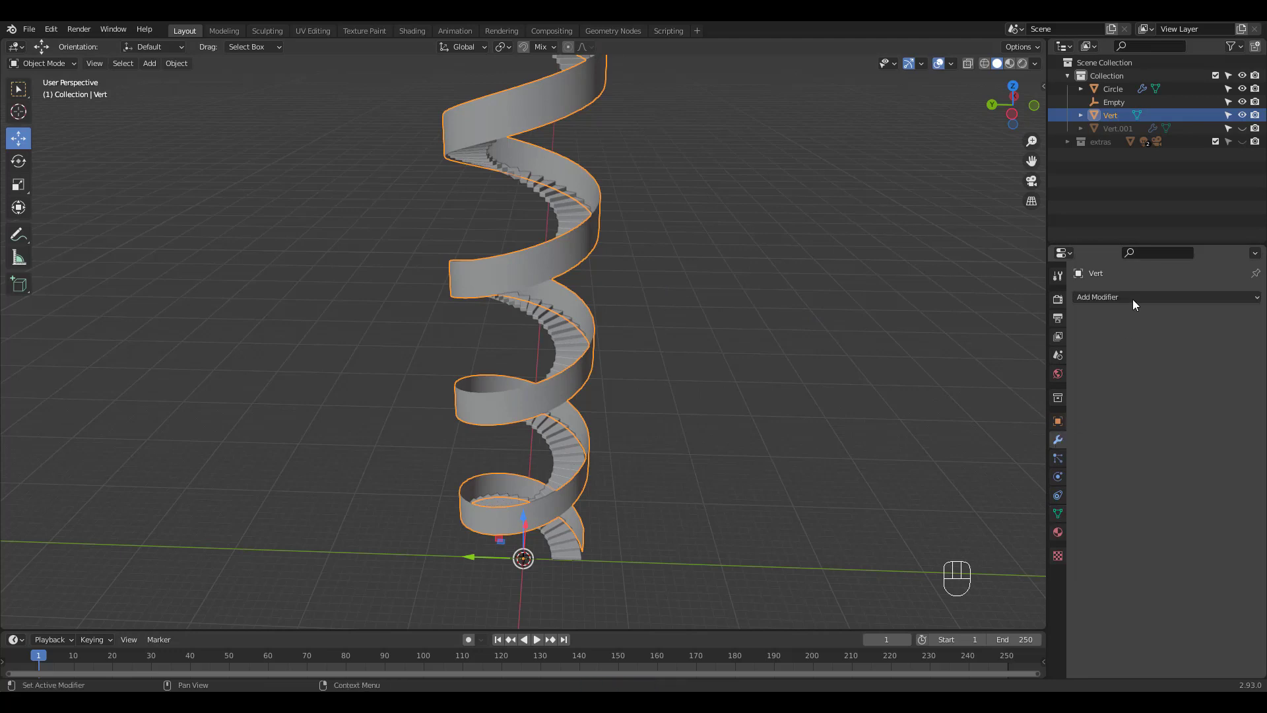
- Add a Solidify modifier with 0.26 m thickness and a level 2 Subdivision Surface
click(1131, 296)
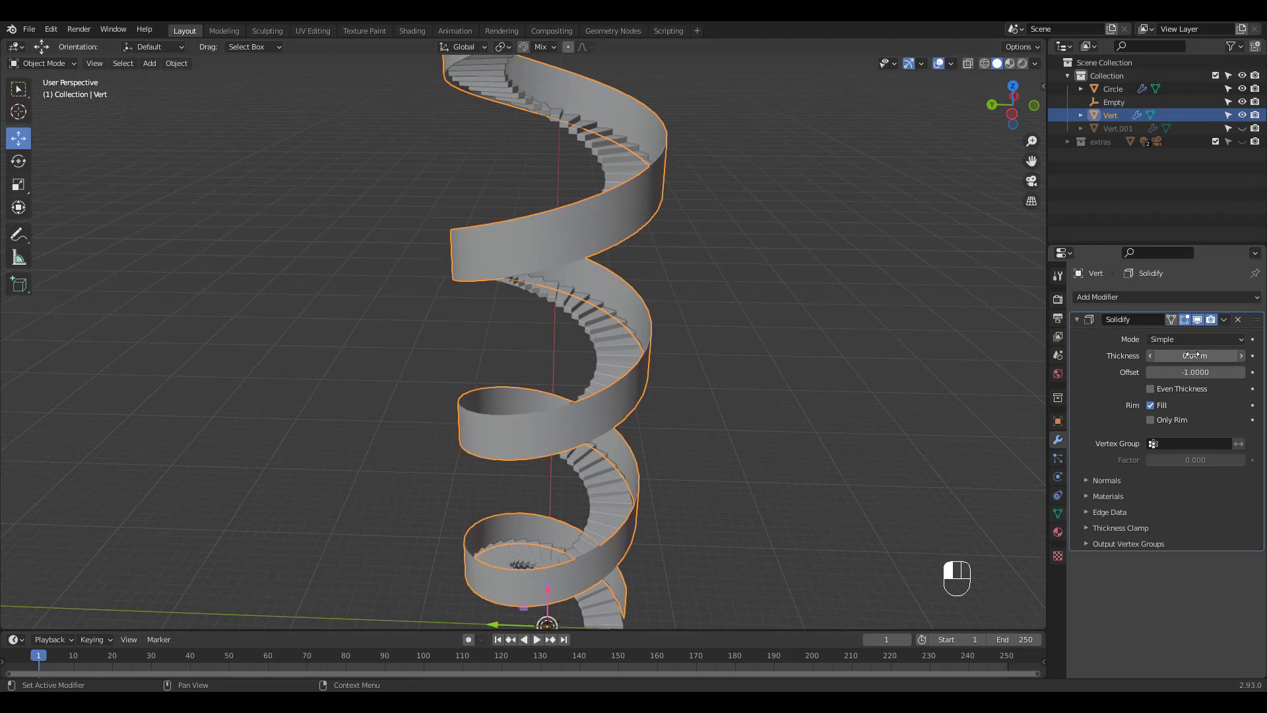
drag(1196, 356, 1184, 356)
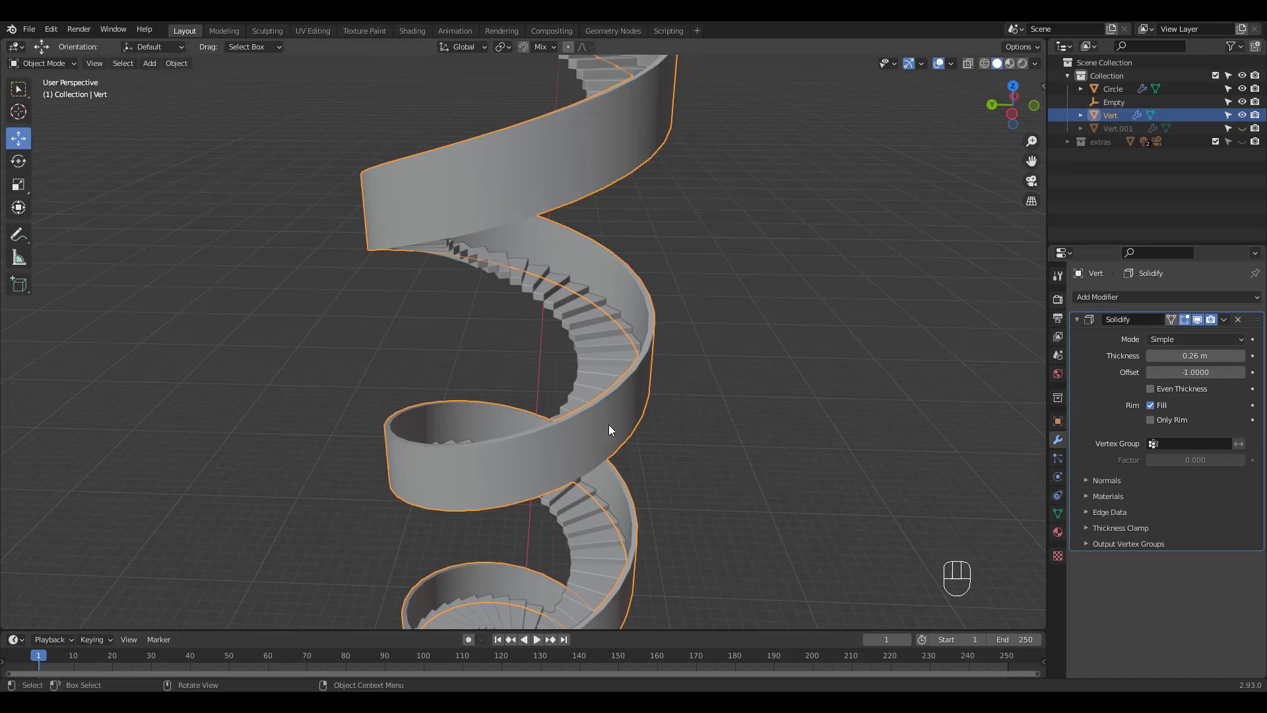
key(ctrl+2)
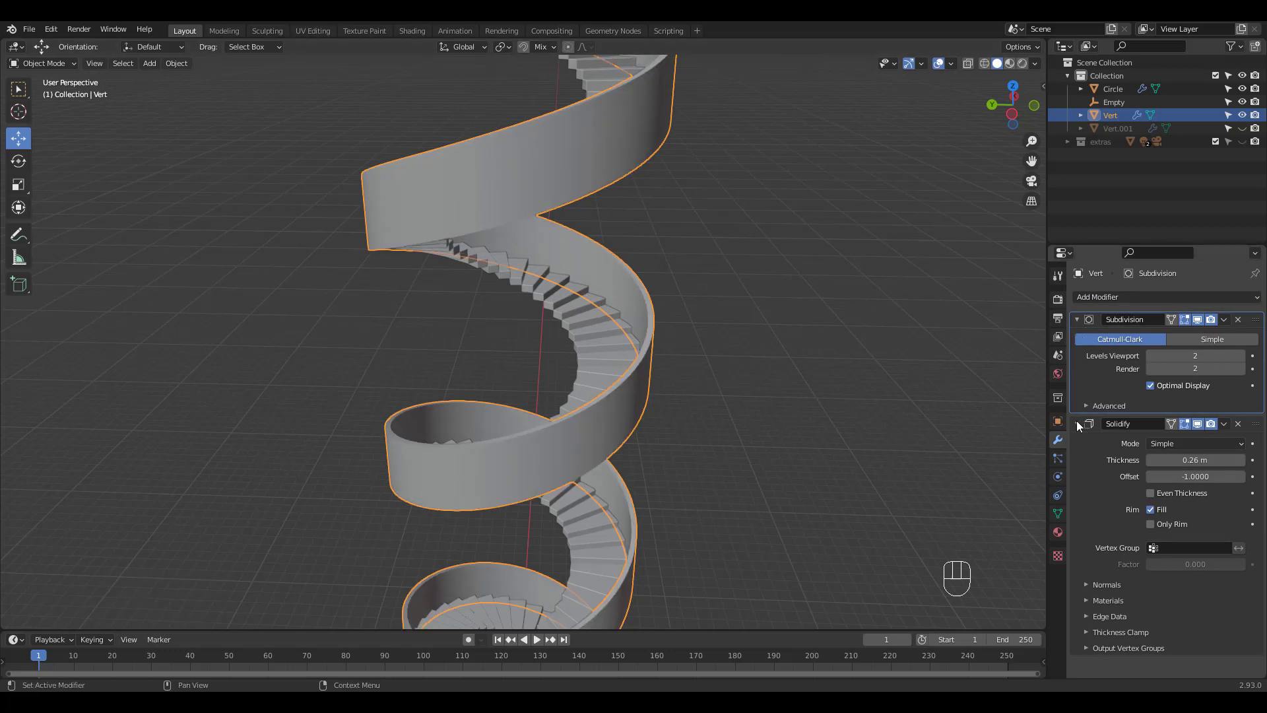
- Add a Bevel modifier: 0.047 m amount, 2 segments, Arc outer miter
click(1099, 296)
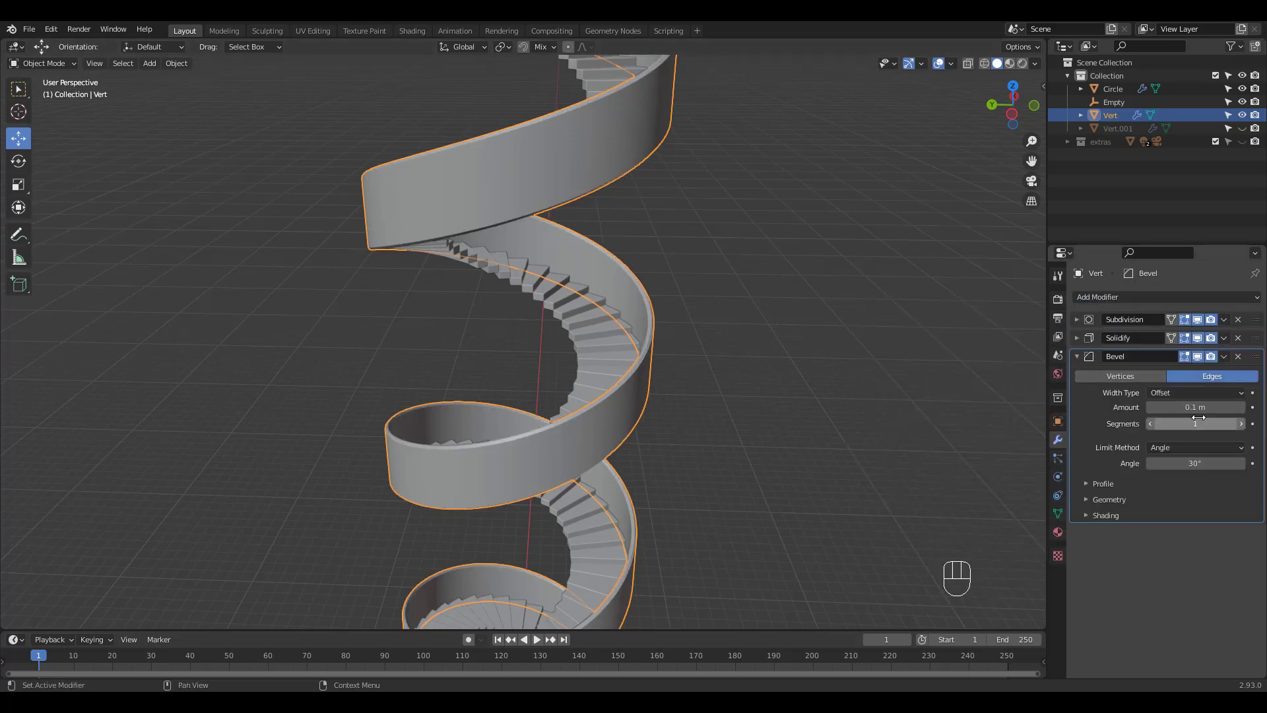
drag(1200, 407, 1163, 406)
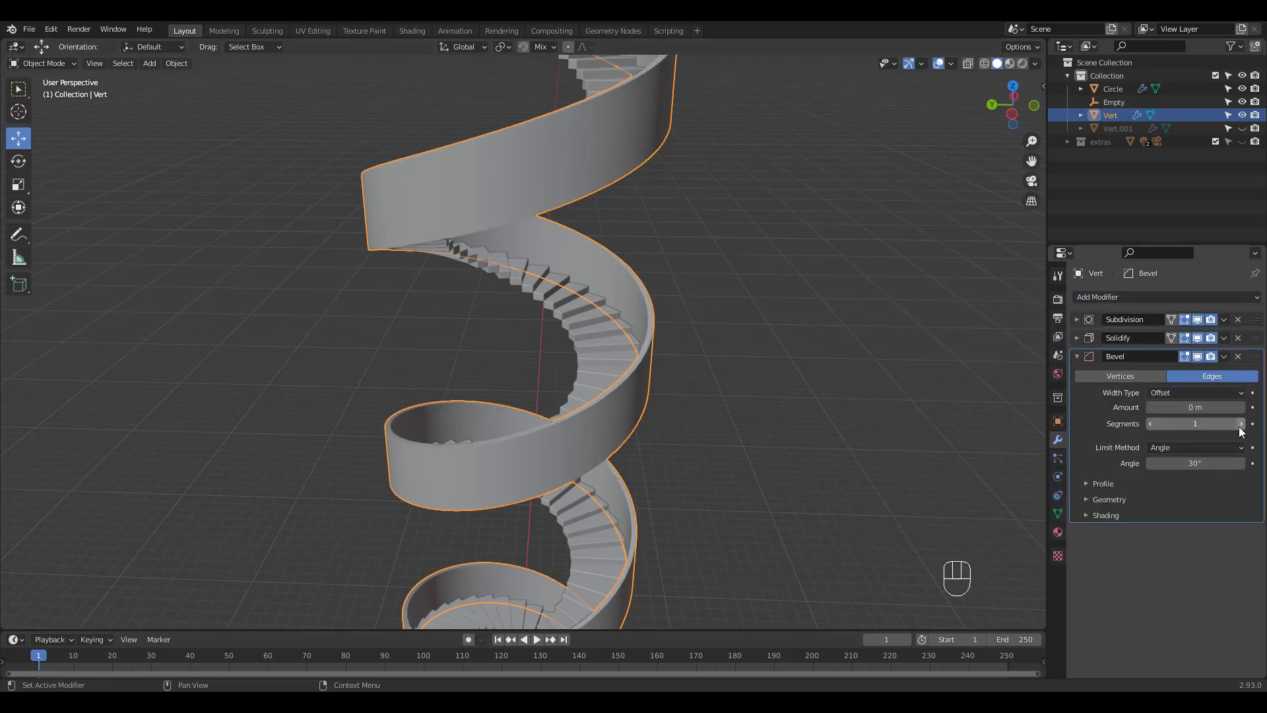
click(1195, 518)
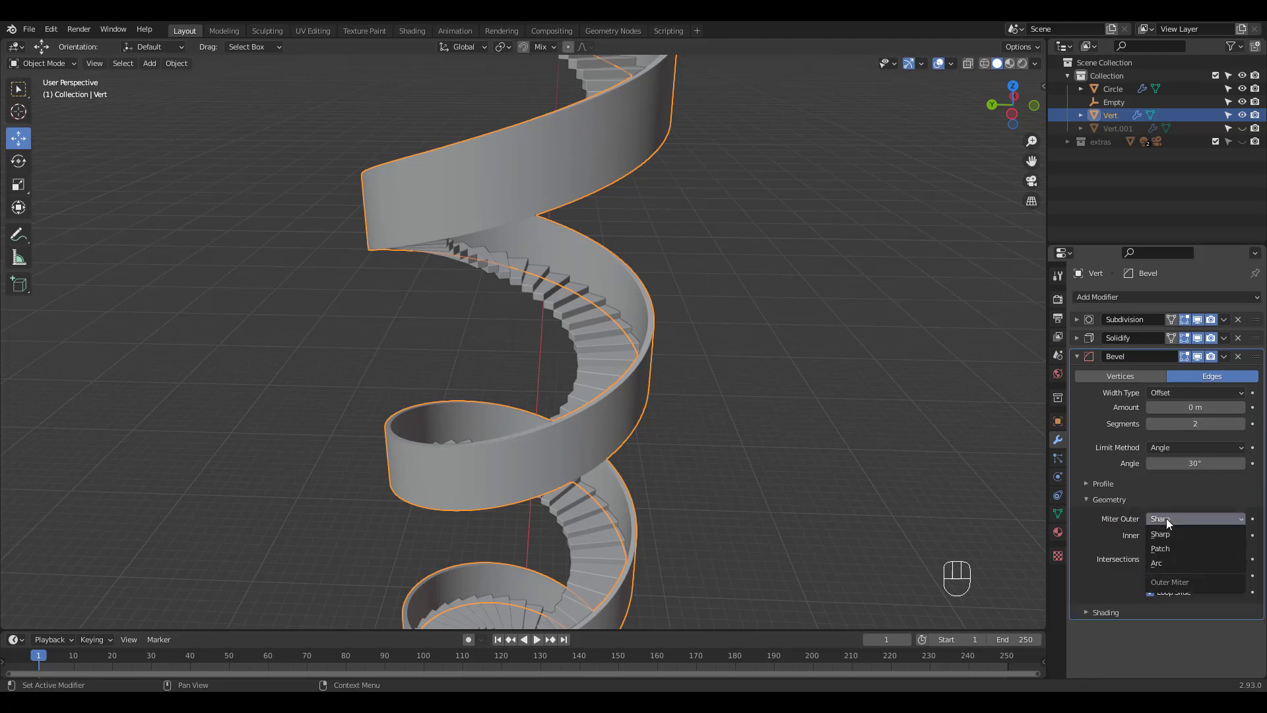
click(1156, 562)
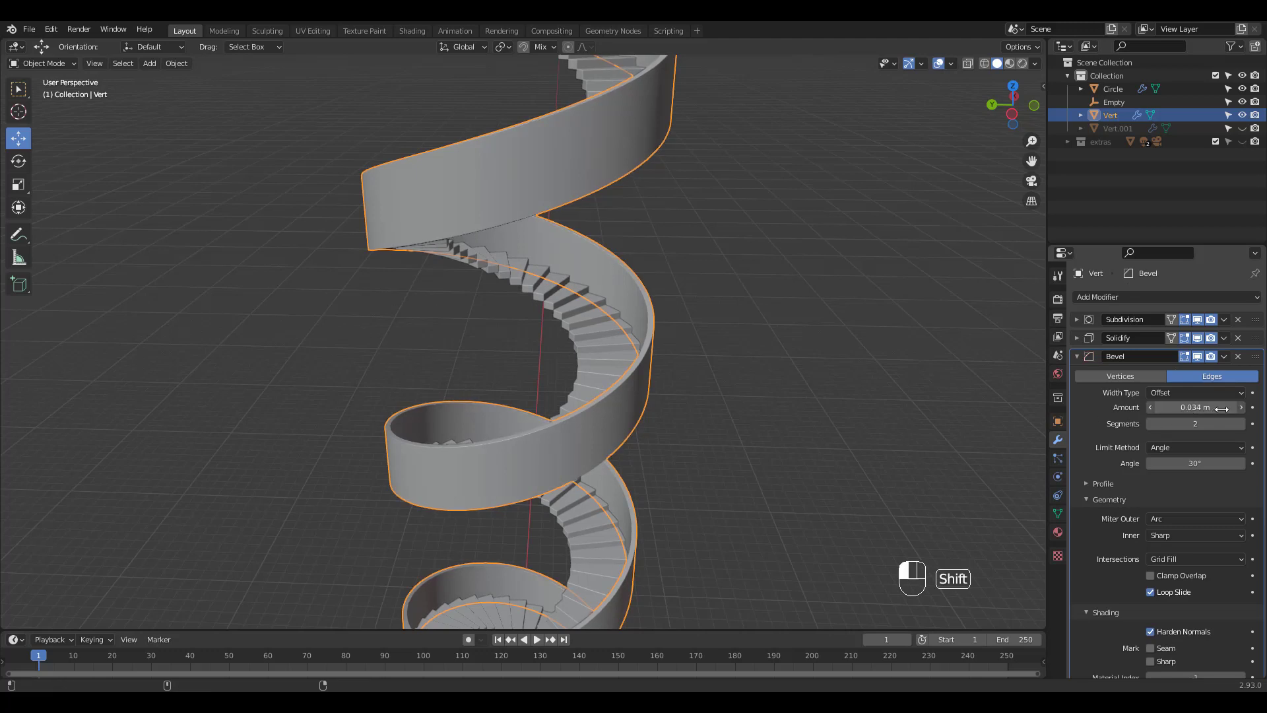
drag(1172, 406, 1228, 406)
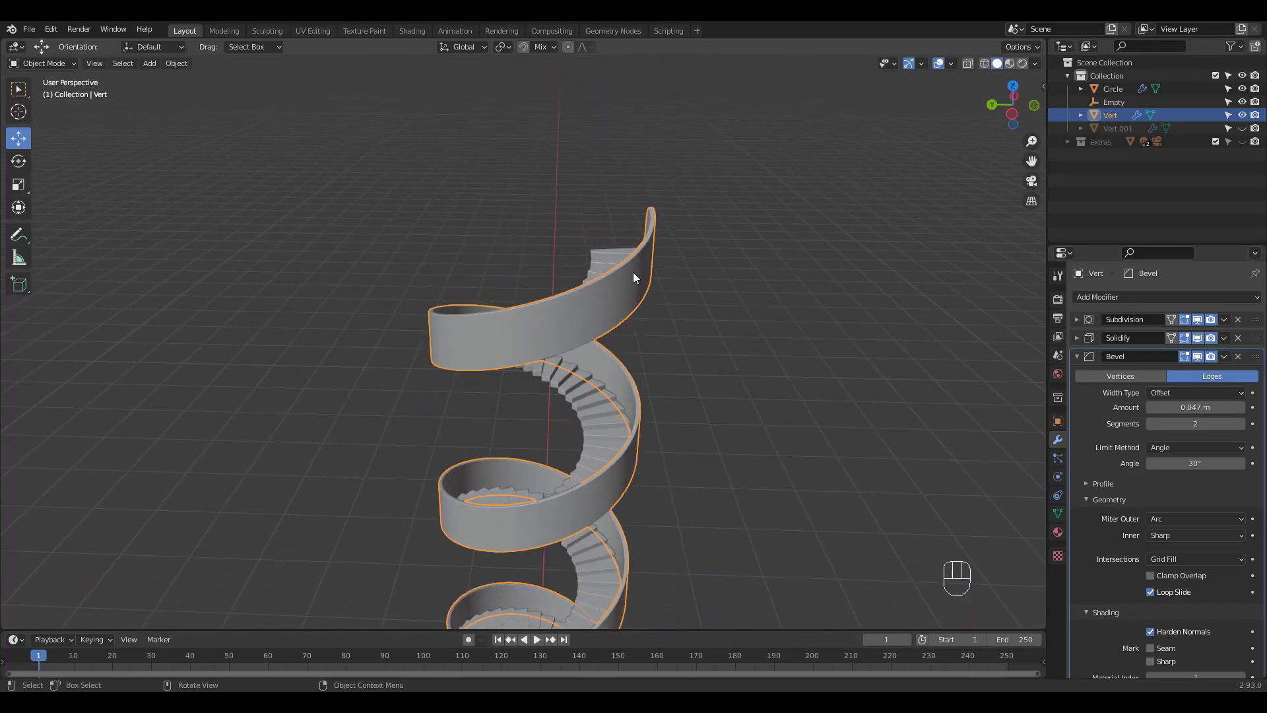
- In Edit Mode, shift the outer wall 0.41 m along Y and add a loop cut
key(Tab)
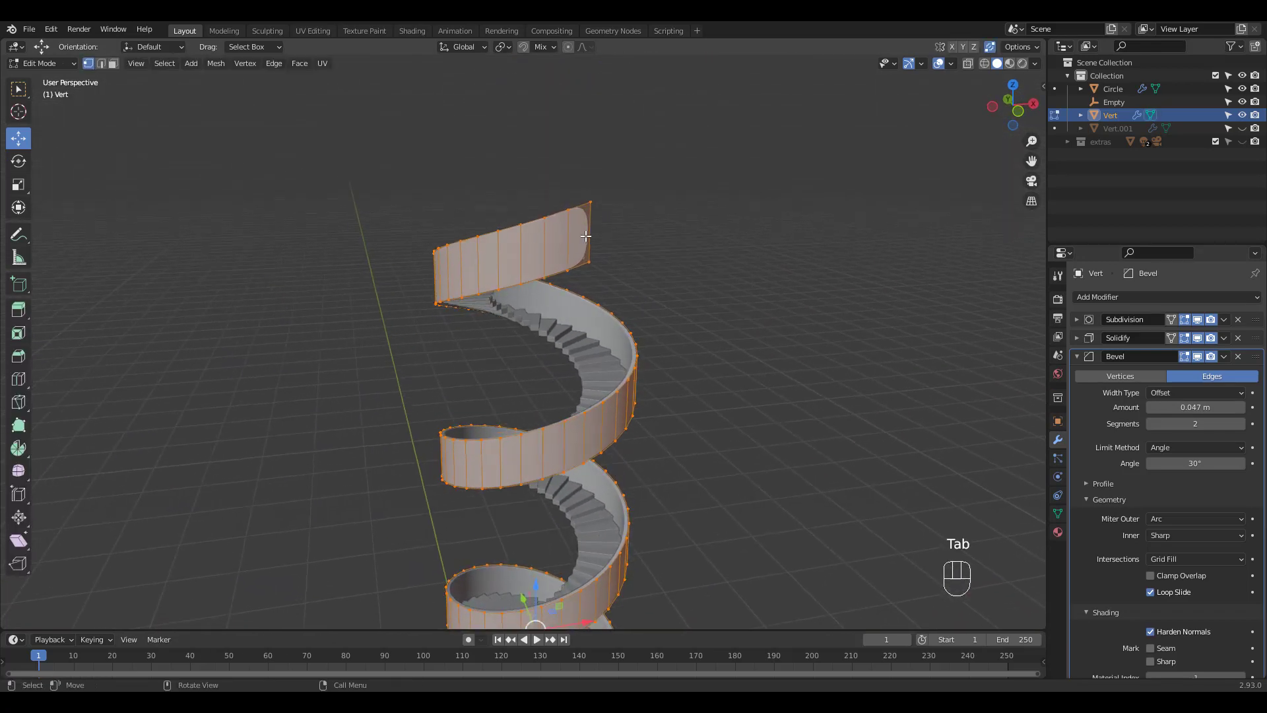
key(ctrl+r)
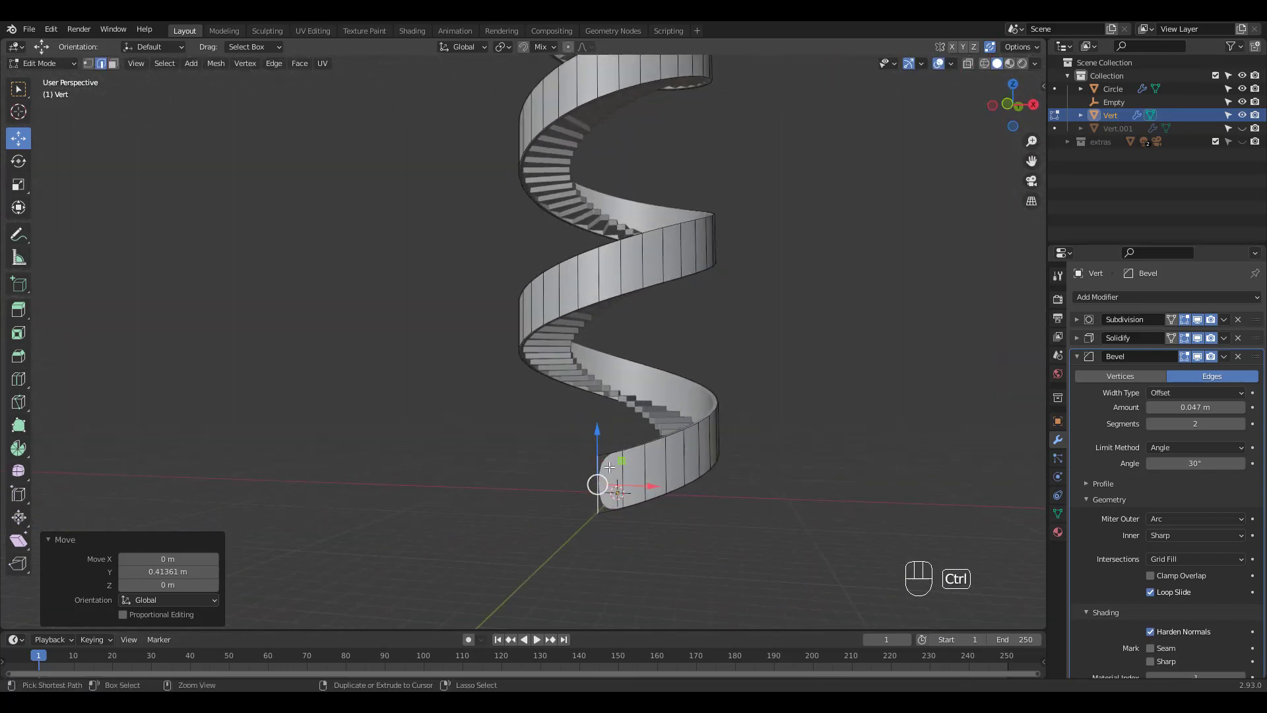
key(ctrl+r)
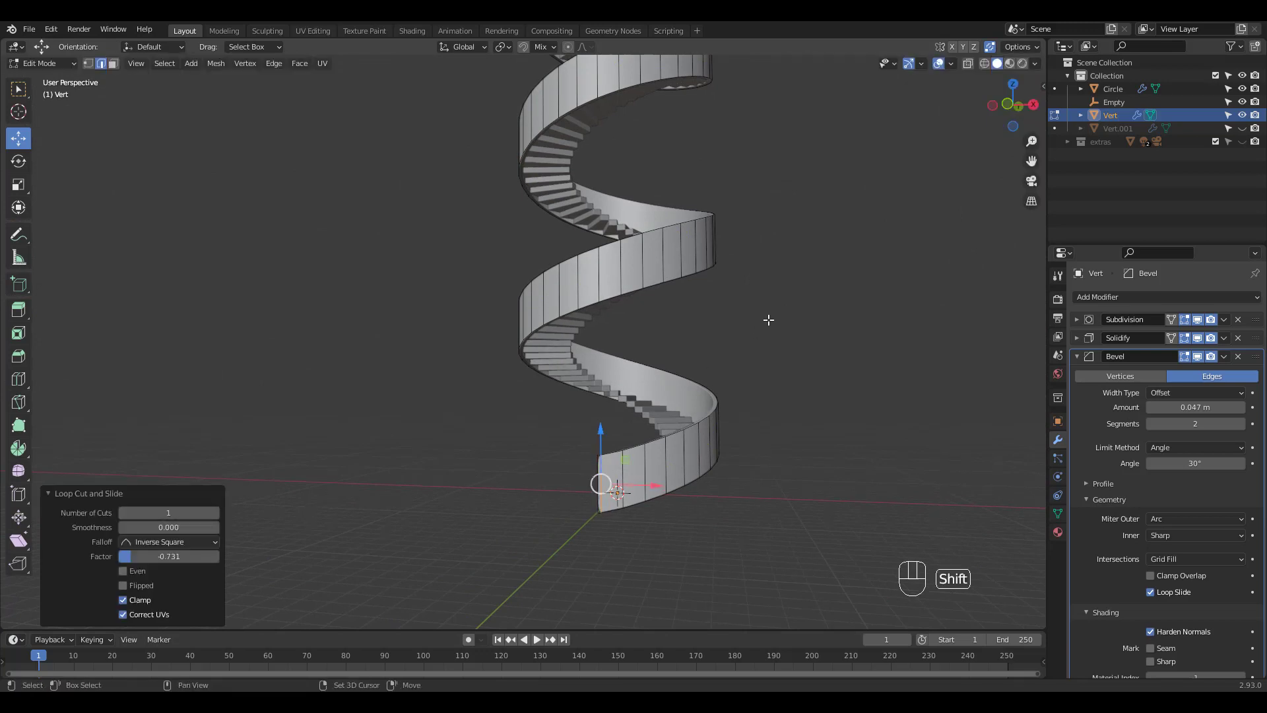
key(Tab)
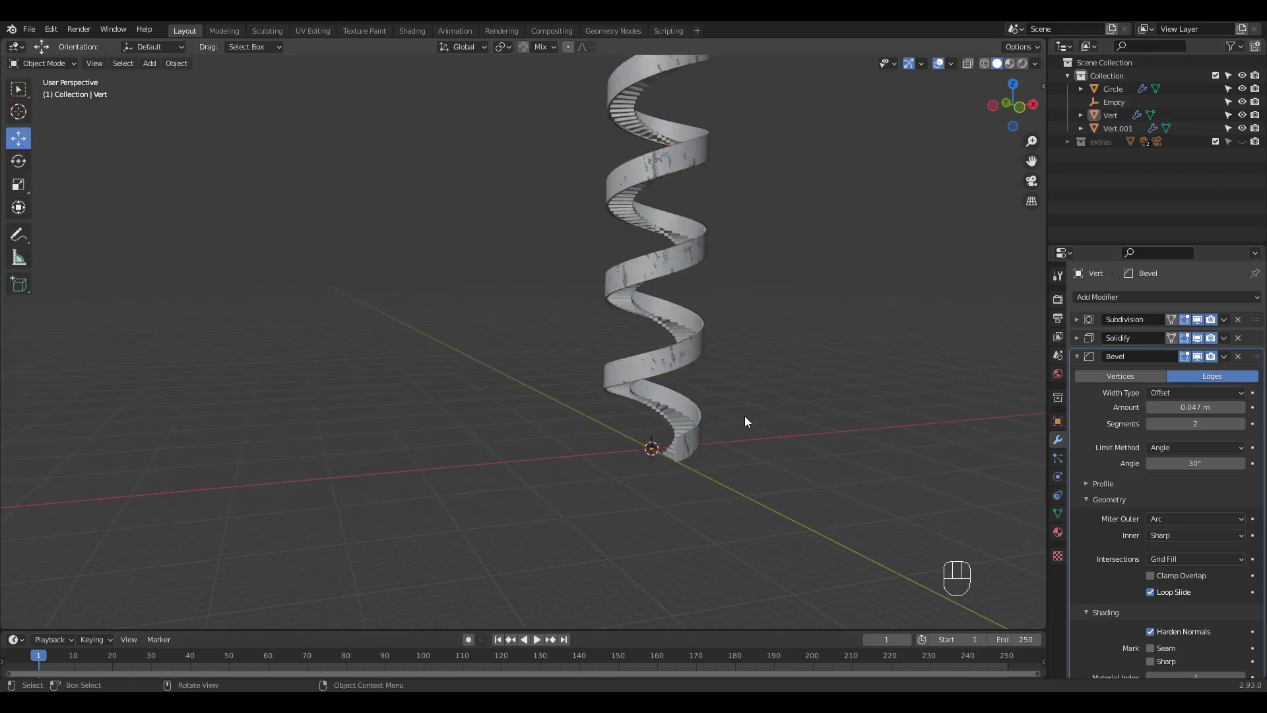
- Move Vert.001's profile vertices along X and Y to form the inner wall
click(1118, 127)
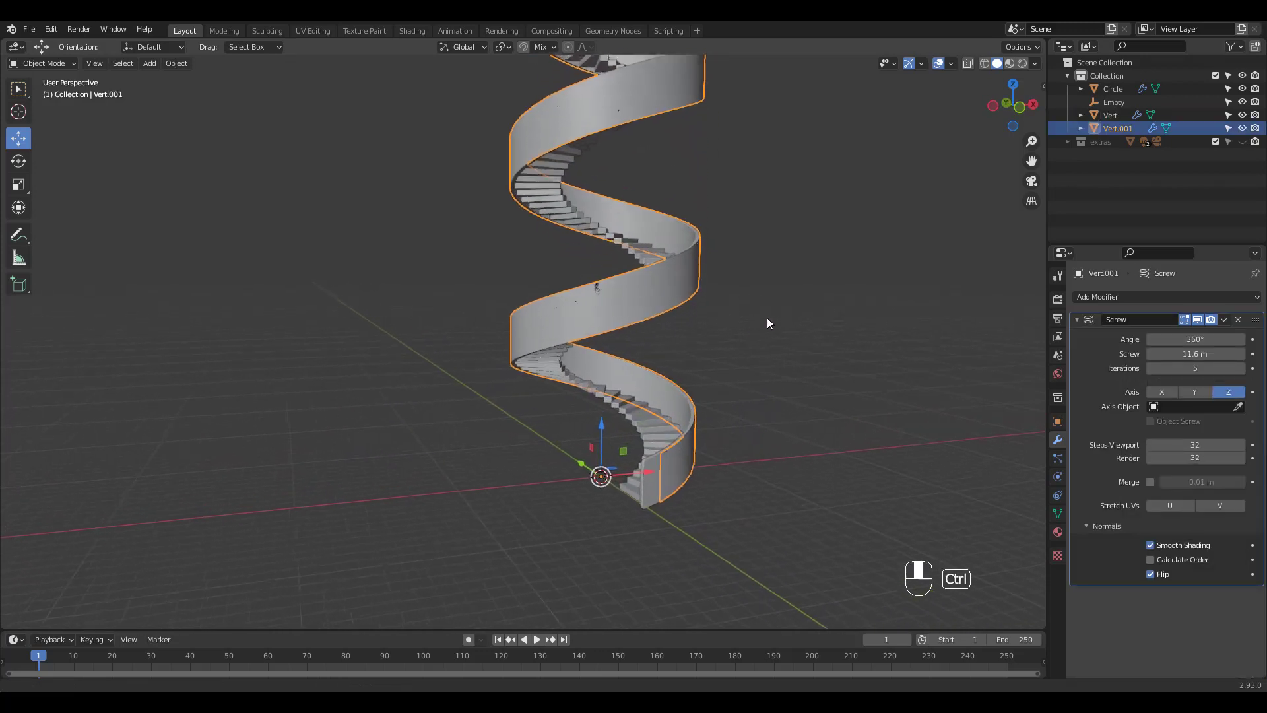
key(Tab)
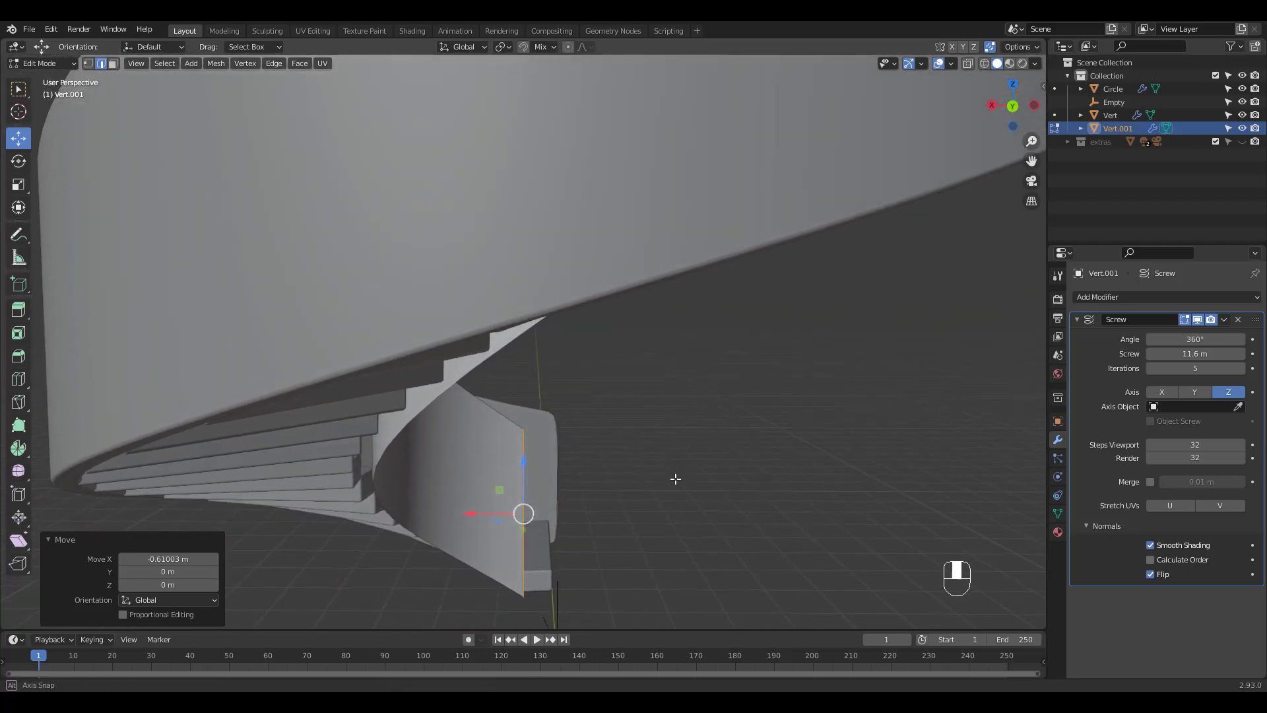
key(g)
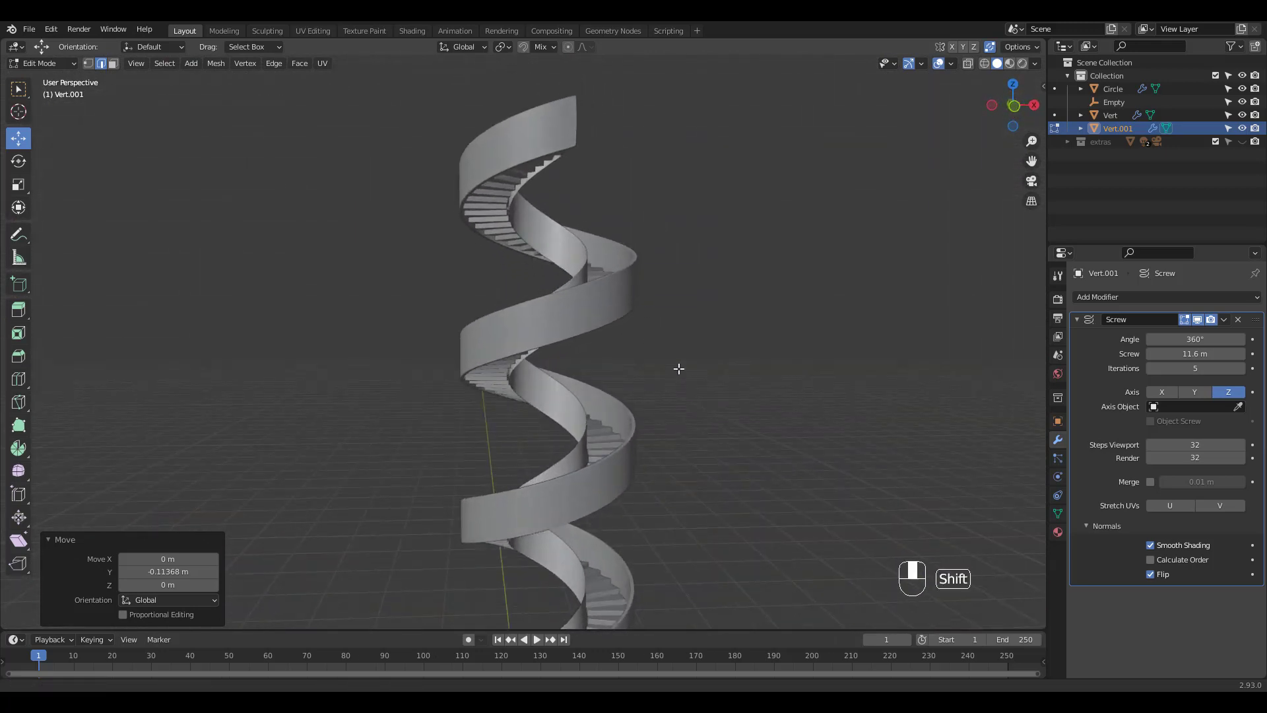
drag(679, 370, 755, 342)
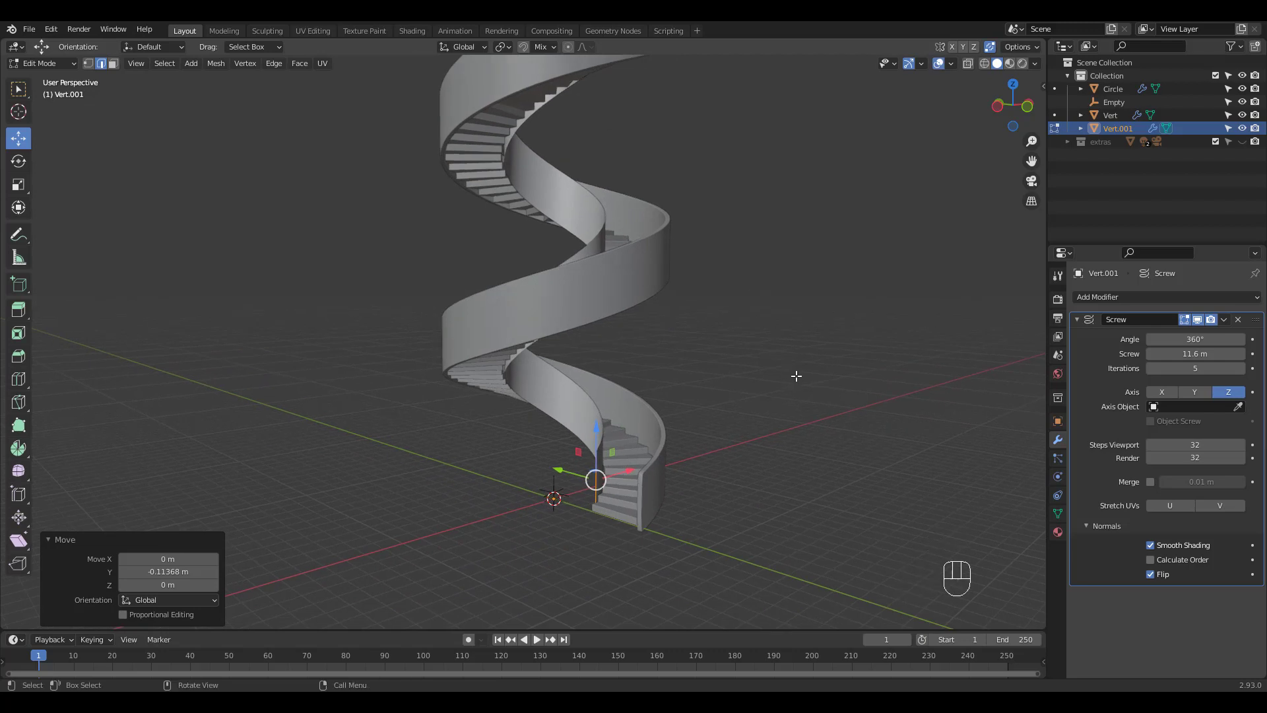
key(Tab)
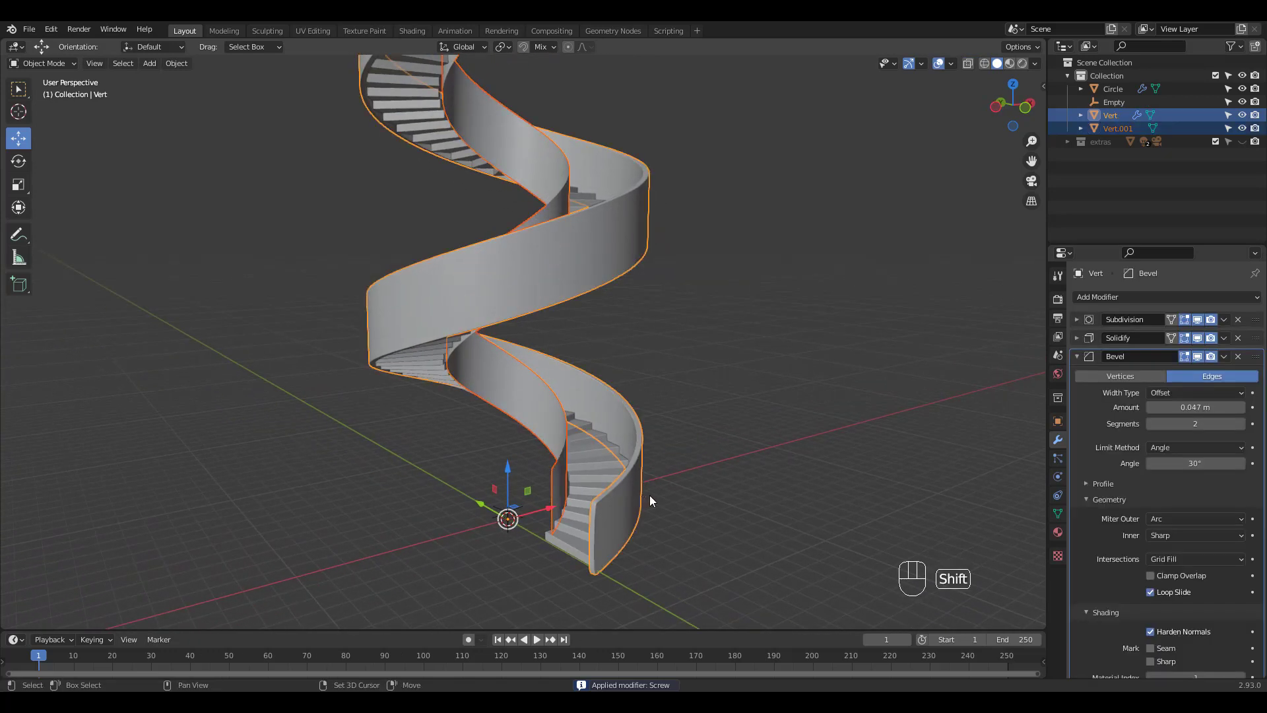
- Copy the outer wall's modifiers to Vert.001 and set its Solidify thickness to -0.25 m
key(ctrl+l)
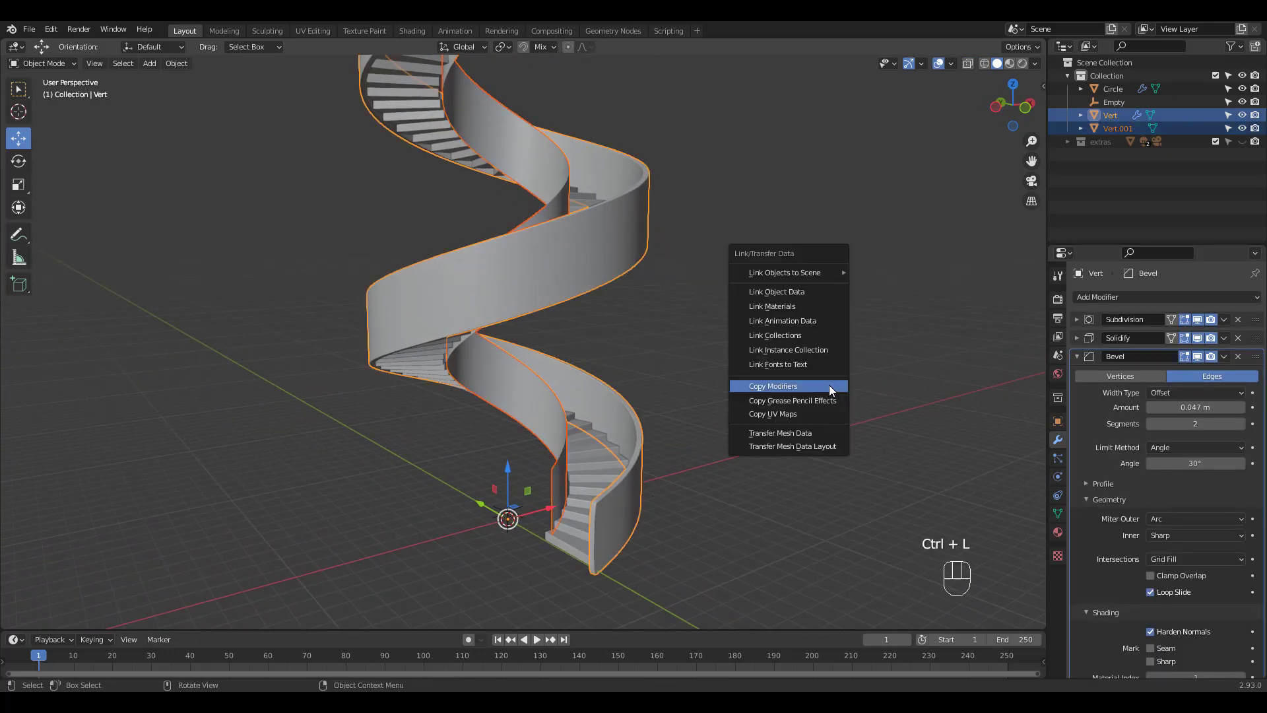
click(773, 385)
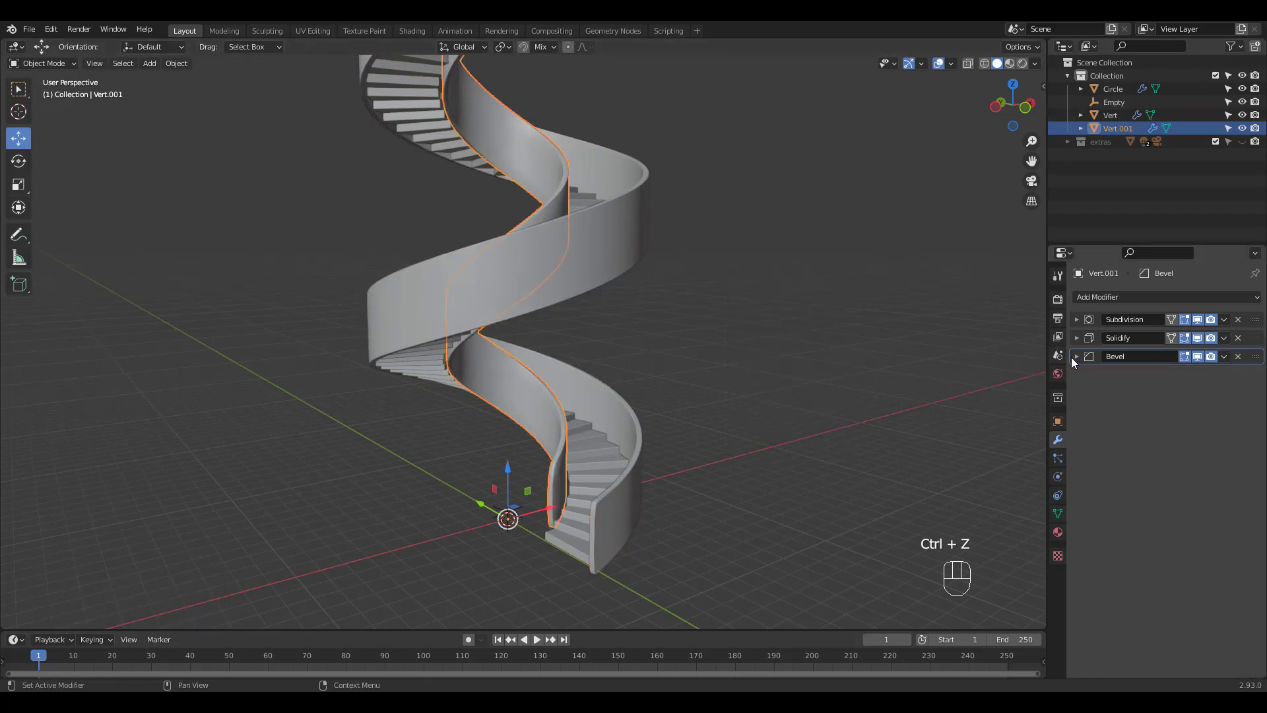
click(1077, 338)
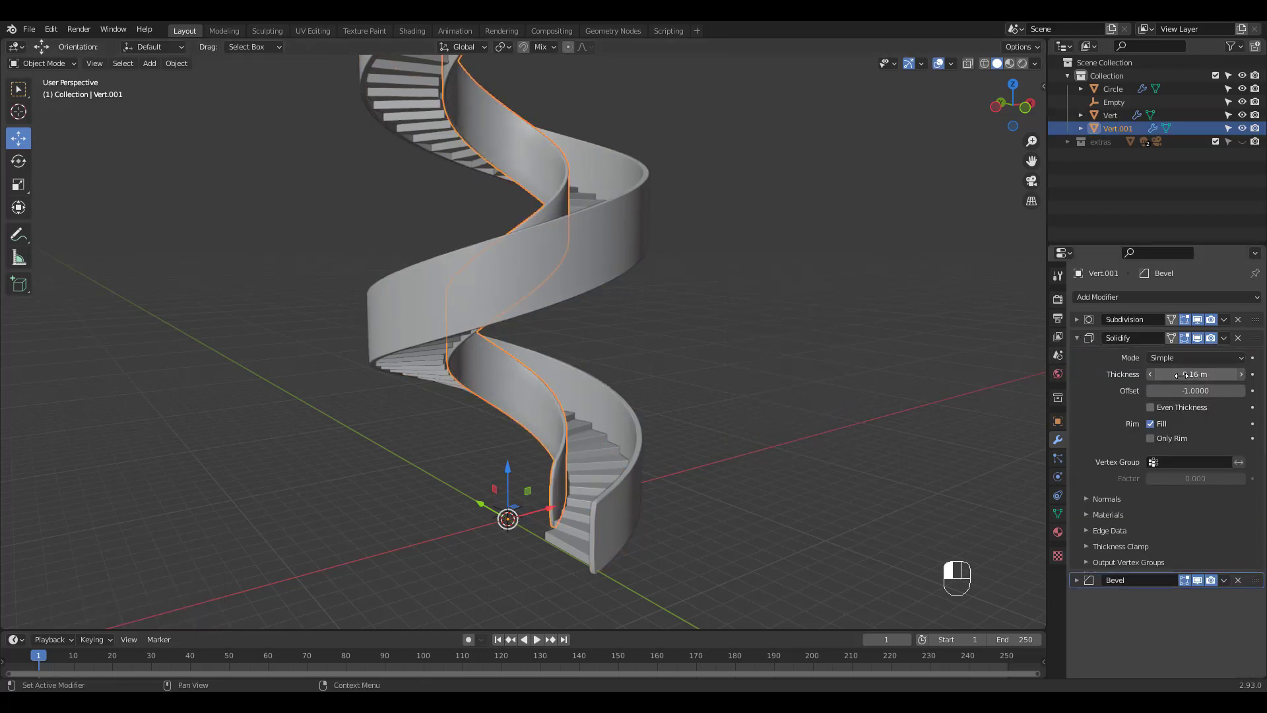
drag(1196, 374, 1164, 374)
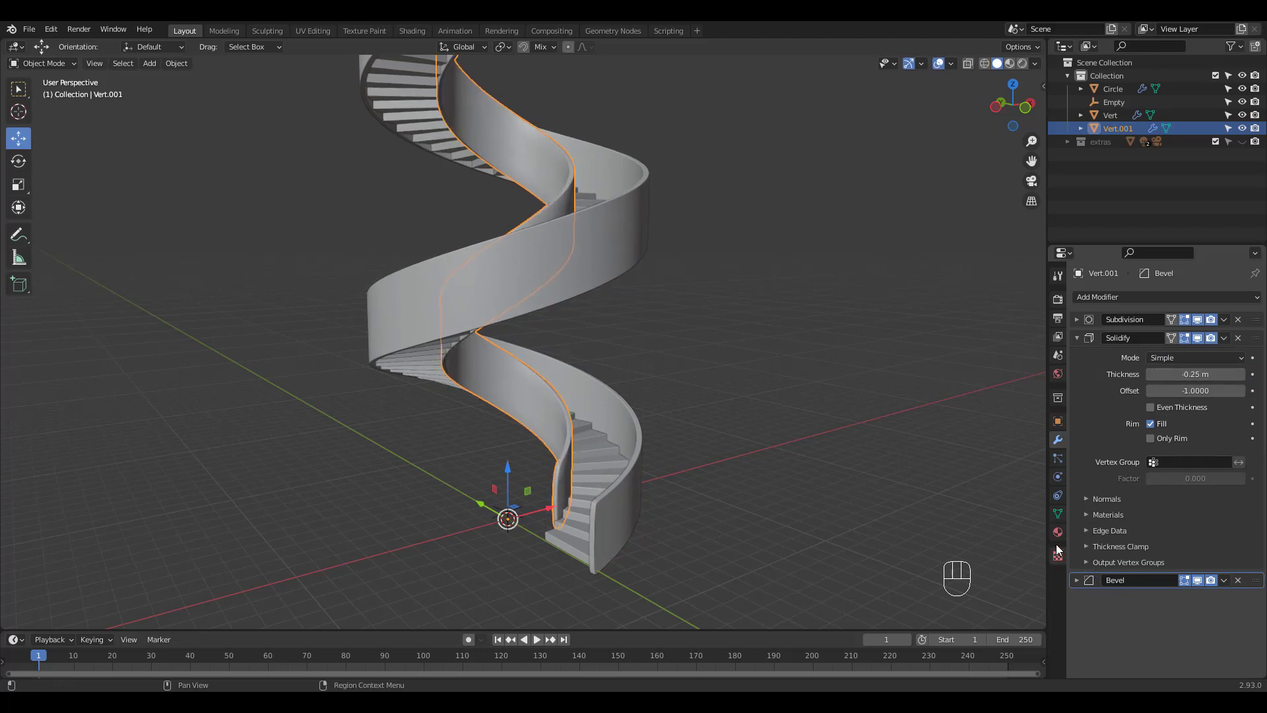
click(1056, 513)
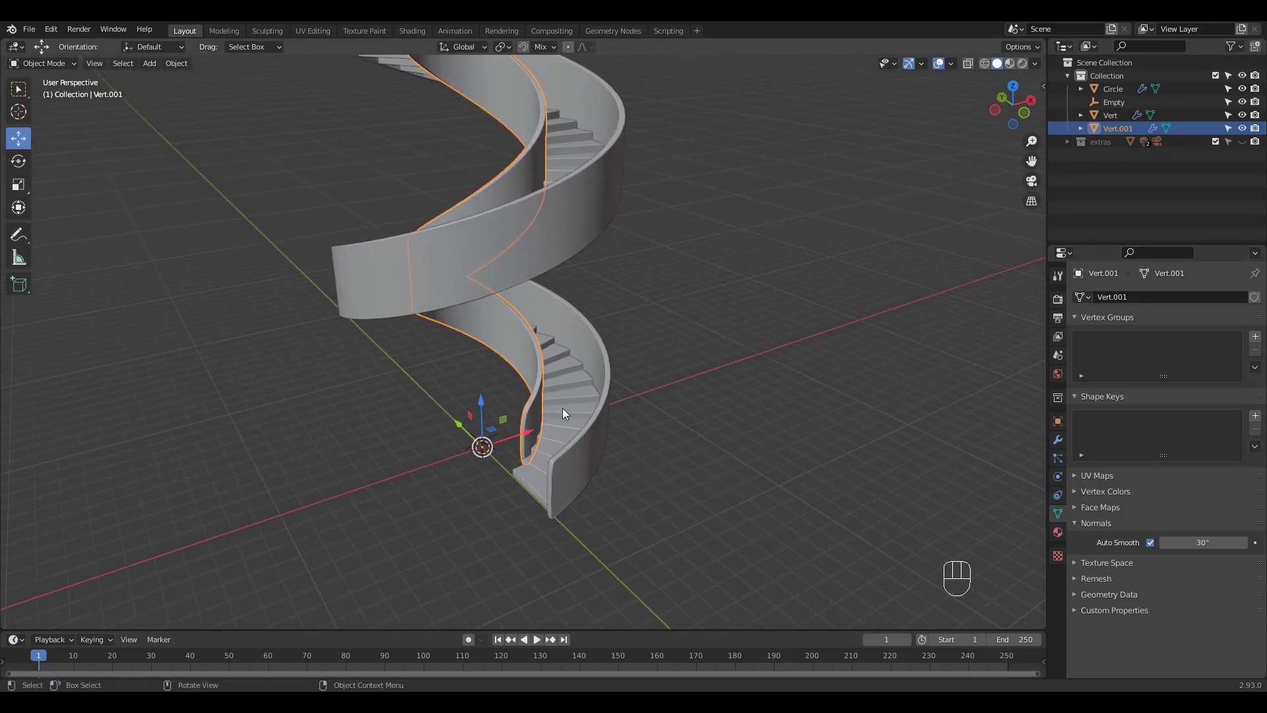
- Shift Vert.001's vertices along Y and add a loop cut in Edit Mode
key(Tab)
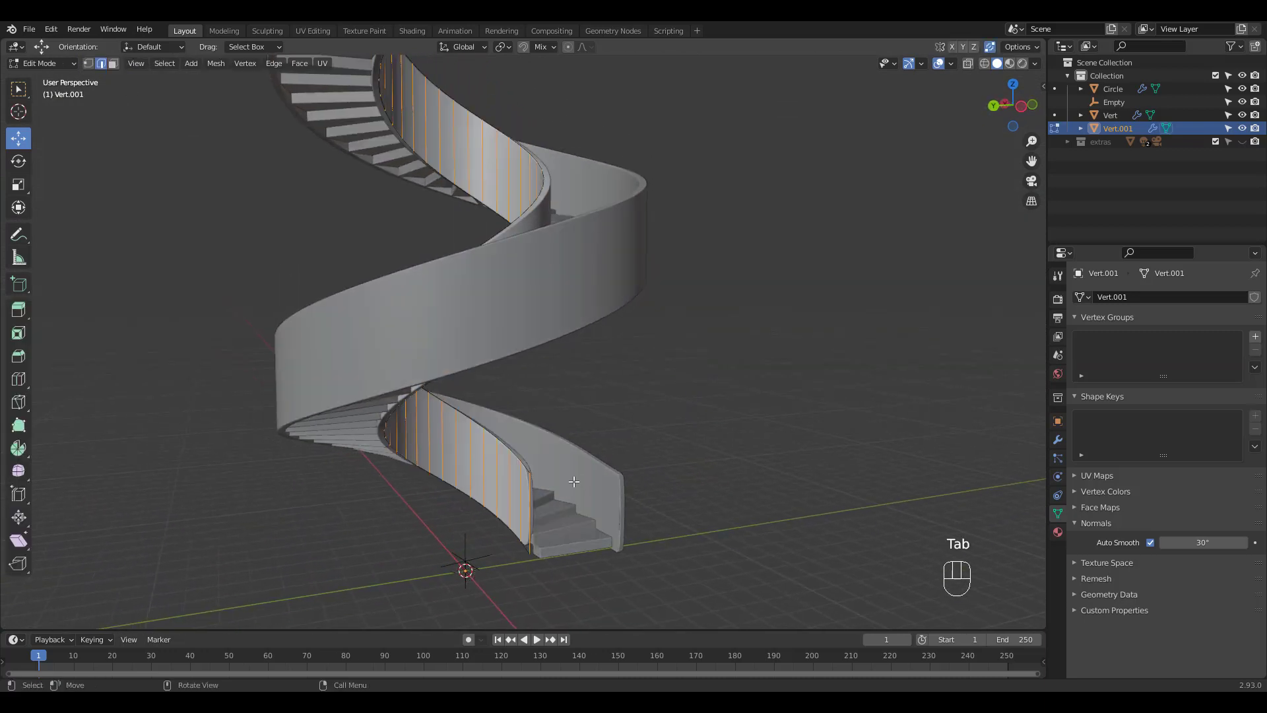
drag(573, 481, 481, 554)
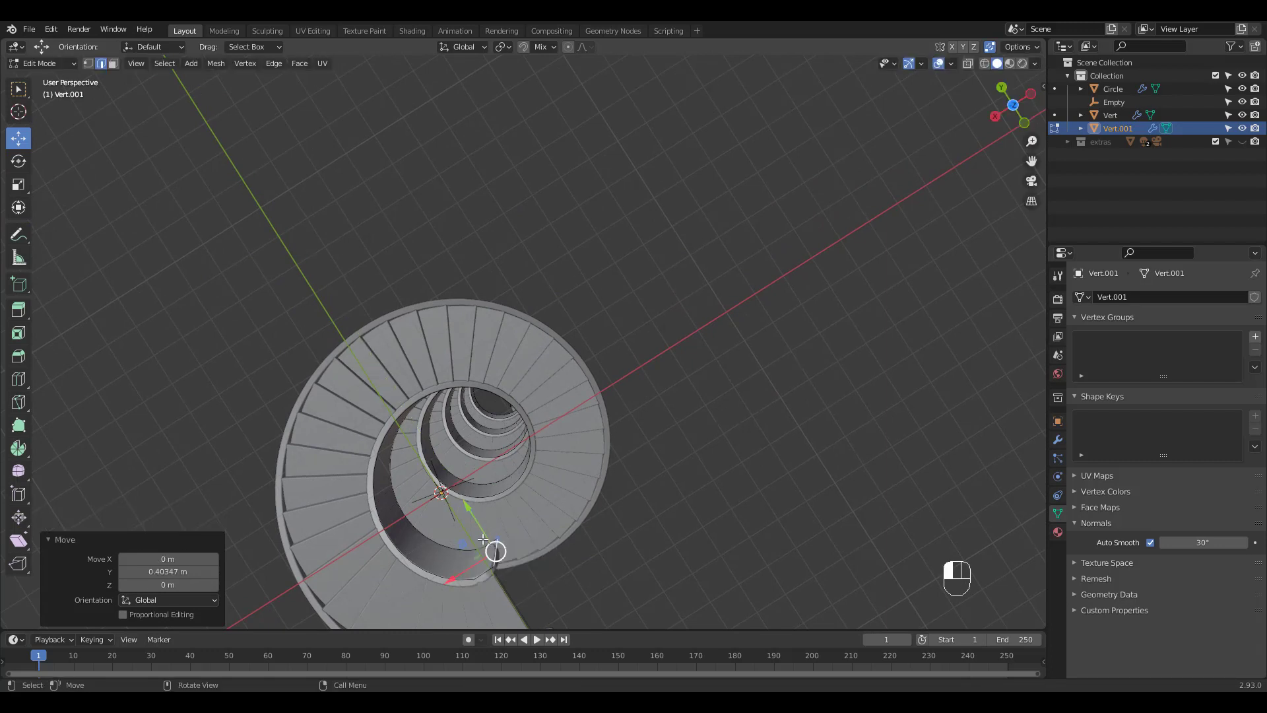
key(g)
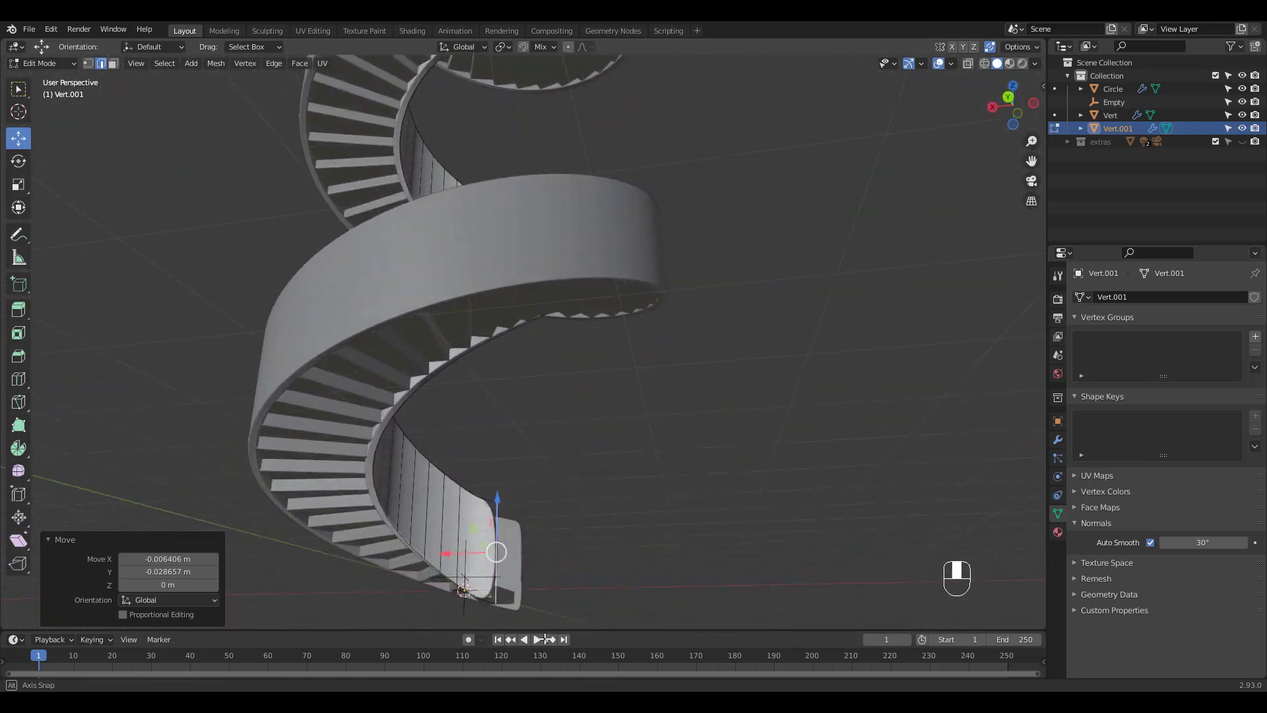
key(ctrl+r)
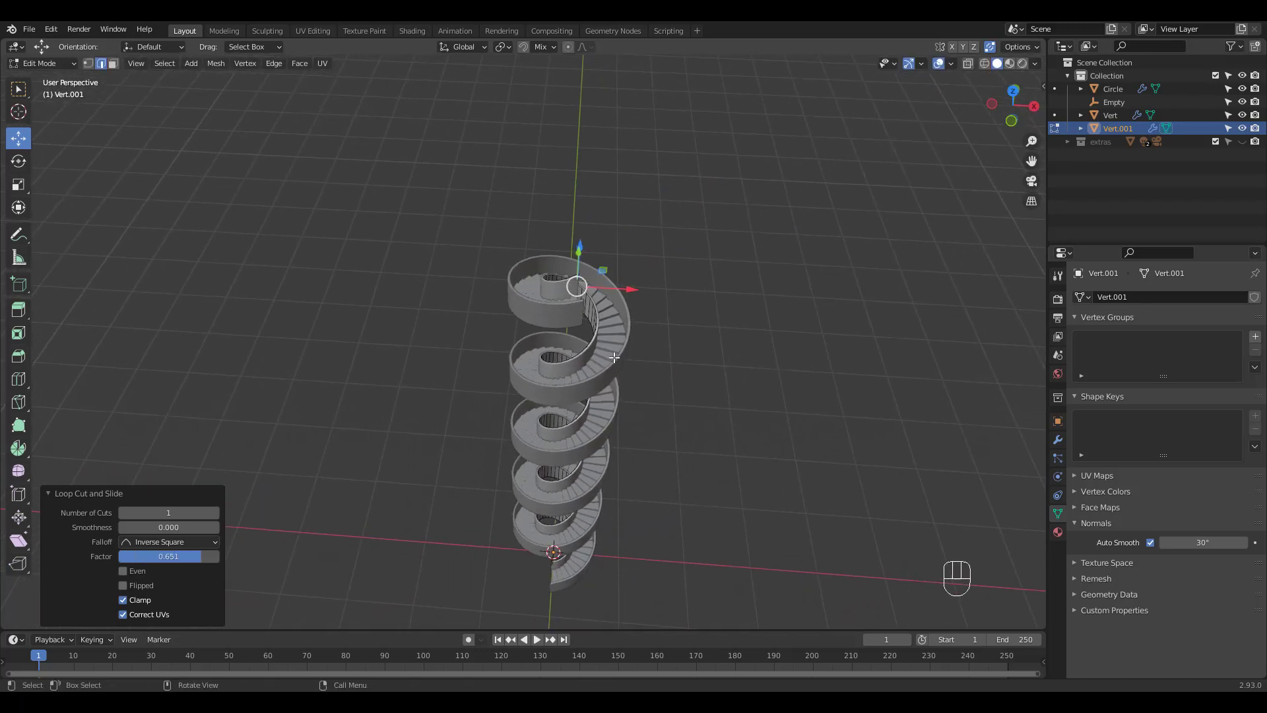
key(Tab)
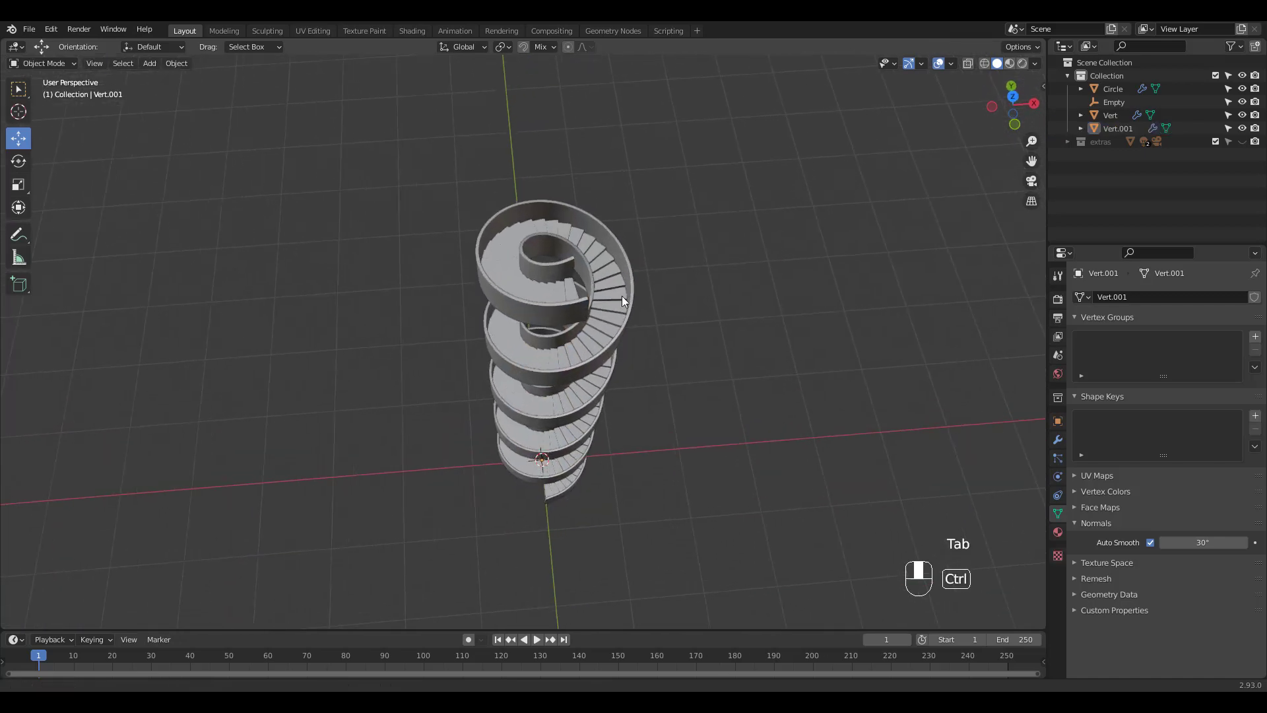
- Orbit and zoom to a top-down view centred on the spiral staircase core
drag(622, 303, 476, 303)
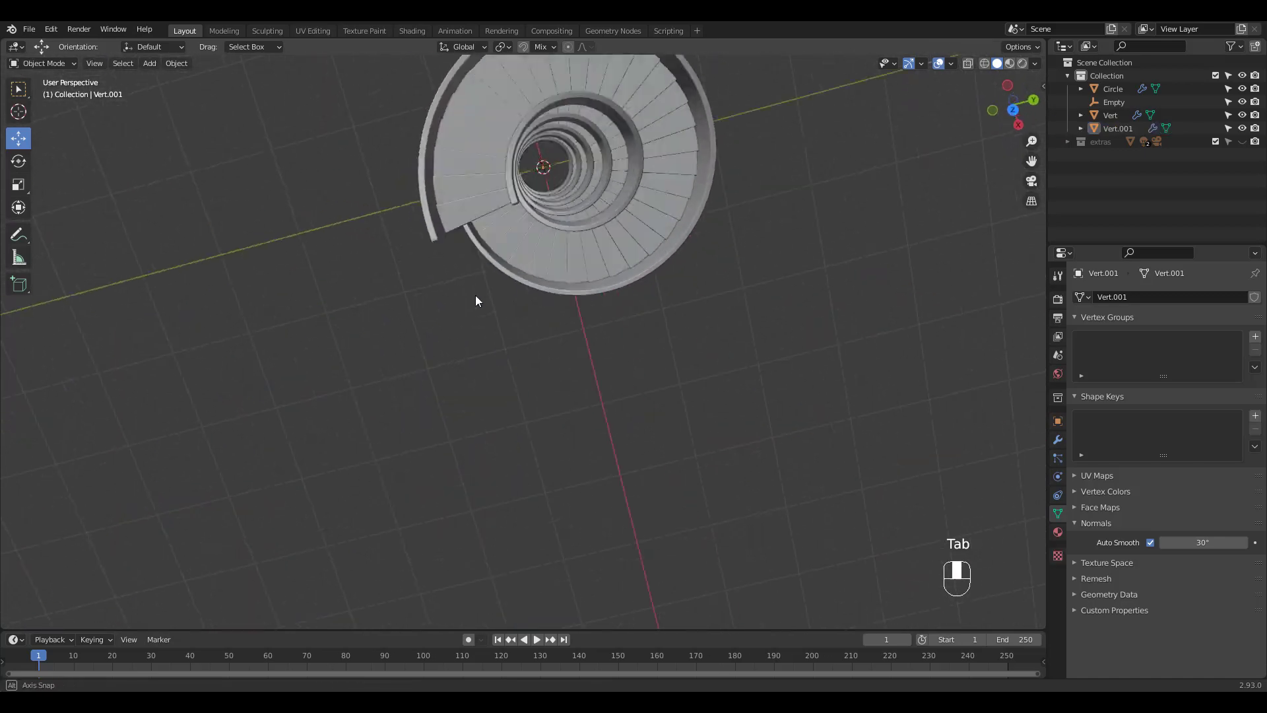
drag(476, 301, 749, 183)
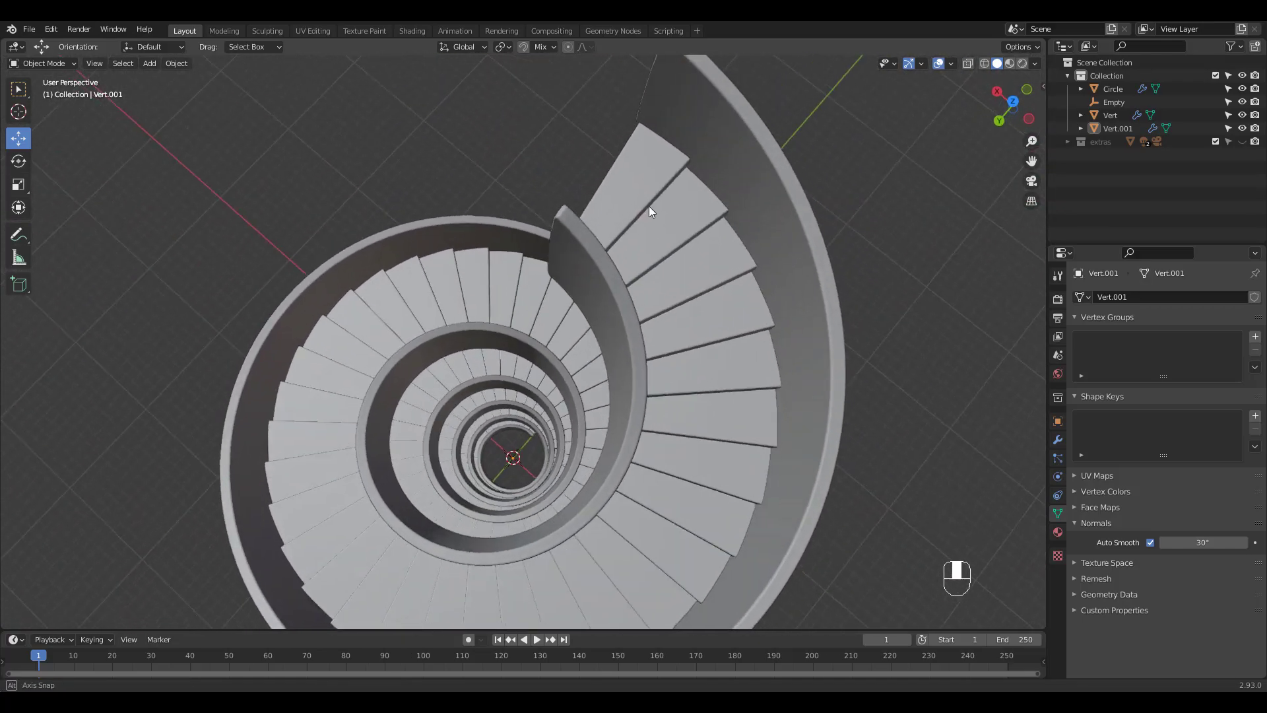
drag(650, 212, 630, 317)
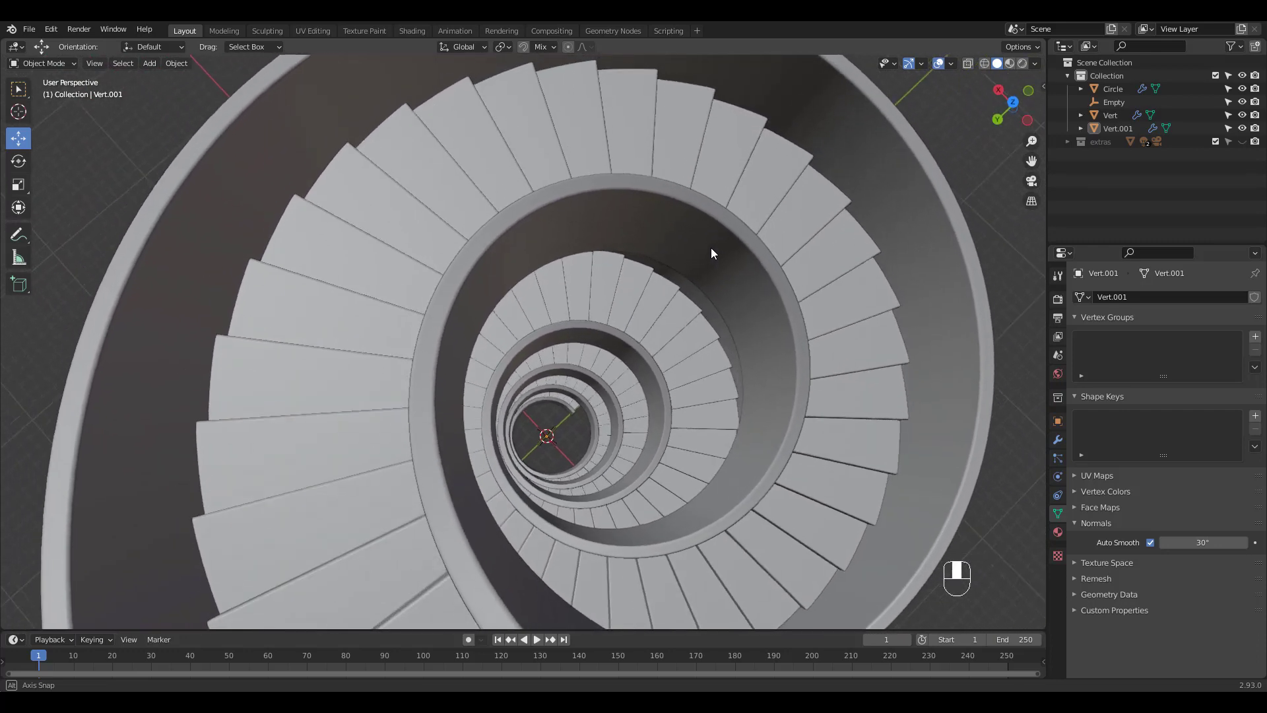
drag(711, 254, 661, 262)
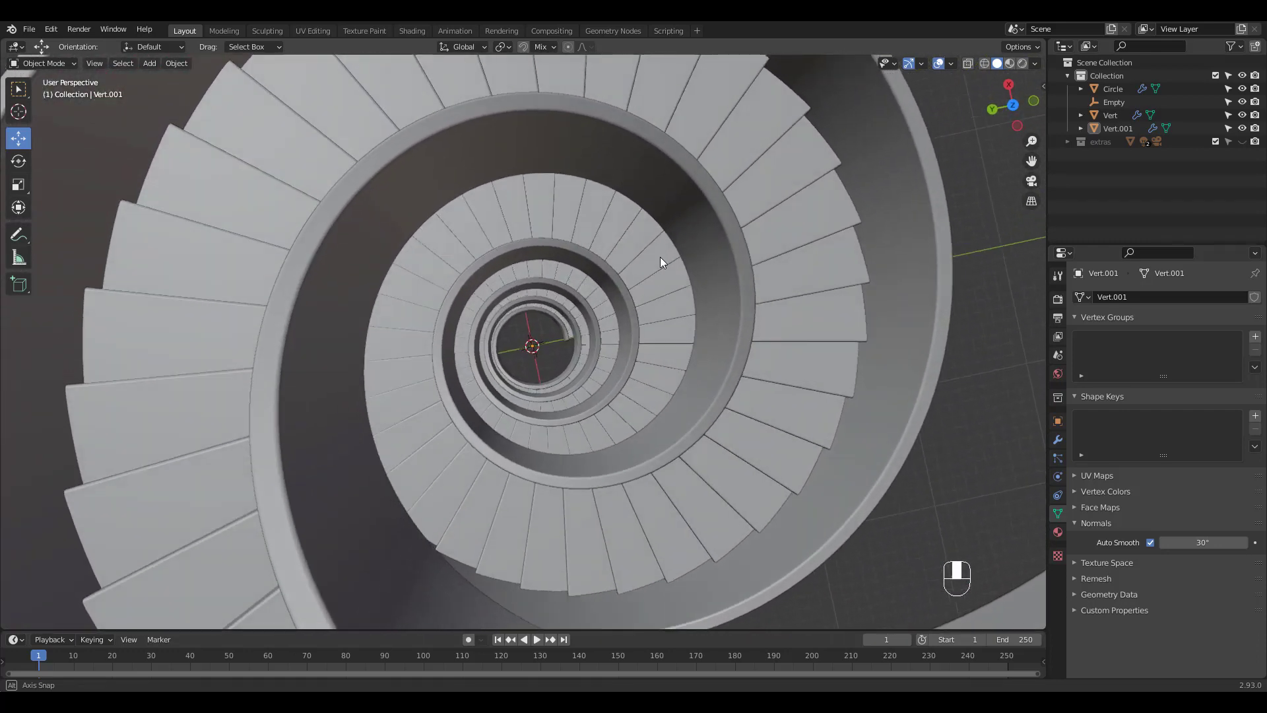
drag(662, 263, 734, 234)
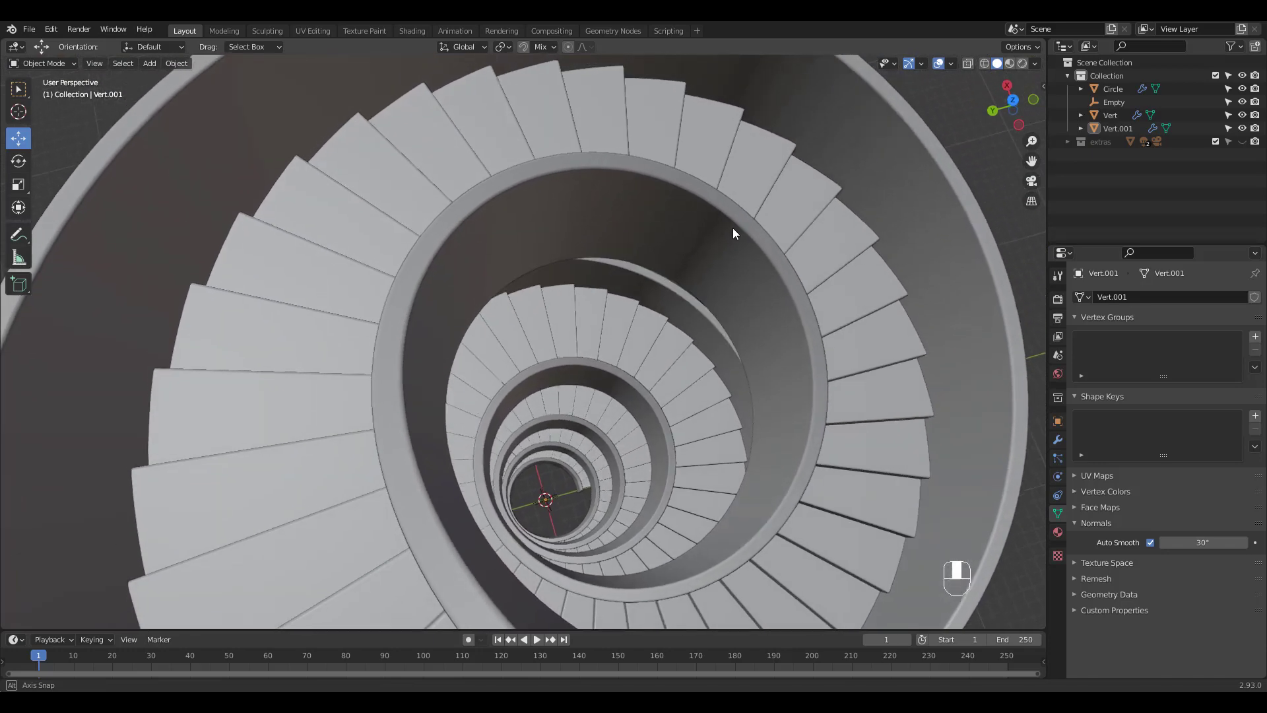
drag(731, 235, 735, 247)
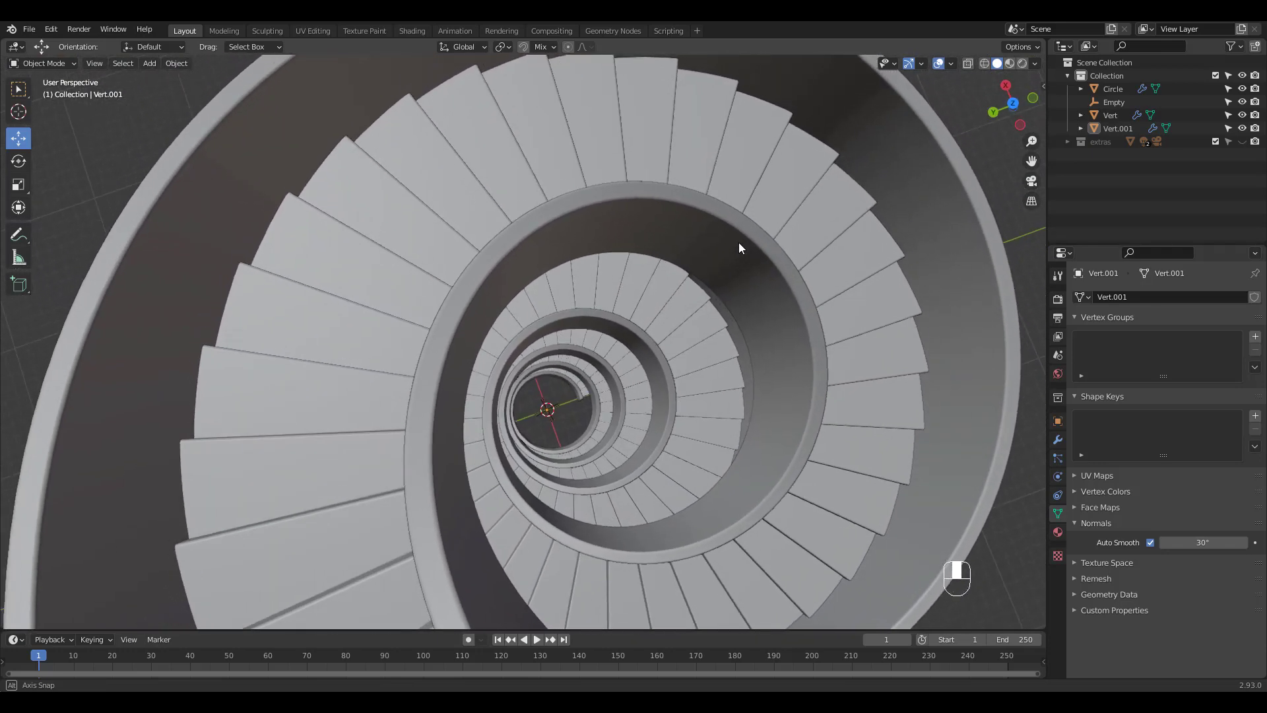